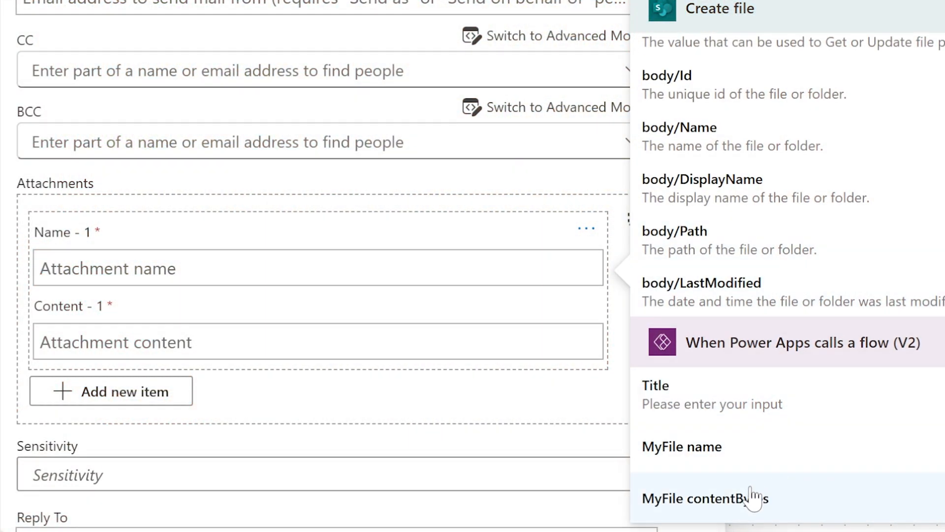
Insert the MyFile contentBytes dynamic value as the email attachment's content
{"action": "left_click", "coordinate": [681, 446]}
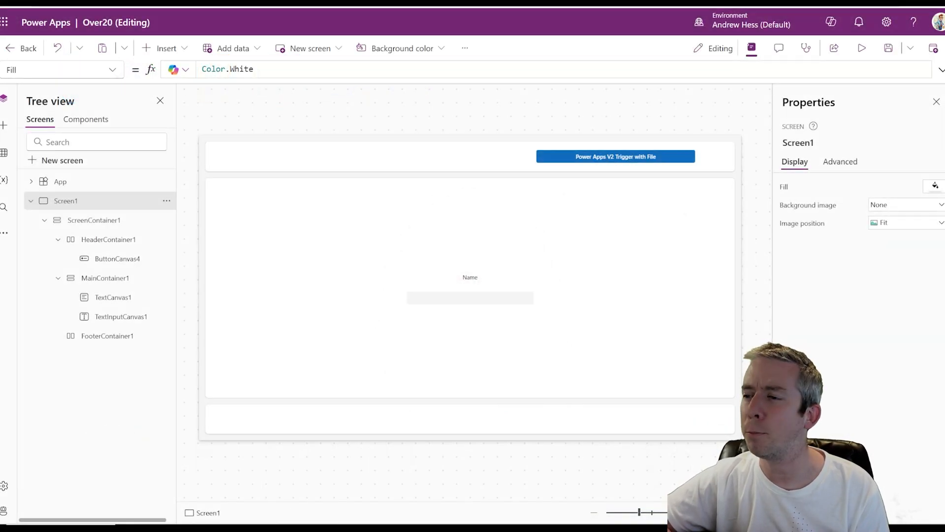
Select the screen's header container and insert an Edit form (Form1) onto the screen
{"action": "left_click", "coordinate": [554, 156]}
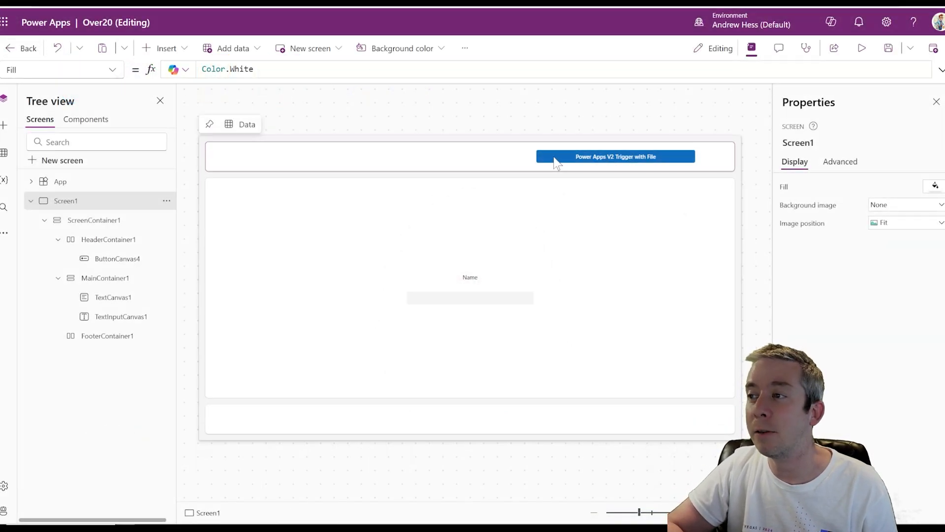
{"action": "left_click", "coordinate": [615, 157]}
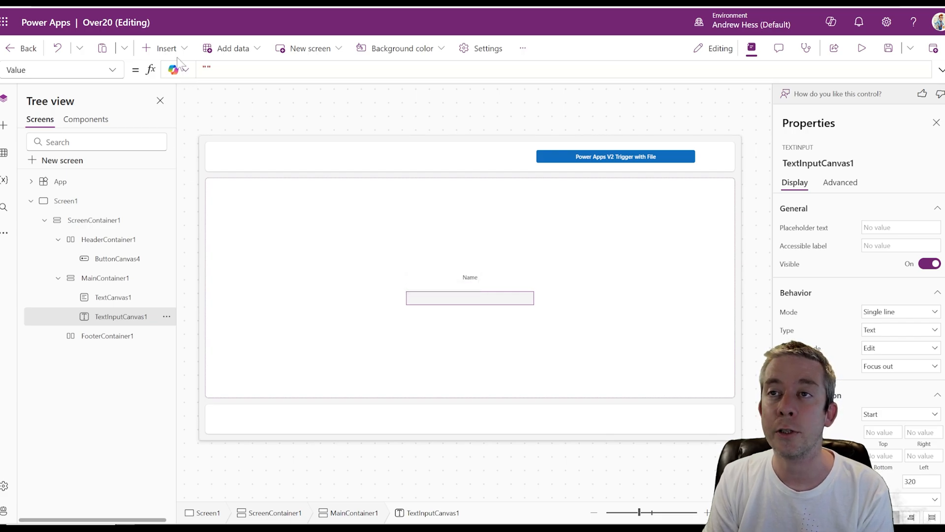
{"action": "left_click", "coordinate": [165, 48]}
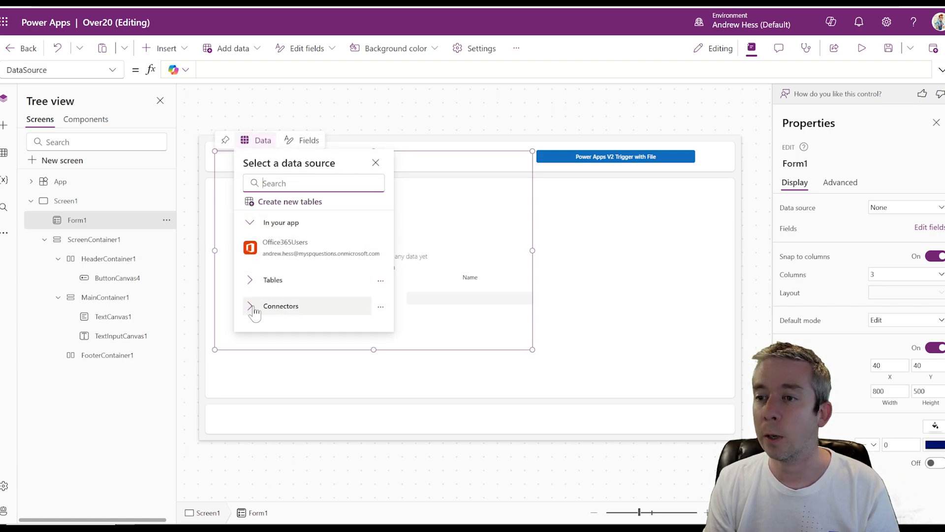
Connect Form1 to the FlattenMe list on the Flatten SharePoint site
{"action": "left_click", "coordinate": [249, 306]}
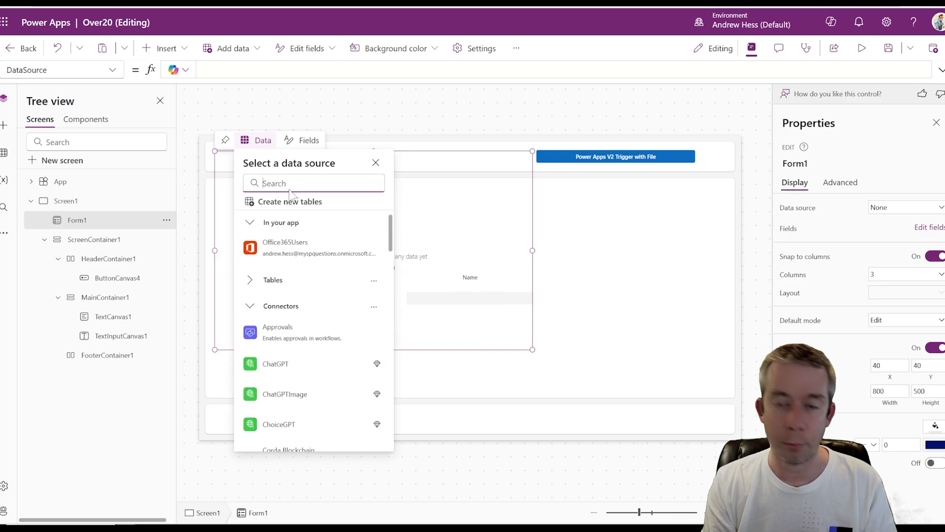
{"action": "type", "text": "sharepoint"}
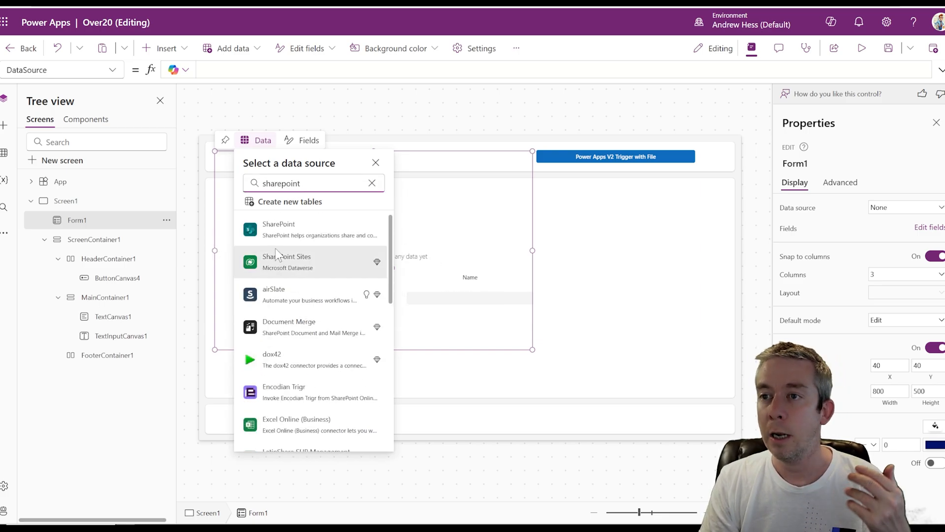
{"action": "left_click", "coordinate": [279, 229]}
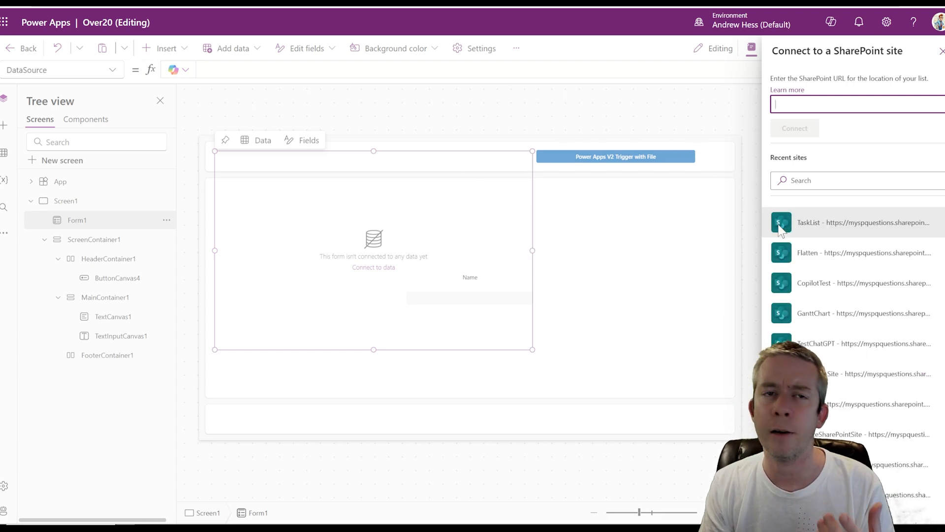
{"action": "mouse_move", "coordinate": [828, 253]}
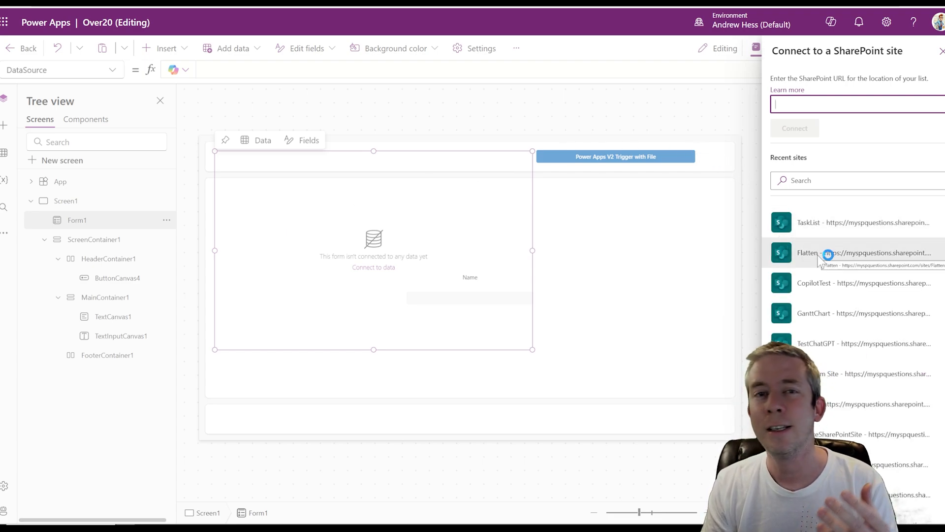
{"action": "left_click", "coordinate": [843, 253]}
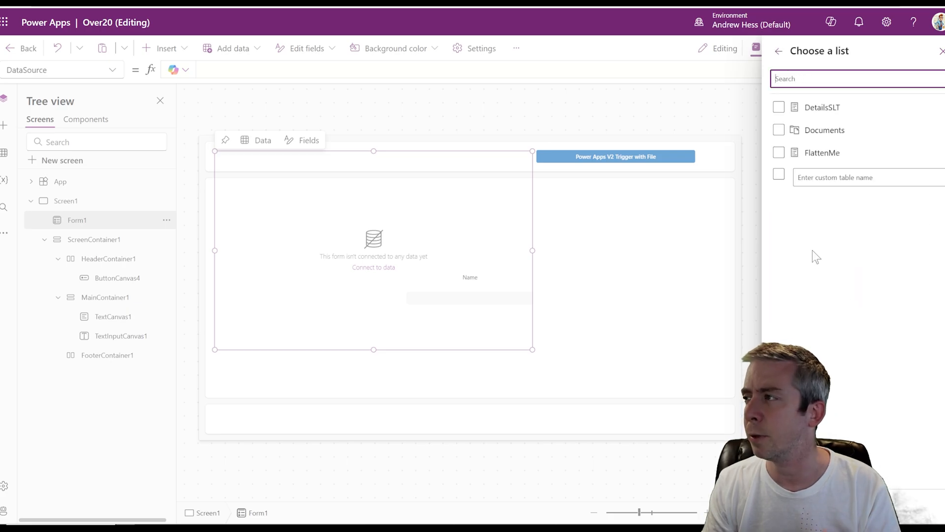
{"action": "left_click", "coordinate": [778, 152]}
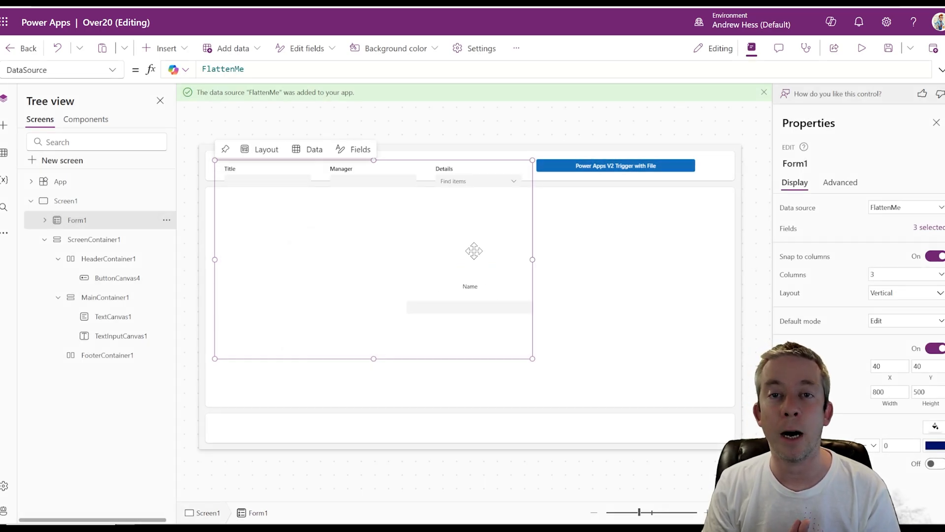
{"action": "mouse_move", "coordinate": [478, 185]}
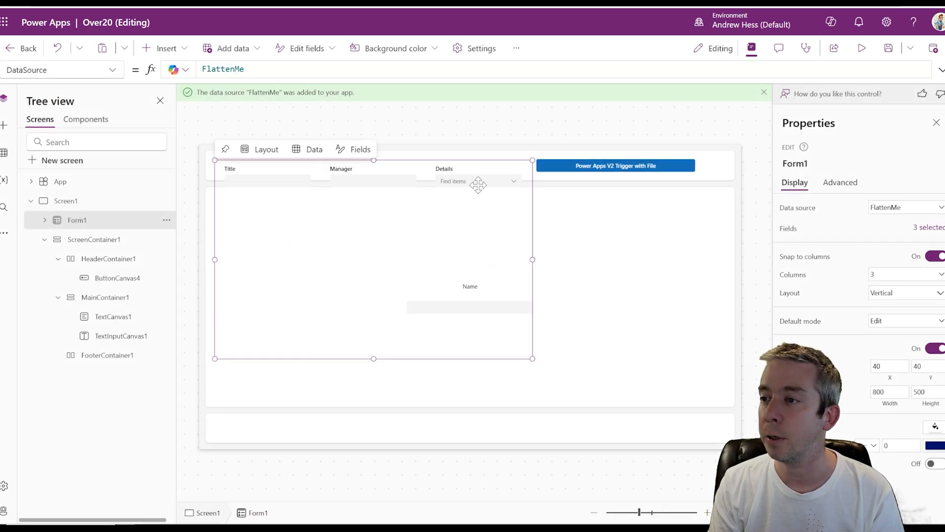
{"action": "mouse_move", "coordinate": [526, 226]}
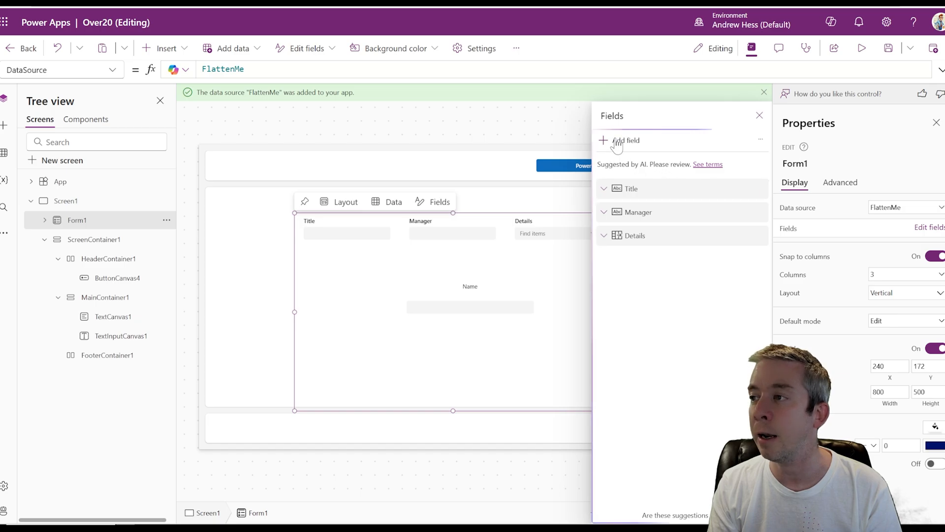
Add the Attachments field to the form and select its attachment control DataCardValue4
{"action": "left_click", "coordinate": [619, 140]}
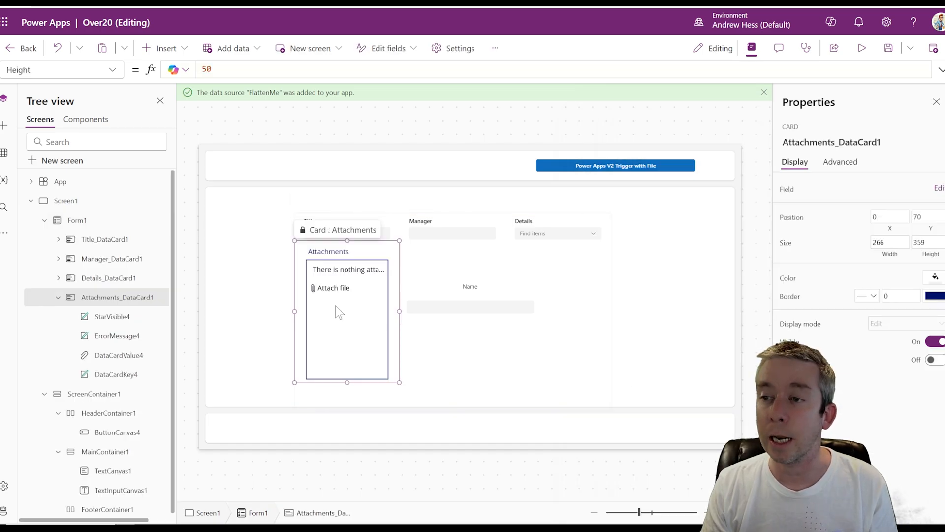
{"action": "left_click", "coordinate": [119, 356]}
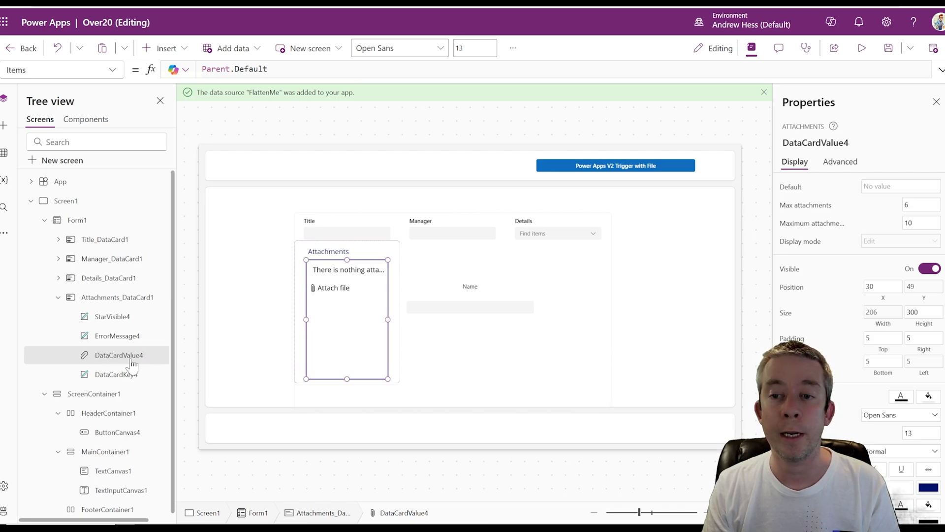
{"action": "mouse_move", "coordinate": [357, 325]}
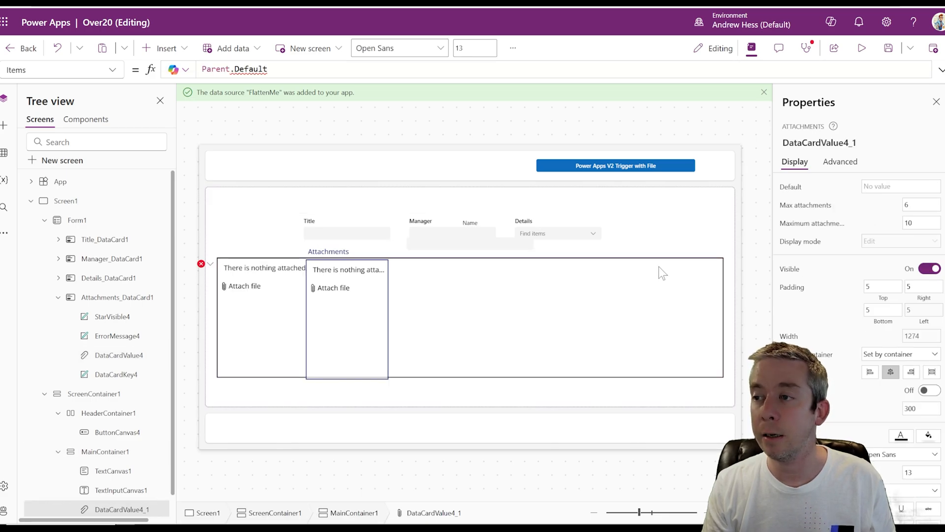
{"action": "mouse_move", "coordinate": [124, 259]}
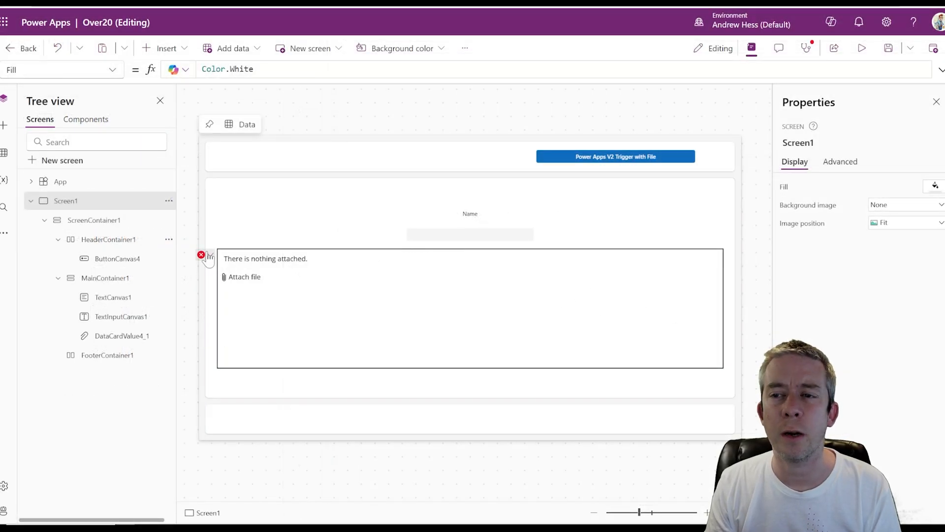
Clear the Parent references from DataCardValue4_1's Tooltip and BorderColor formulas, removing its error, and start preview
{"action": "left_click", "coordinate": [121, 336]}
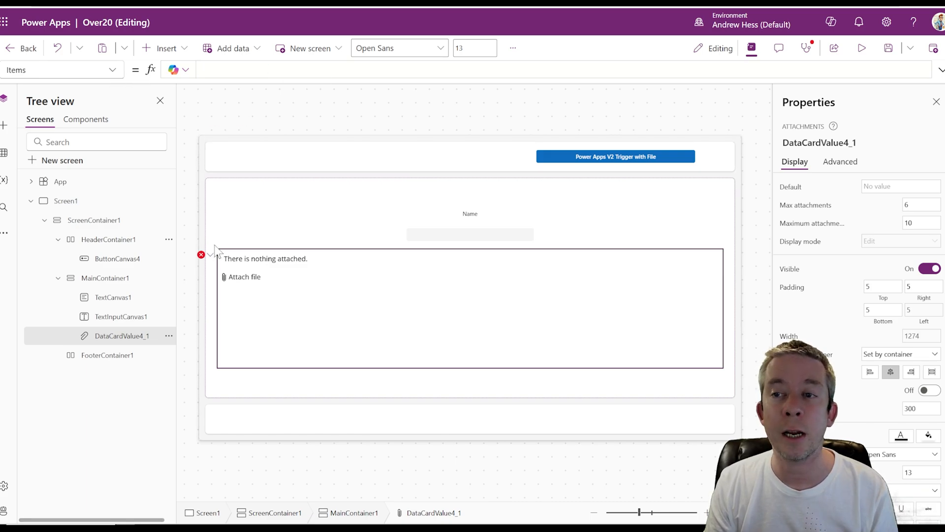
{"action": "left_click", "coordinate": [60, 68]}
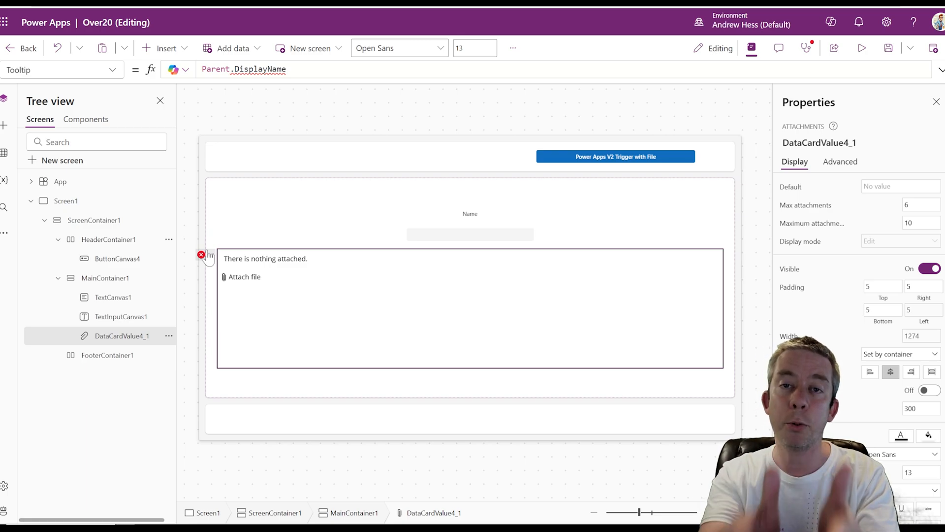
{"action": "left_click", "coordinate": [60, 68]}
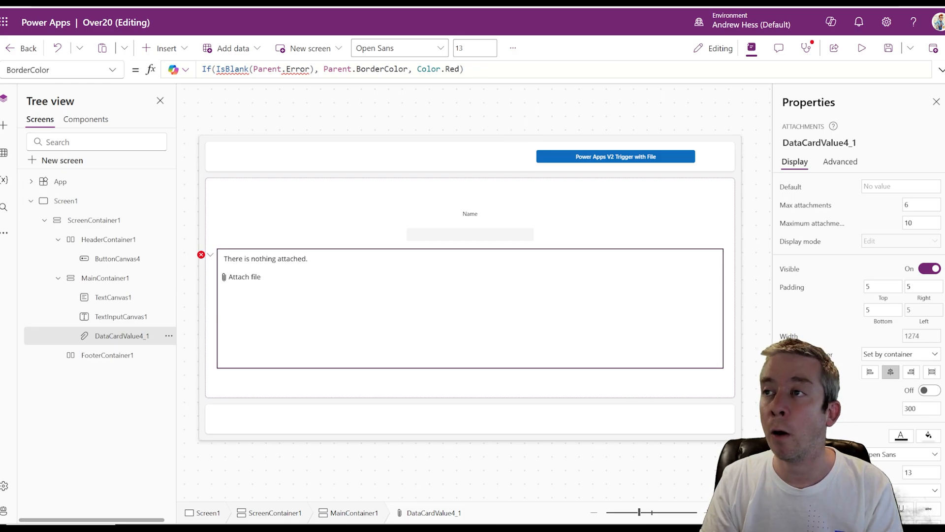
{"action": "left_click", "coordinate": [210, 254]}
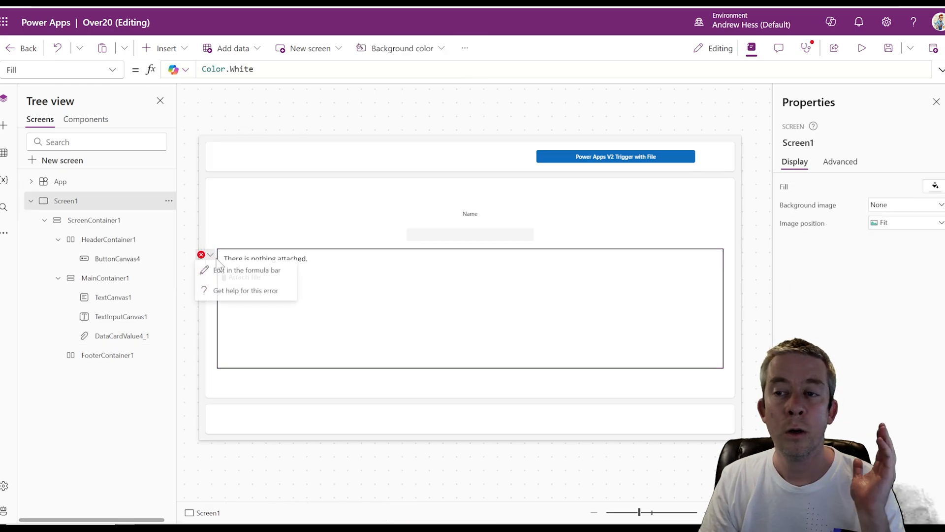
{"action": "left_click", "coordinate": [121, 335]}
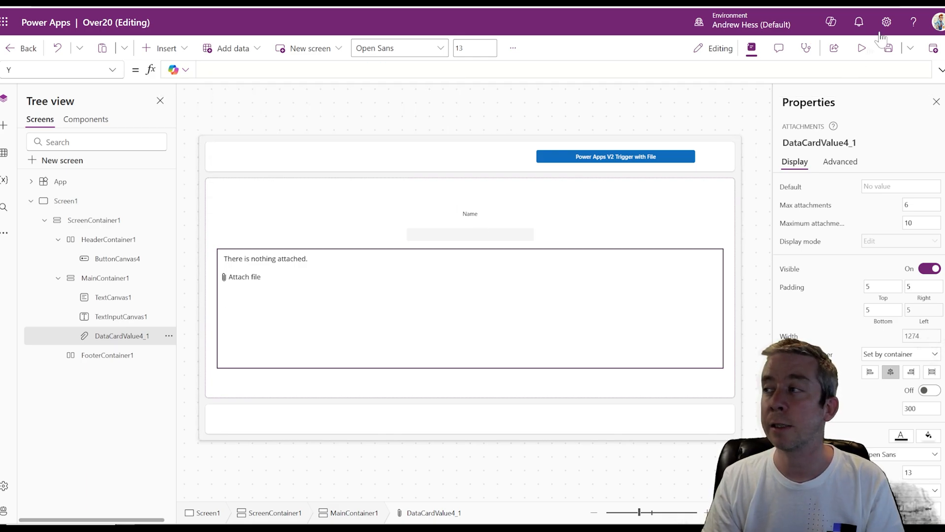
{"action": "left_click", "coordinate": [861, 49]}
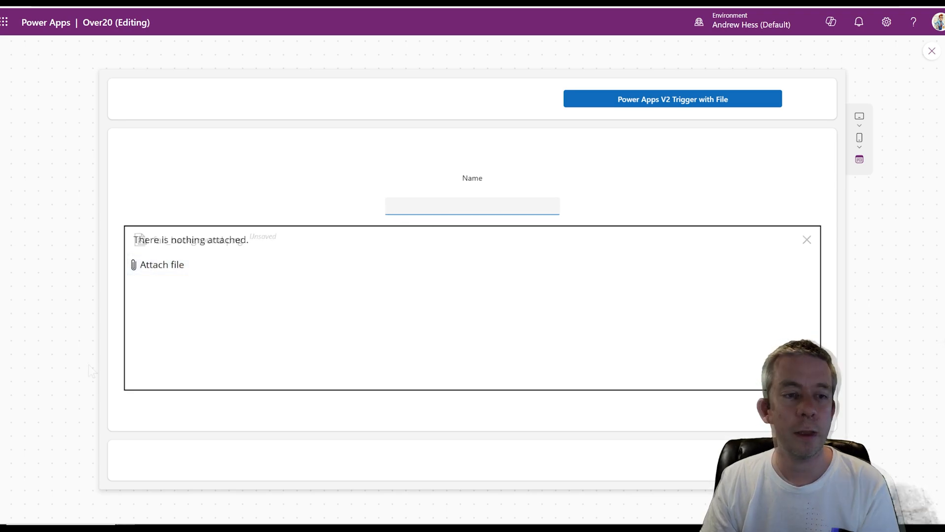
Attach fall_background.png to the standalone attachment control in preview
{"action": "left_click", "coordinate": [161, 264]}
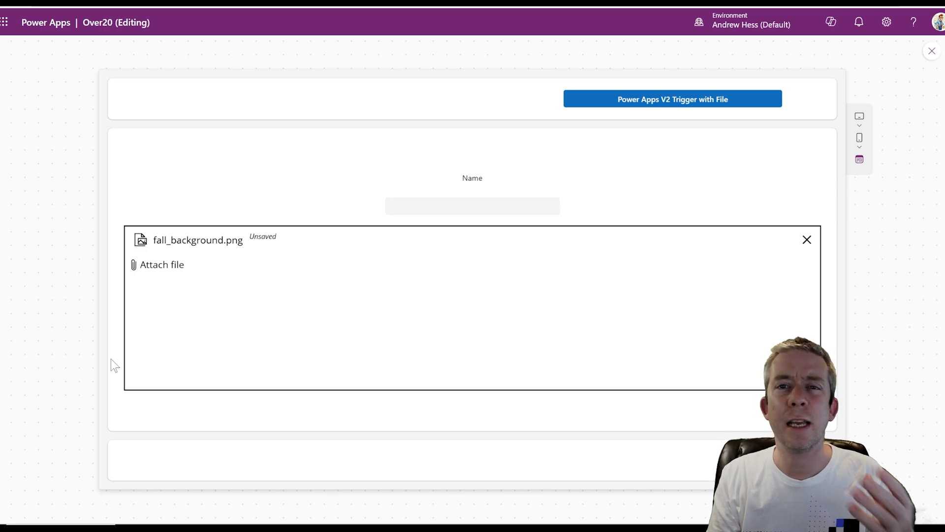
{"action": "mouse_move", "coordinate": [208, 256]}
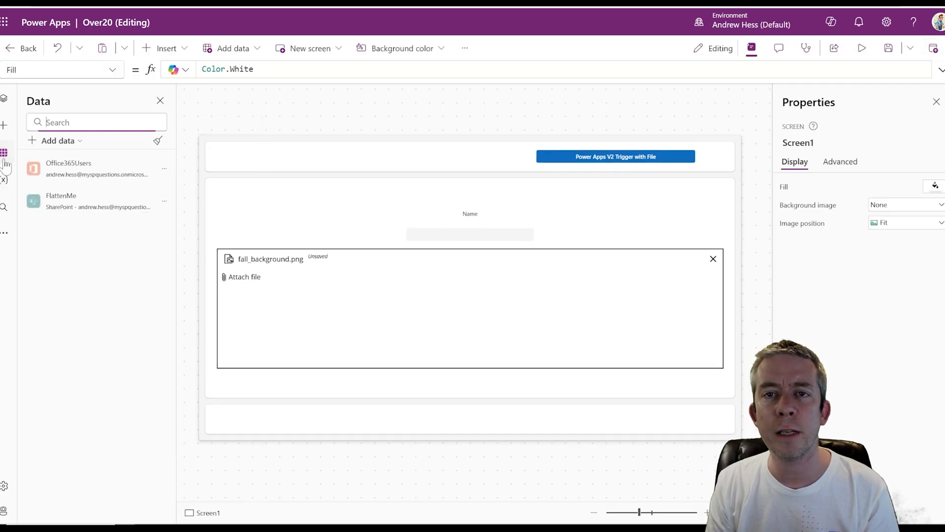
{"action": "mouse_move", "coordinate": [60, 201]}
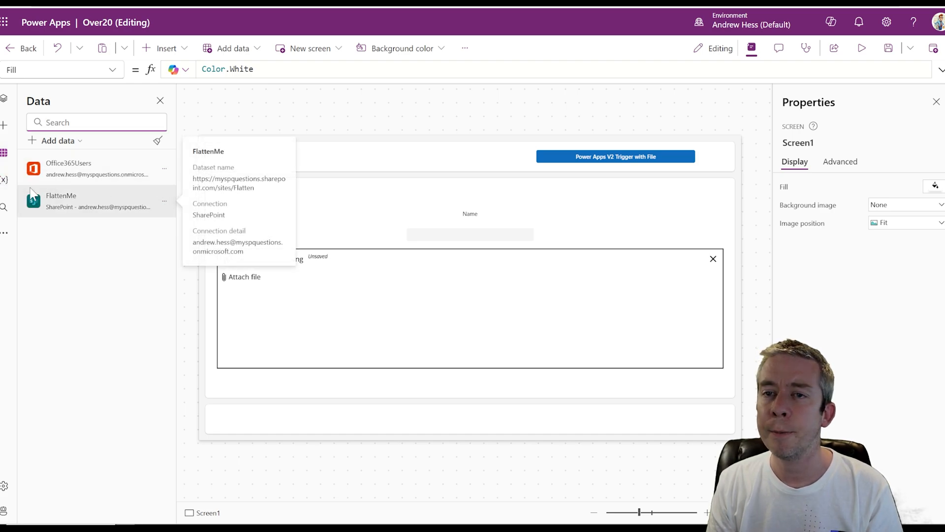
Remove the FlattenMe data source from the app and show the tree of Screen1's controls
{"action": "left_click", "coordinate": [164, 201]}
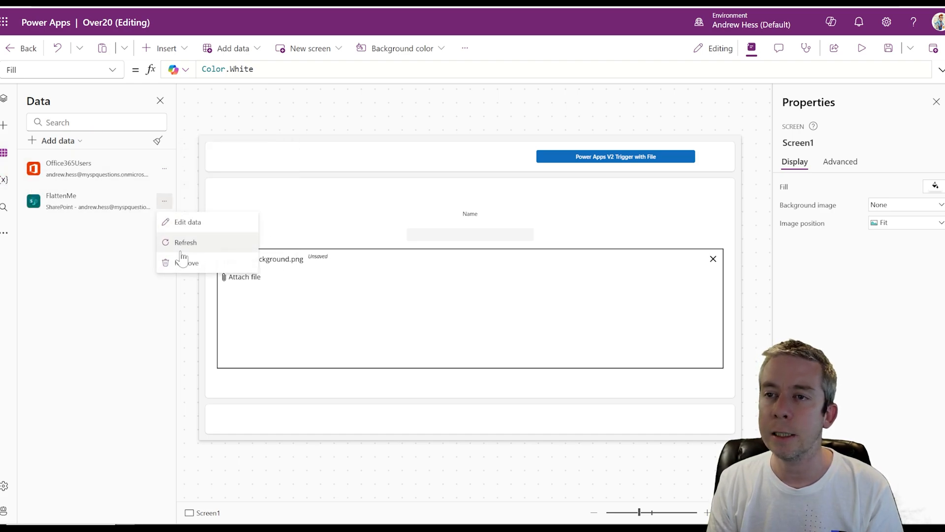
{"action": "left_click", "coordinate": [189, 262]}
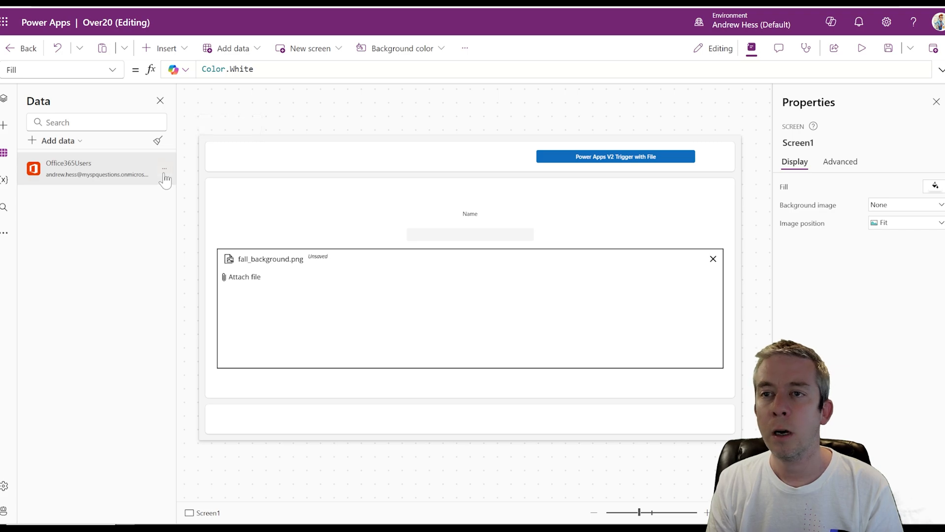
{"action": "left_click", "coordinate": [164, 169]}
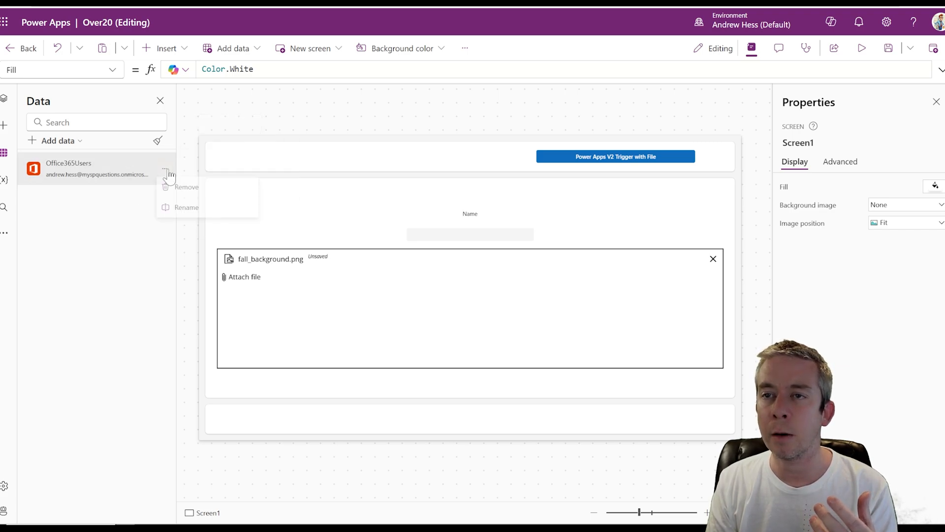
{"action": "left_click", "coordinate": [187, 187]}
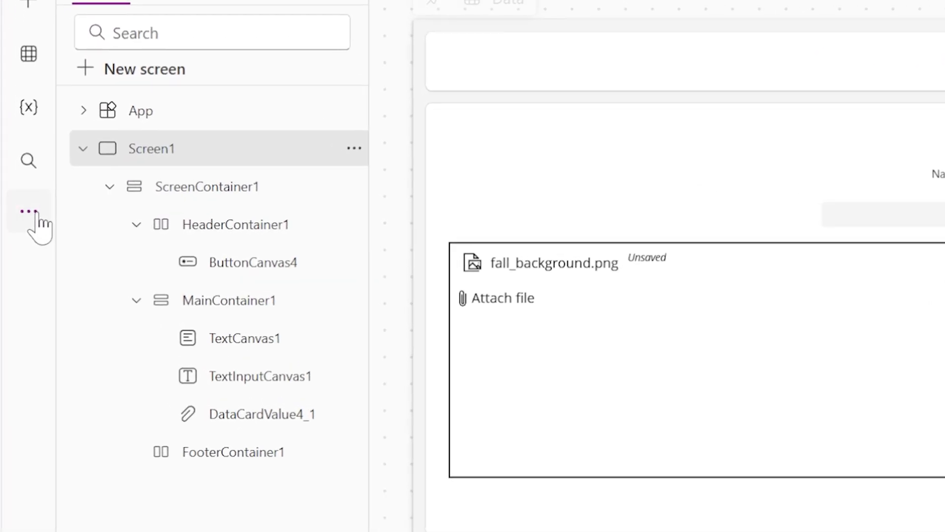
From the app's Power Automate pane, create a new flow starting from blank
{"action": "left_click", "coordinate": [28, 210]}
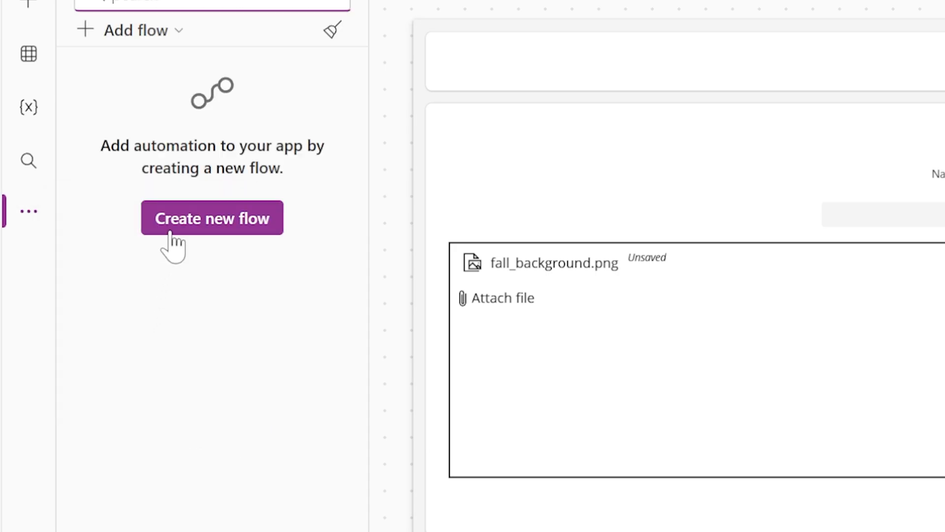
{"action": "left_click", "coordinate": [212, 218]}
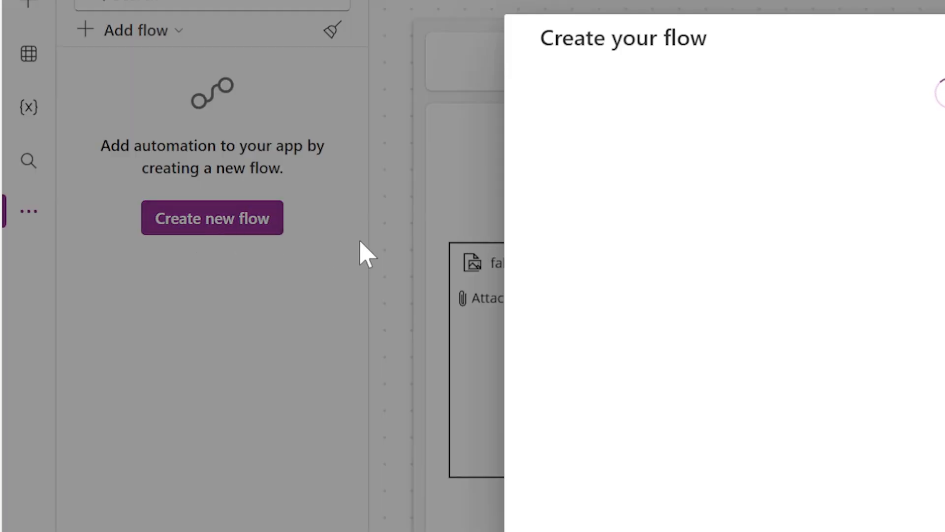
{"action": "left_click", "coordinate": [212, 217]}
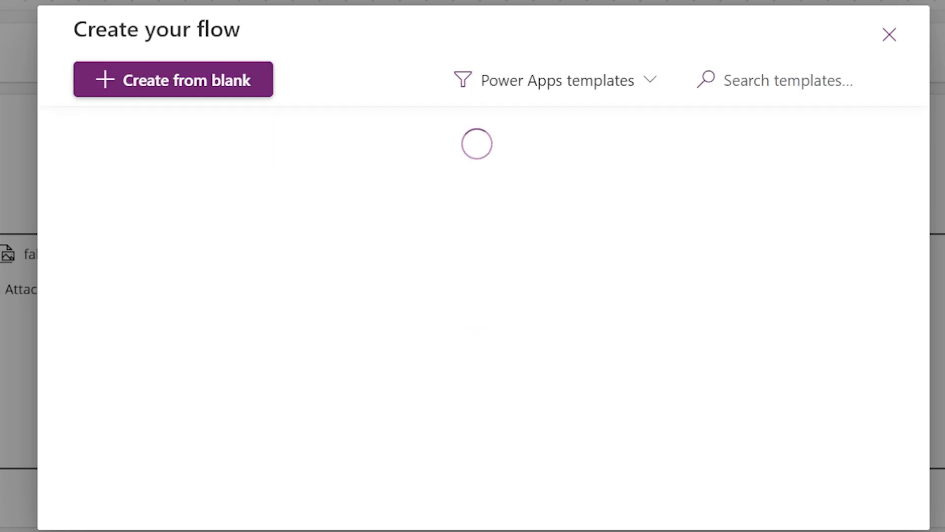
{"action": "left_click", "coordinate": [173, 78]}
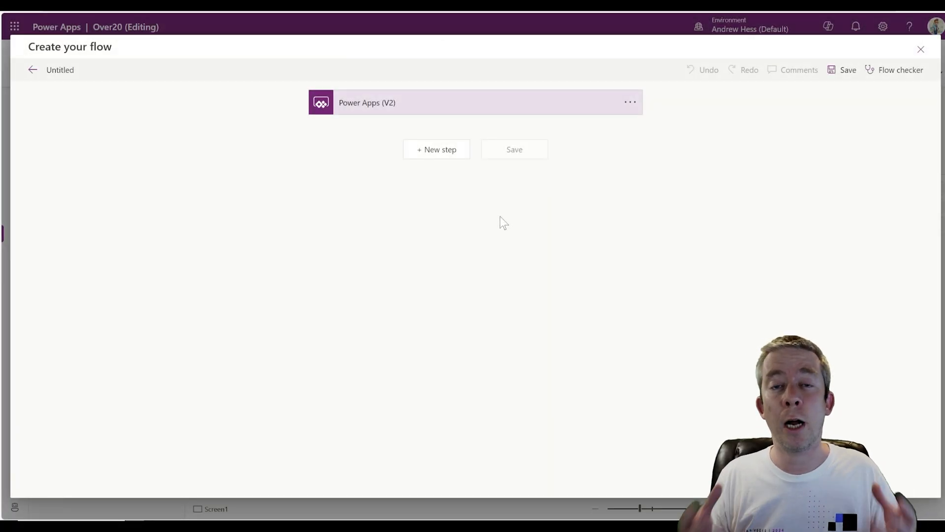
{"action": "mouse_move", "coordinate": [443, 129]}
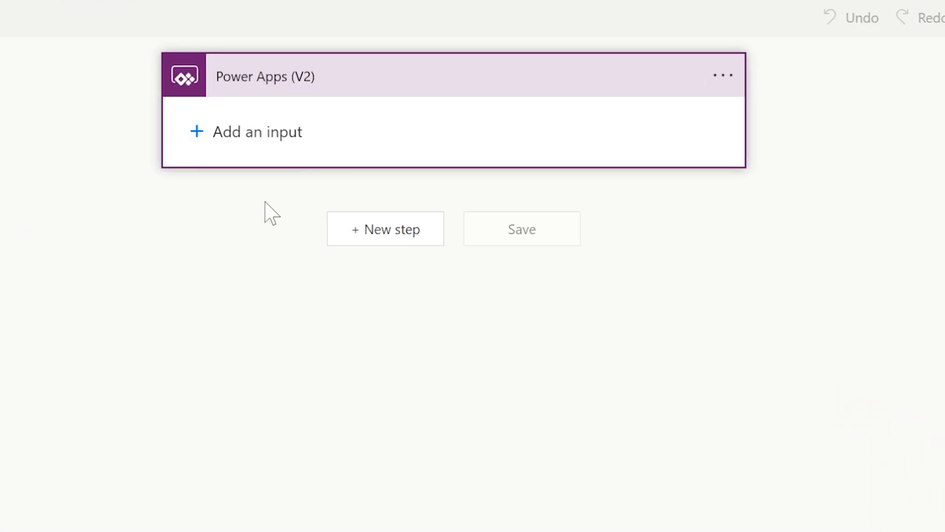
Give the Power Apps (V2) trigger a text input named Title and a file input named MyFile
{"action": "left_click", "coordinate": [256, 131]}
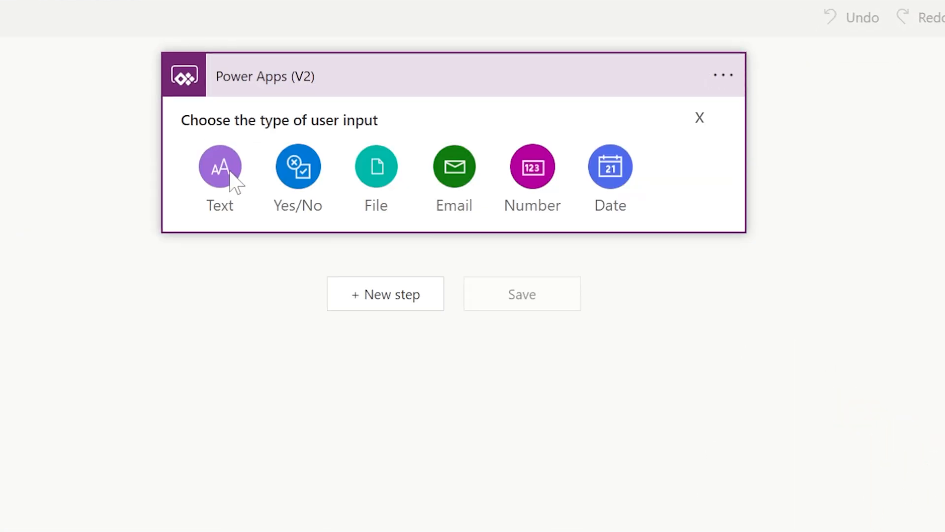
{"action": "left_click", "coordinate": [219, 167]}
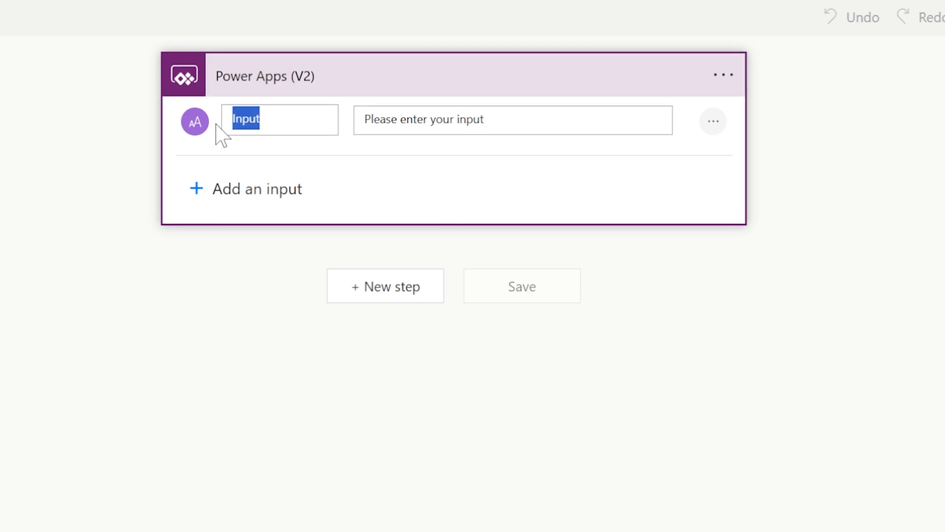
{"action": "type", "text": "Title"}
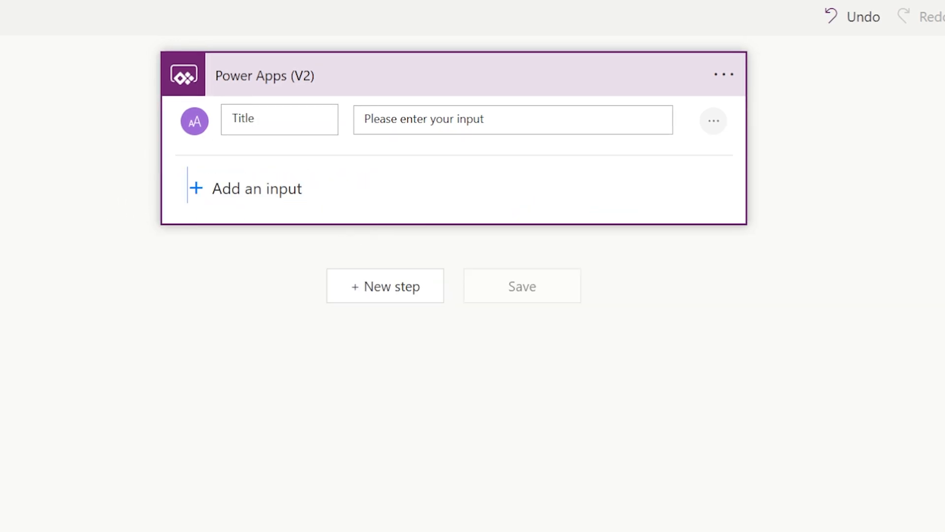
{"action": "left_click", "coordinate": [256, 188]}
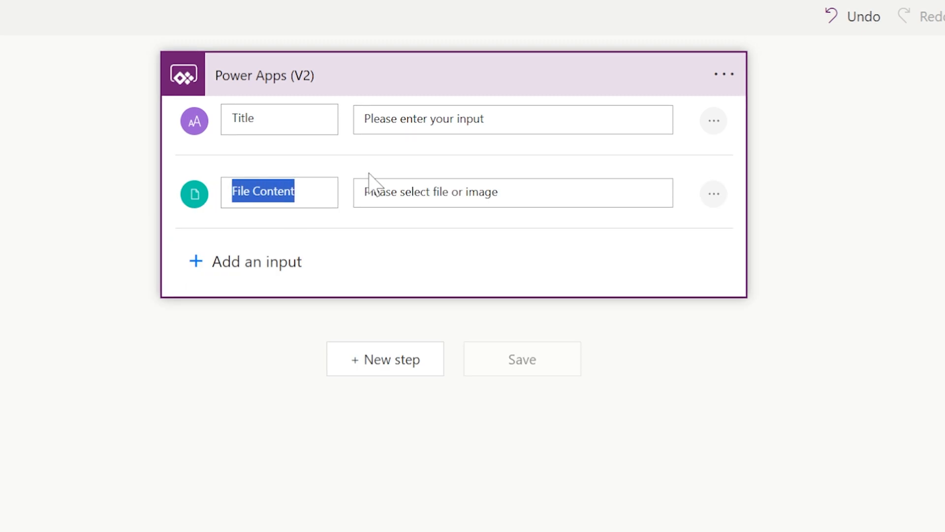
{"action": "type", "text": "MyFile"}
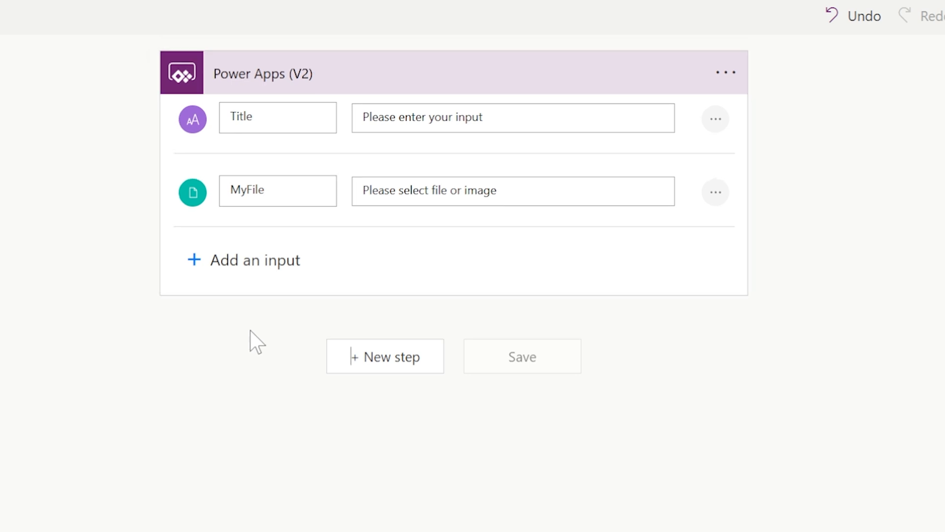
{"action": "mouse_move", "coordinate": [374, 356]}
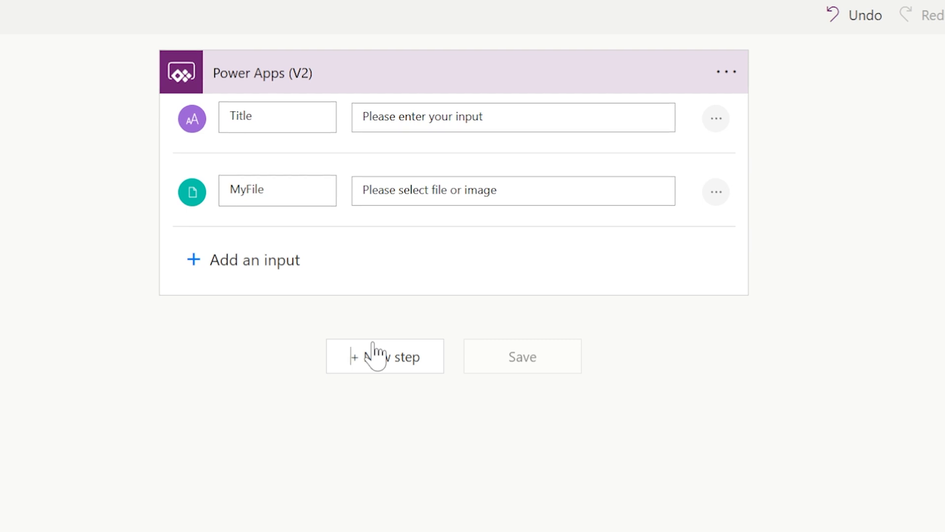
Add a SharePoint Create file action as the step after the trigger
{"action": "left_click", "coordinate": [385, 355]}
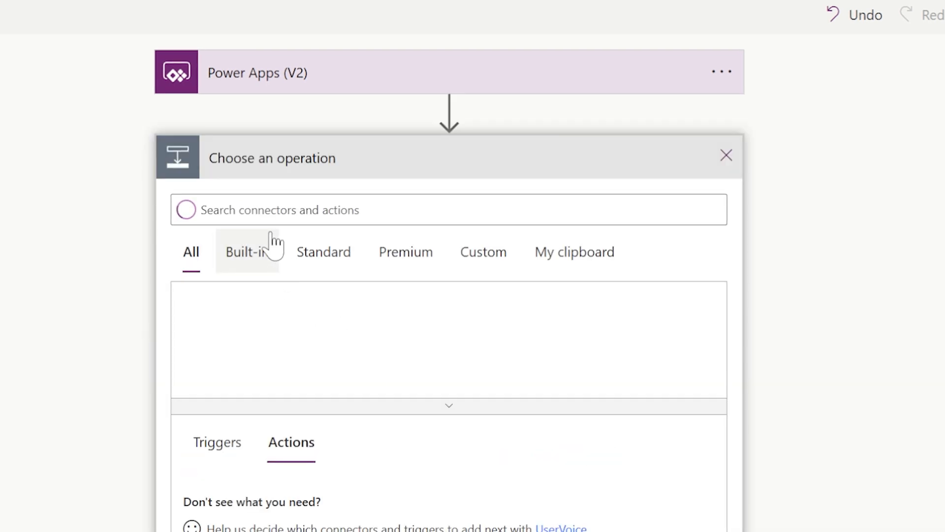
{"action": "type", "text": "sharepoint"}
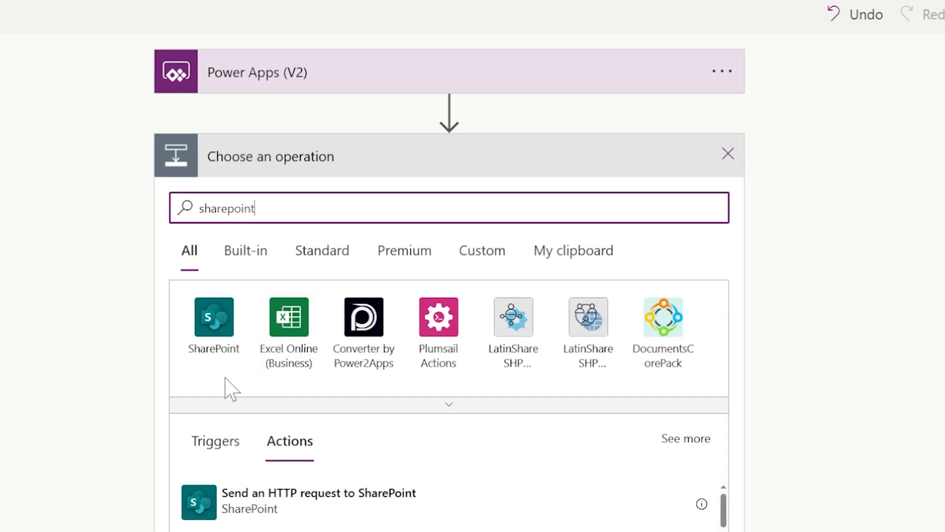
{"action": "left_click", "coordinate": [214, 318]}
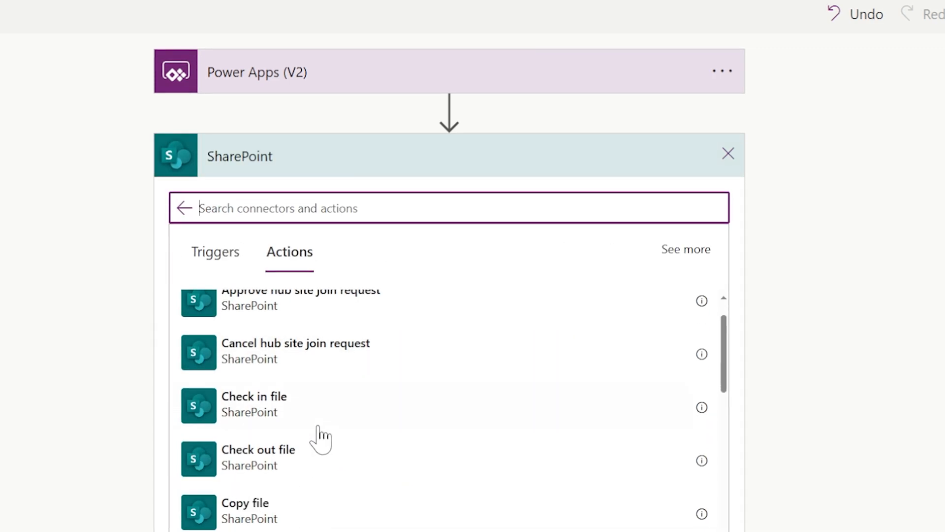
{"action": "scroll", "scroll_direction": "down", "scroll_amount": 3}
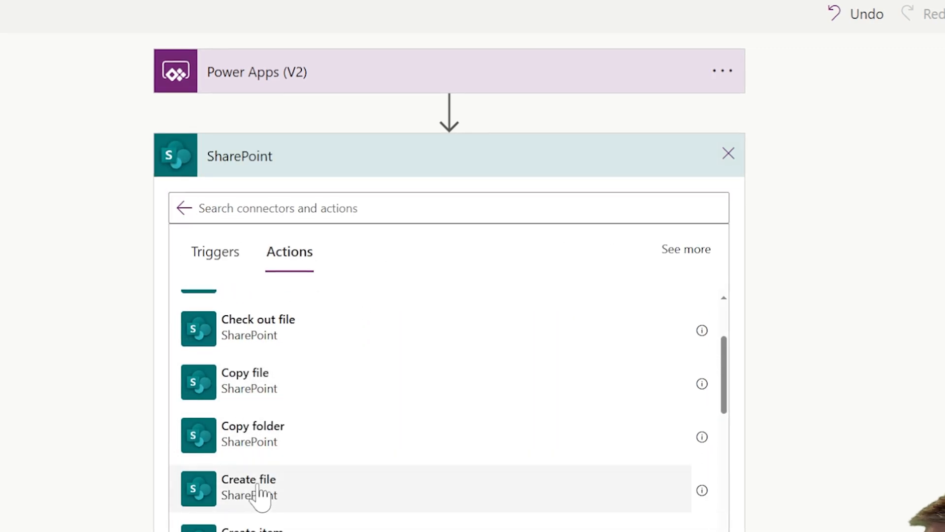
{"action": "left_click", "coordinate": [248, 487]}
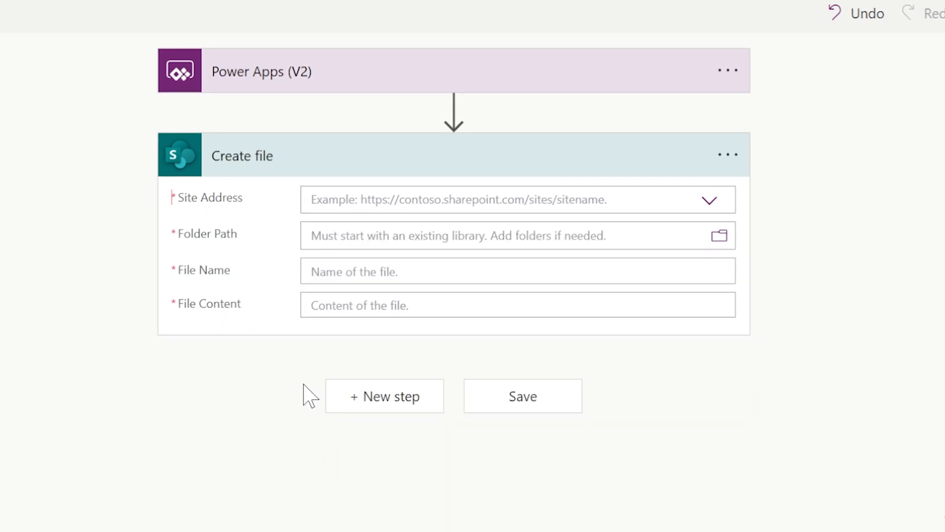
Set the Create file site to Flatten and the folder path to /Shared Documents
{"action": "left_click", "coordinate": [709, 200]}
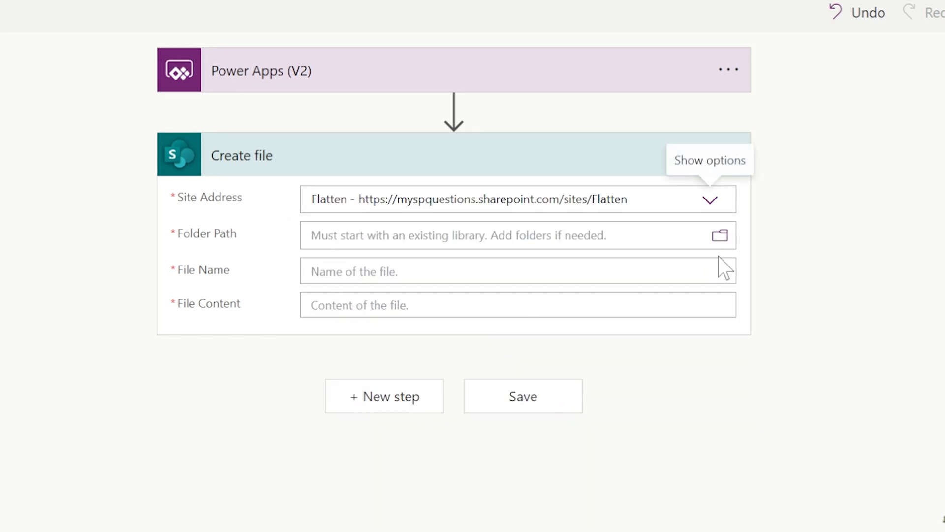
{"action": "left_click", "coordinate": [718, 235]}
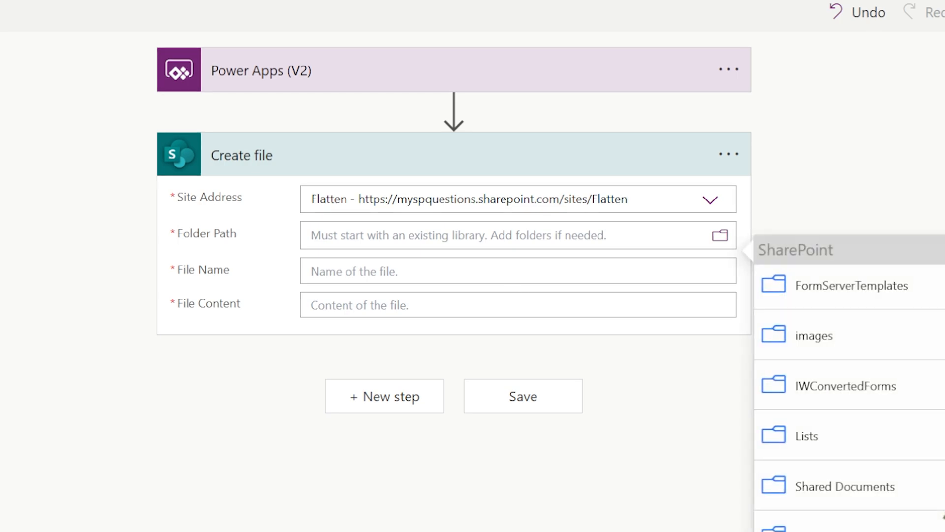
{"action": "mouse_move", "coordinate": [831, 485]}
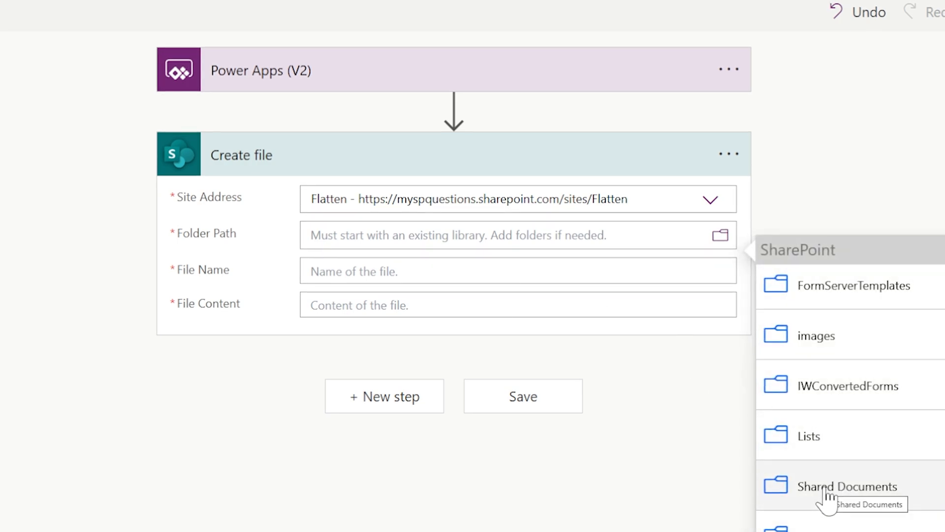
{"action": "left_click", "coordinate": [847, 485]}
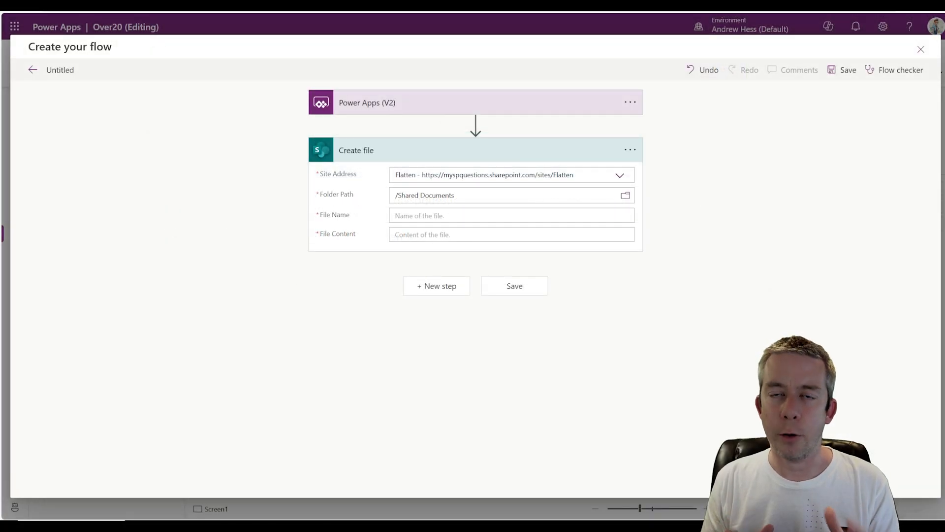
{"action": "mouse_move", "coordinate": [504, 295]}
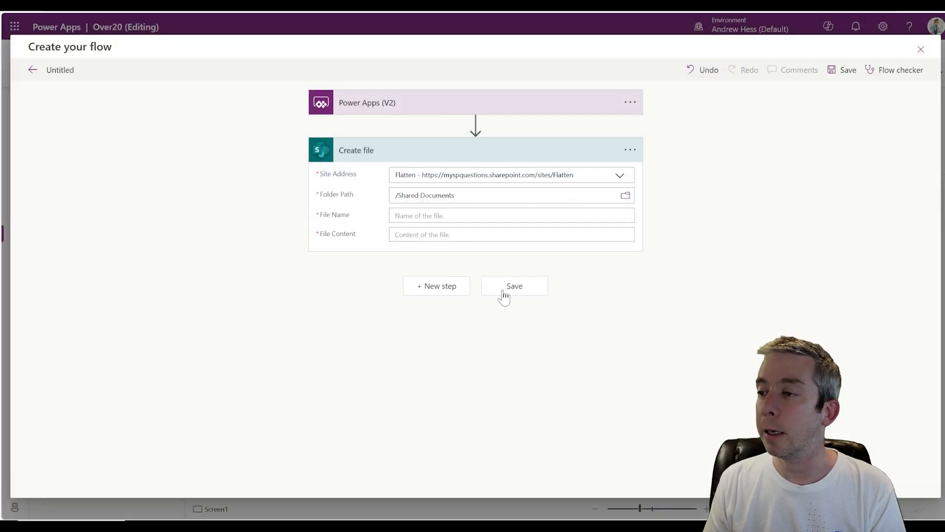
Fill the Create file step with file name test.docx and content test.content, then save the flow
{"action": "left_click", "coordinate": [513, 286]}
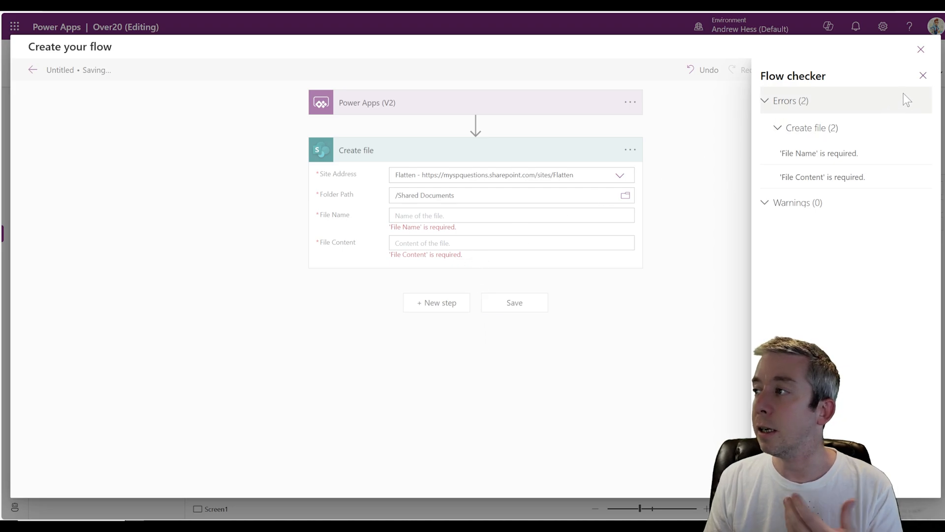
{"action": "left_click", "coordinate": [508, 216]}
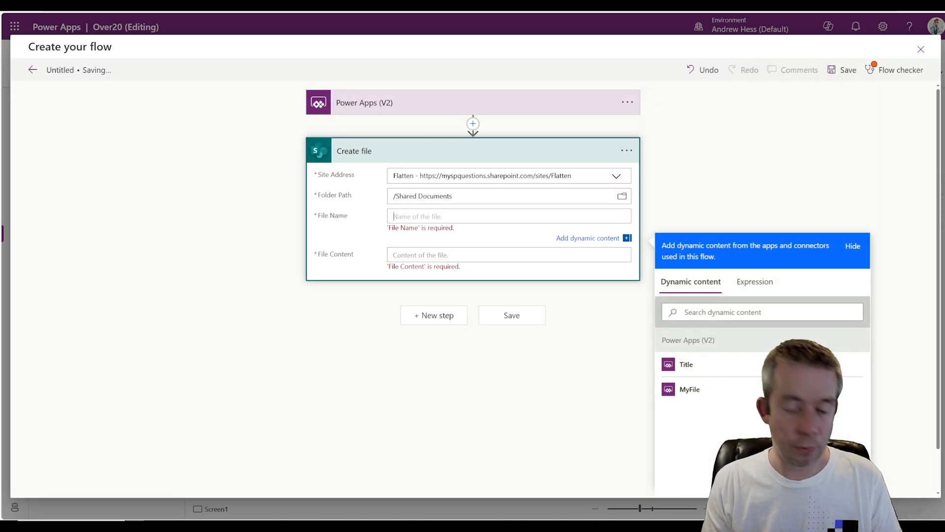
{"action": "type", "text": "test.docx"}
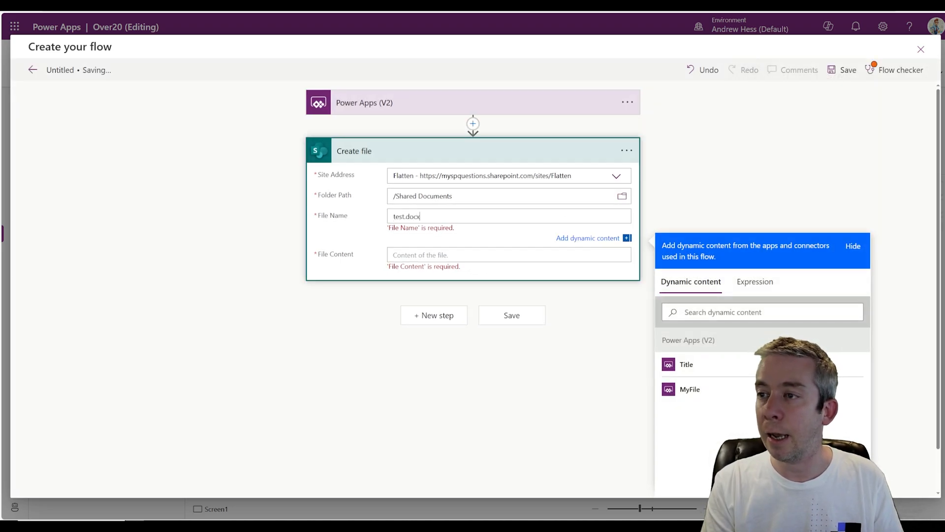
{"action": "type", "text": "test"}
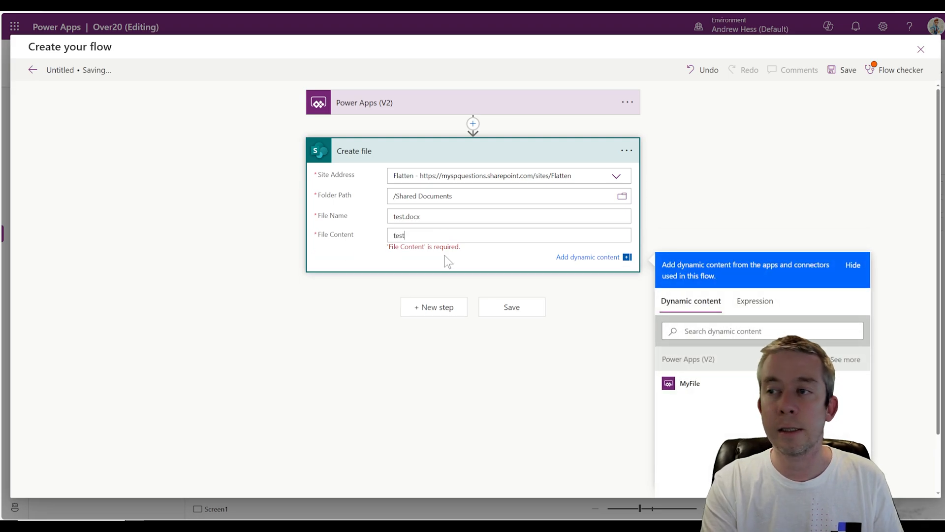
{"action": "type", "text": ".content"}
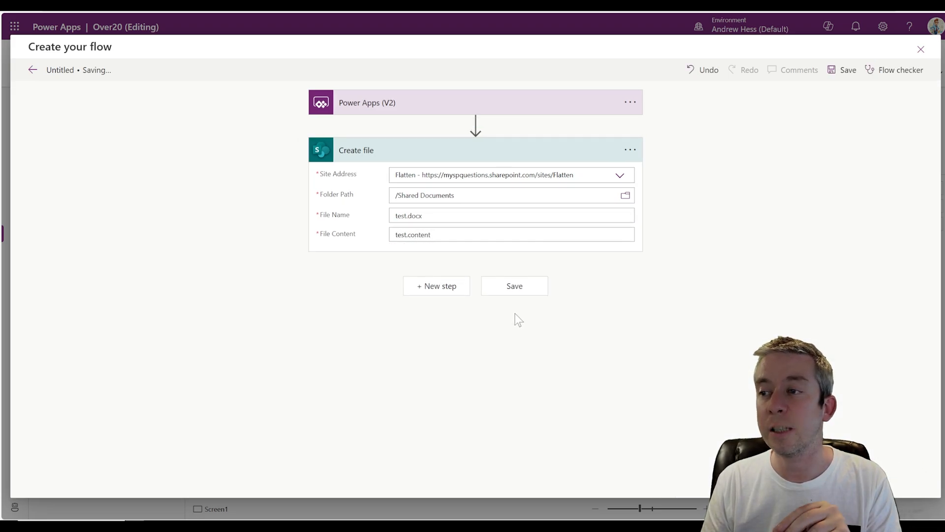
{"action": "left_click", "coordinate": [514, 285]}
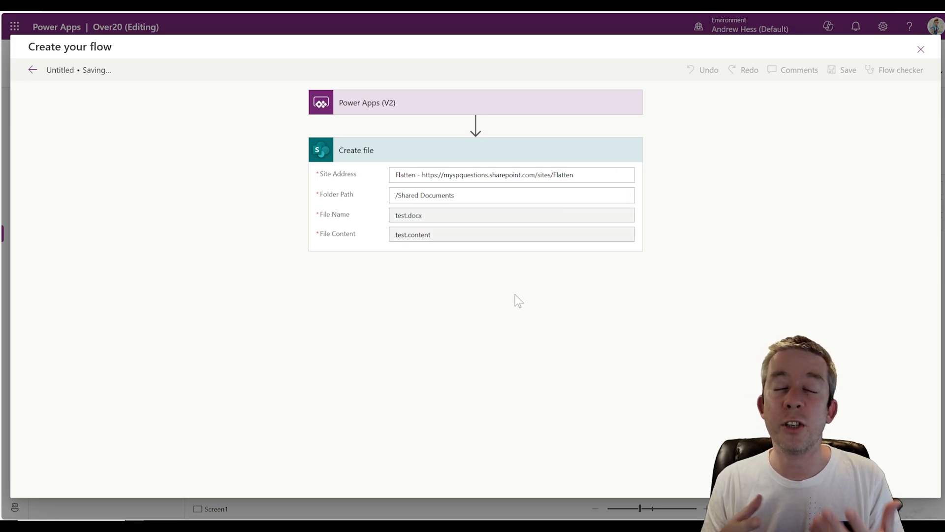
{"action": "left_click", "coordinate": [920, 49]}
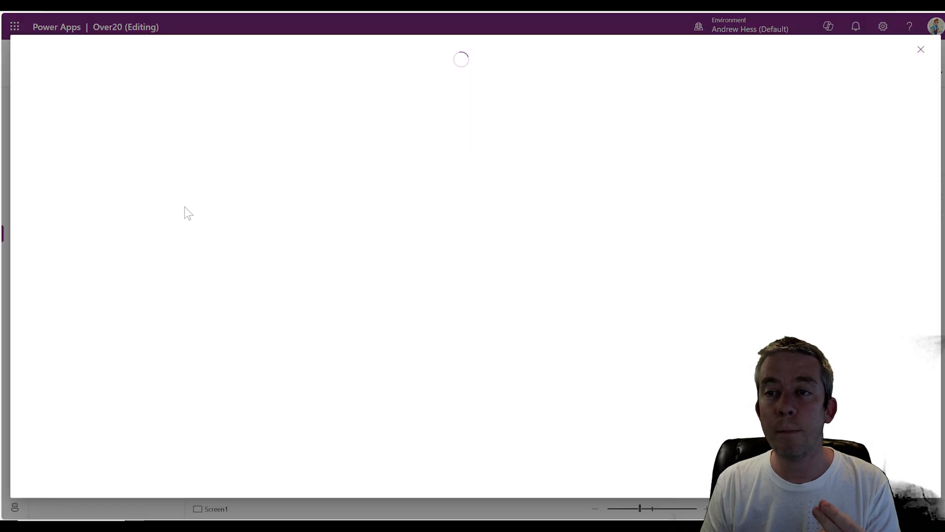
{"action": "mouse_move", "coordinate": [172, 187]}
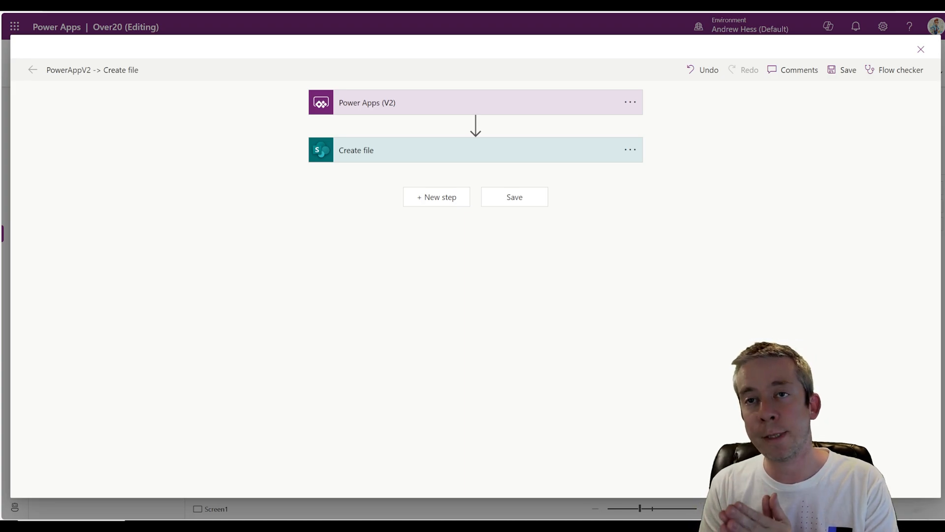
Rename the flow title to WeWillUseThisTitle and confirm the save
{"action": "double_click", "coordinate": [93, 70]}
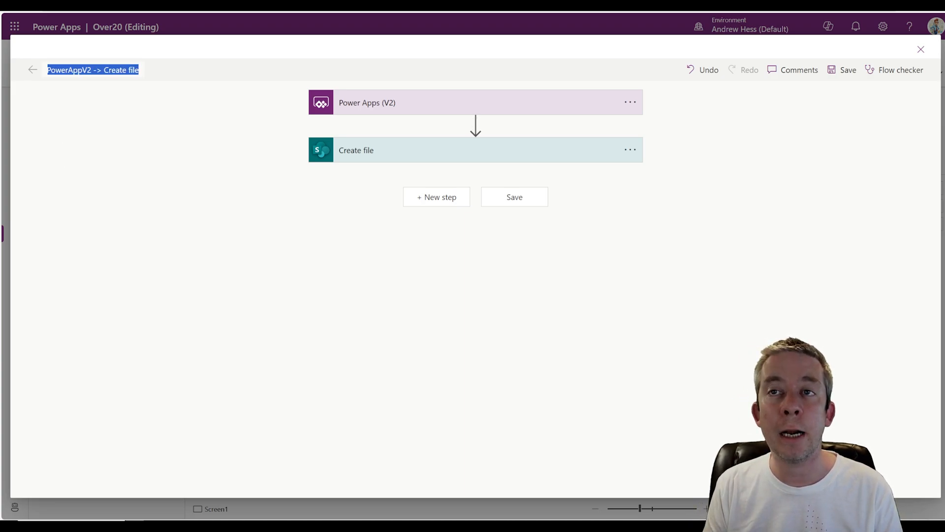
{"action": "type", "text": "WeWillUseThis"}
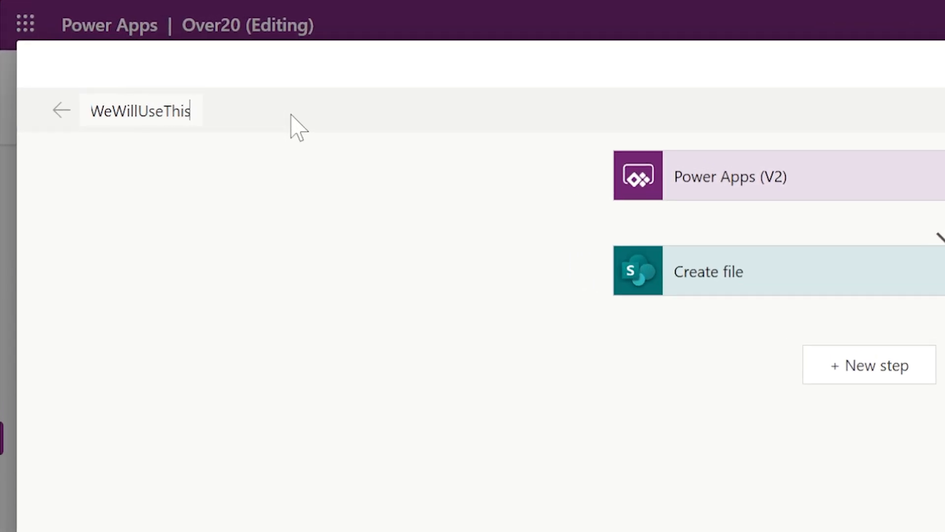
{"action": "type", "text": "Title"}
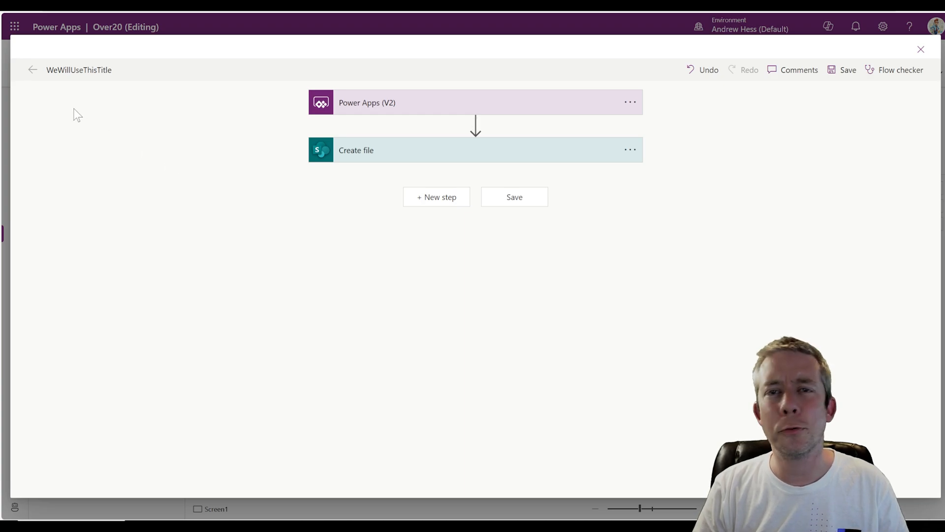
{"action": "mouse_move", "coordinate": [617, 146]}
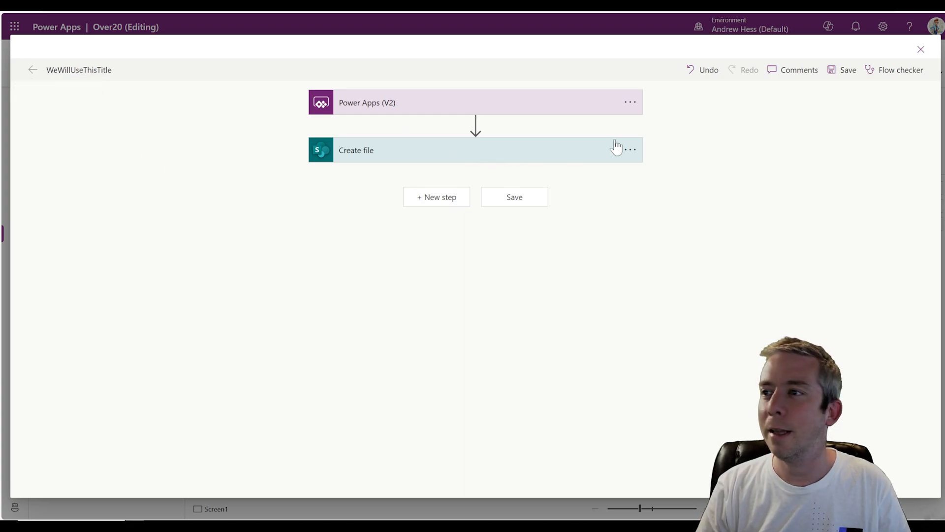
{"action": "left_click", "coordinate": [920, 49]}
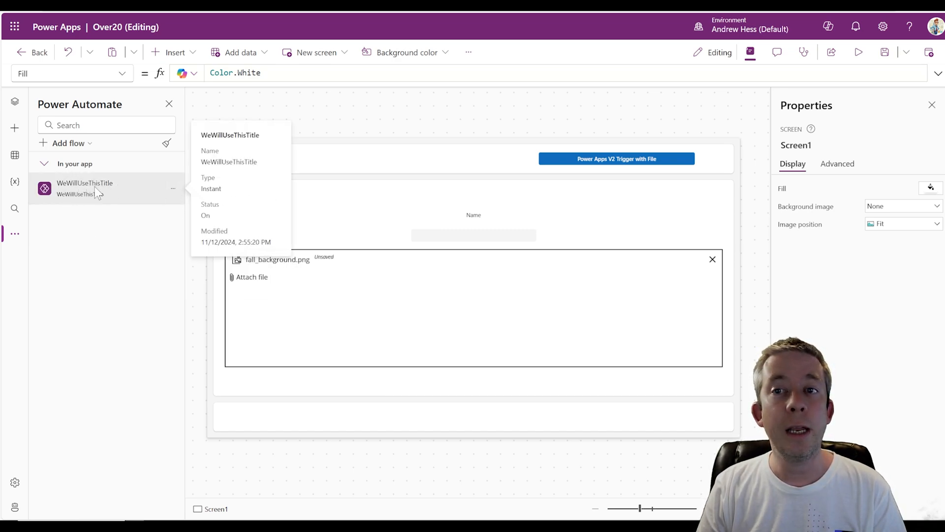
{"action": "mouse_move", "coordinate": [318, 228]}
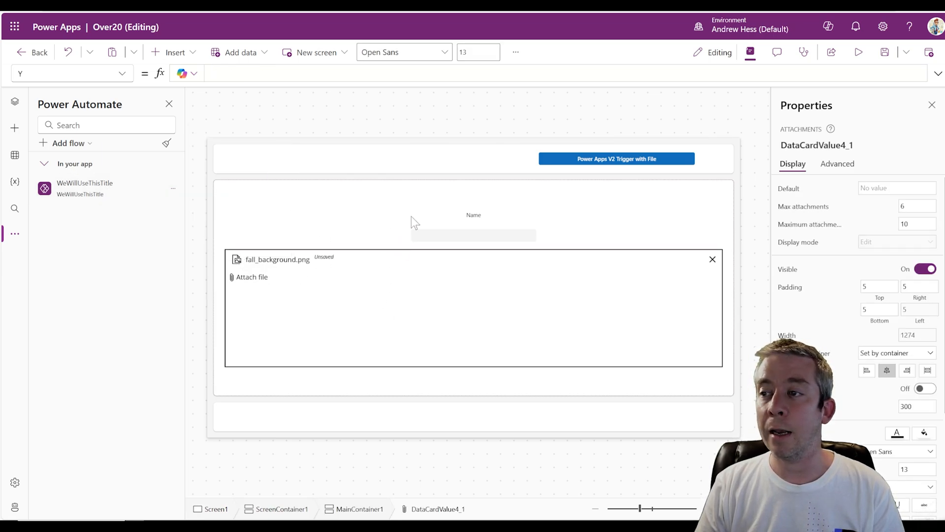
Start the button's OnSelect as WeWillUseThisTitle.Run(TextCanvas1.Text, ...)
{"action": "left_click", "coordinate": [616, 159]}
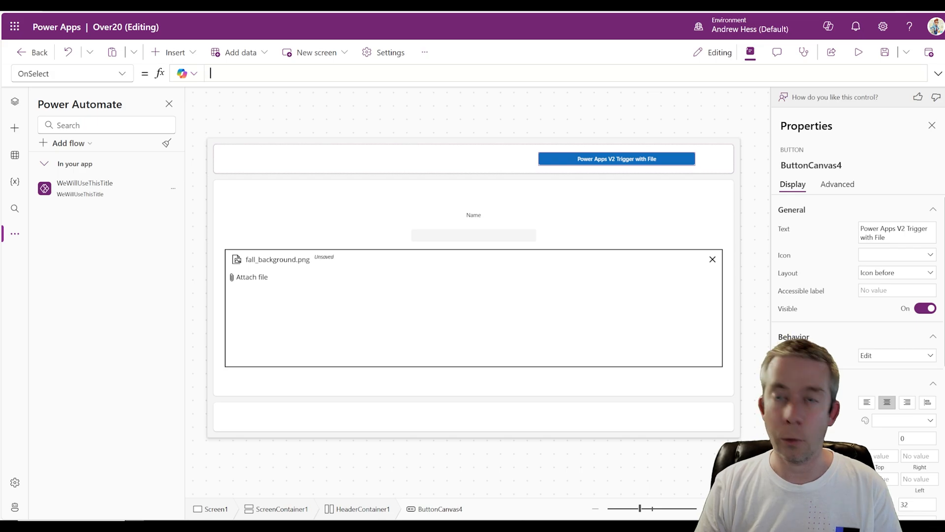
{"action": "type", "text": "We"}
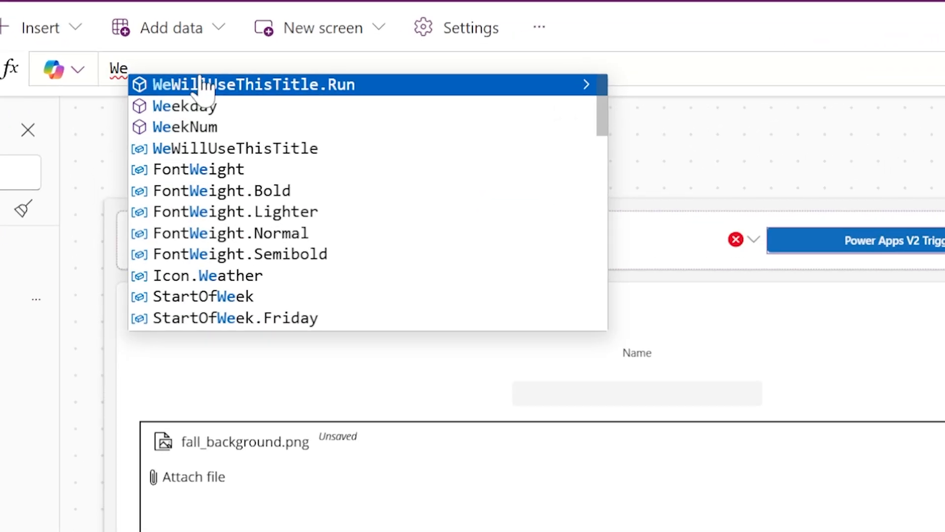
{"action": "left_click", "coordinate": [253, 85]}
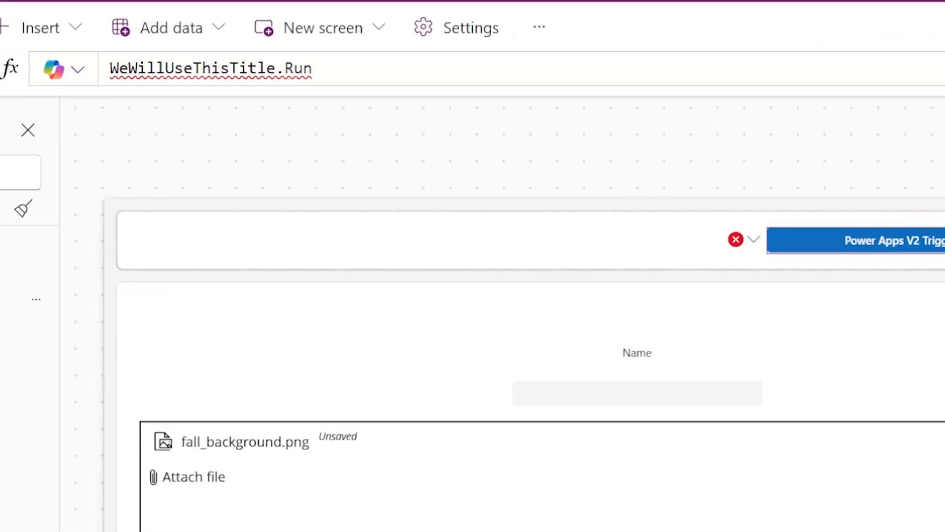
{"action": "type", "text": "("}
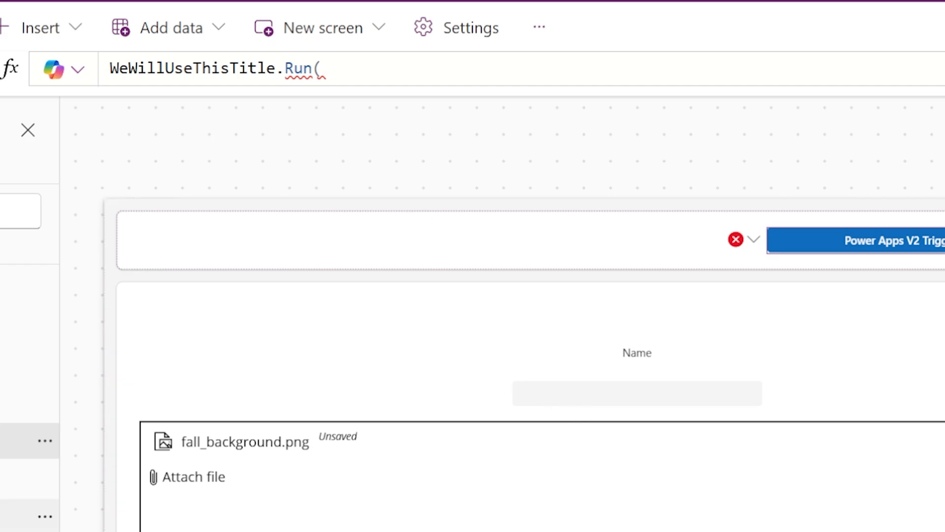
{"action": "type", "text": "TextCanvas1.Text,"}
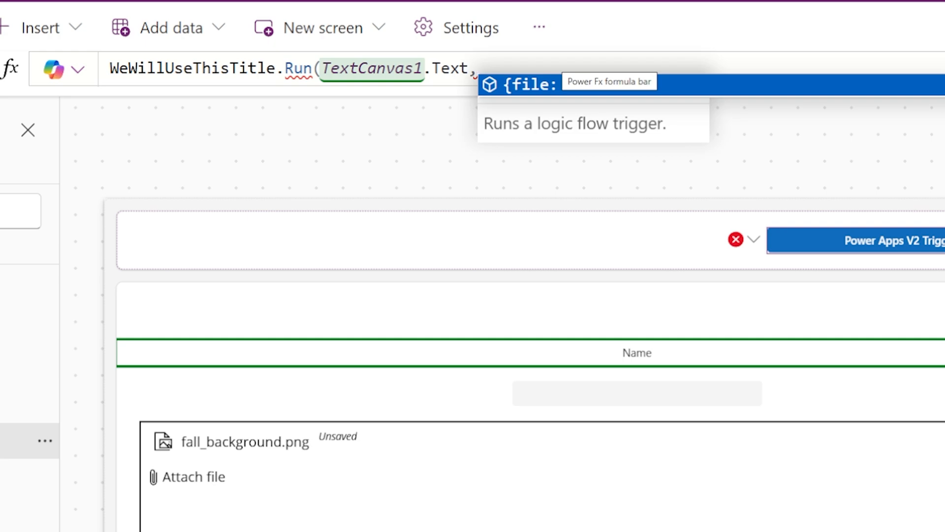
{"action": "left_click", "coordinate": [28, 130]}
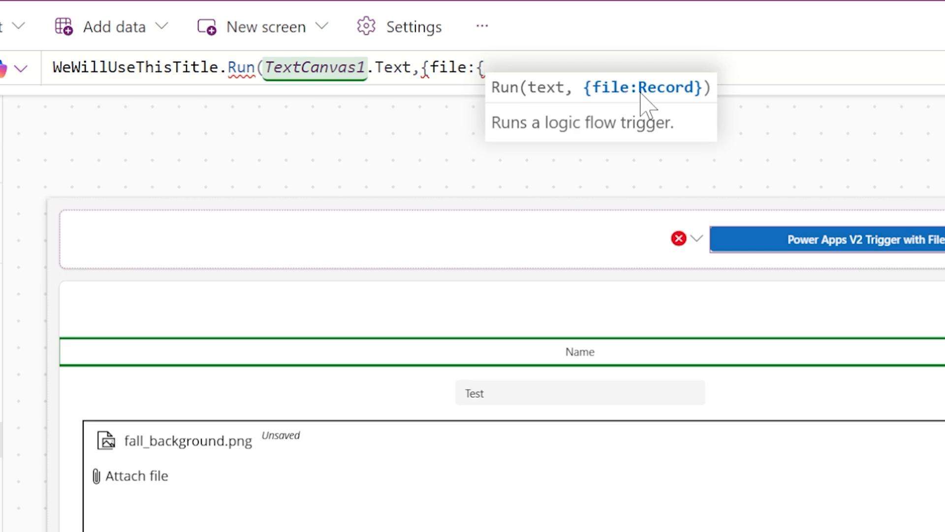
Add the file record's contentBytes as Last(myFile.Attachments).Value
{"action": "type", "text": "contentBytes:"}
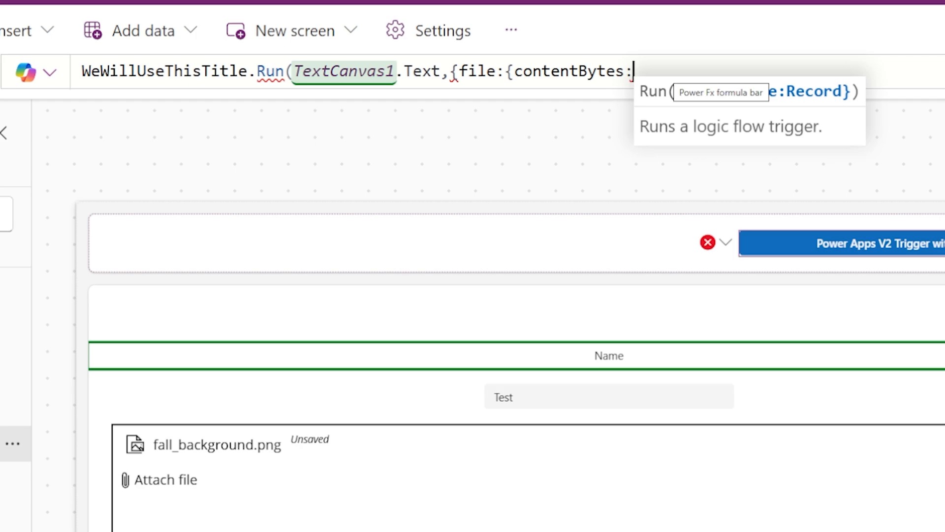
{"action": "type", "text": "Last("}
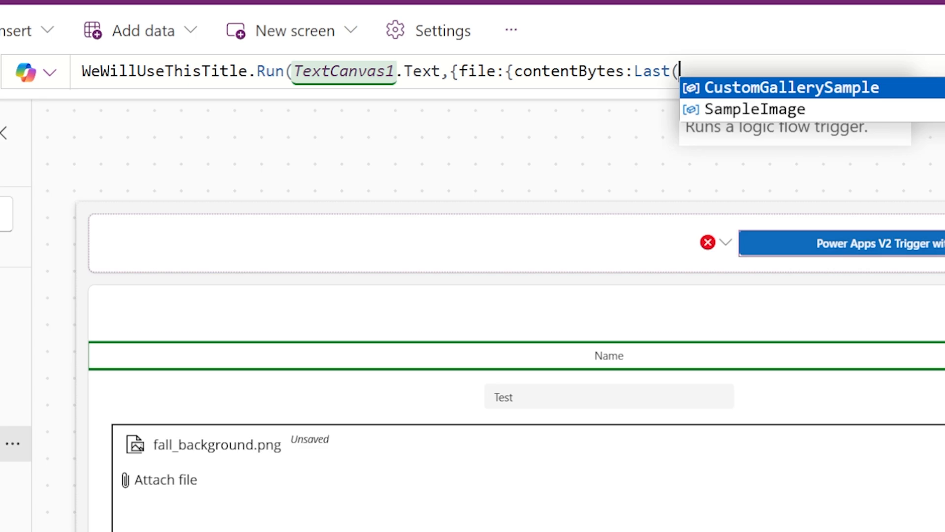
{"action": "type", "text": "myFile"}
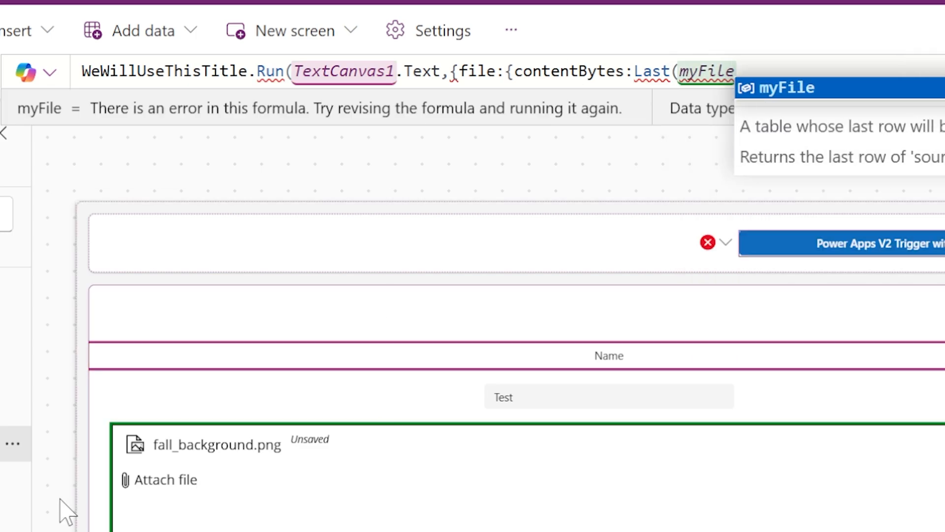
{"action": "type", "text": "."}
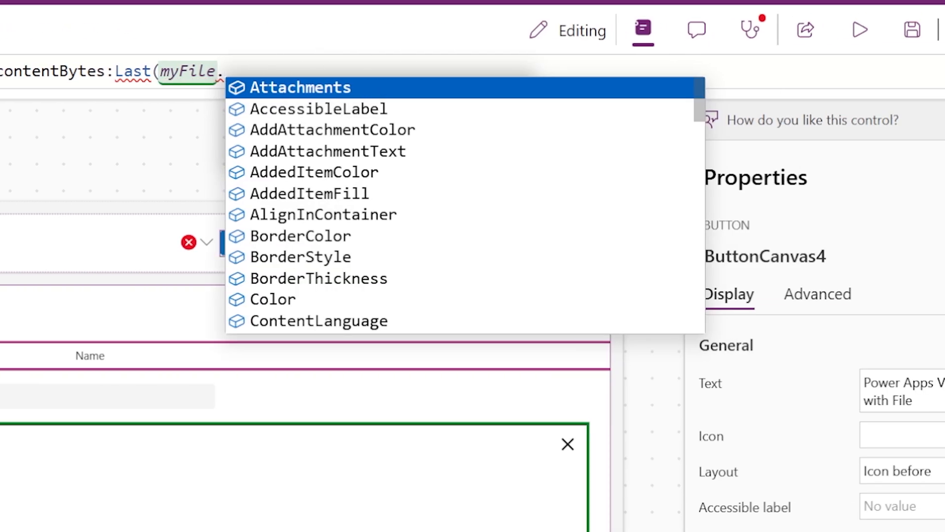
{"action": "left_click", "coordinate": [299, 88]}
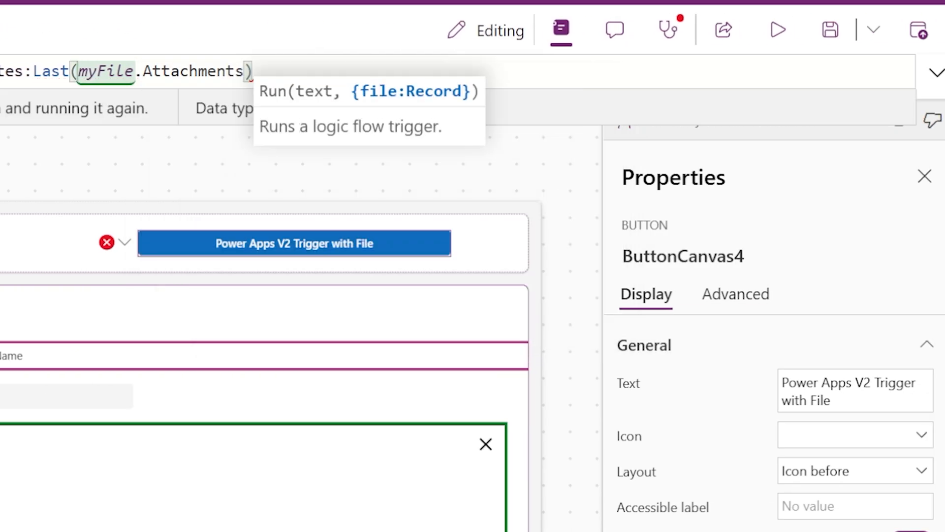
{"action": "type", "text": ".Value"}
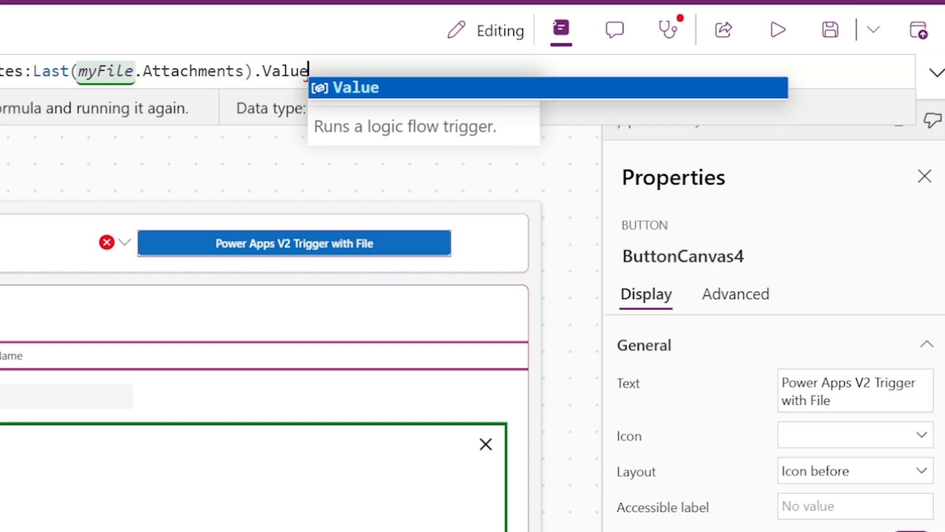
Add name:Last(myFile.Attachments).Name and close the file record
{"action": "type", "text": ",na"}
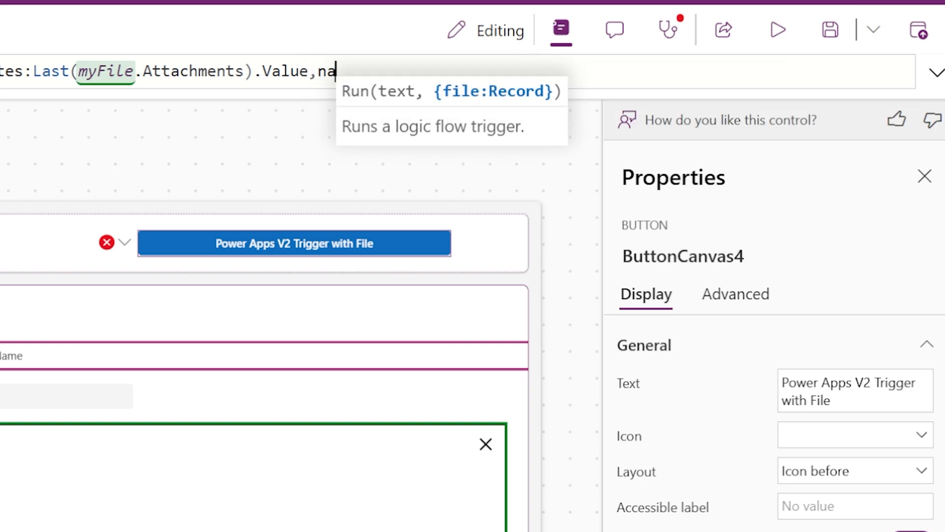
{"action": "type", "text": "me"}
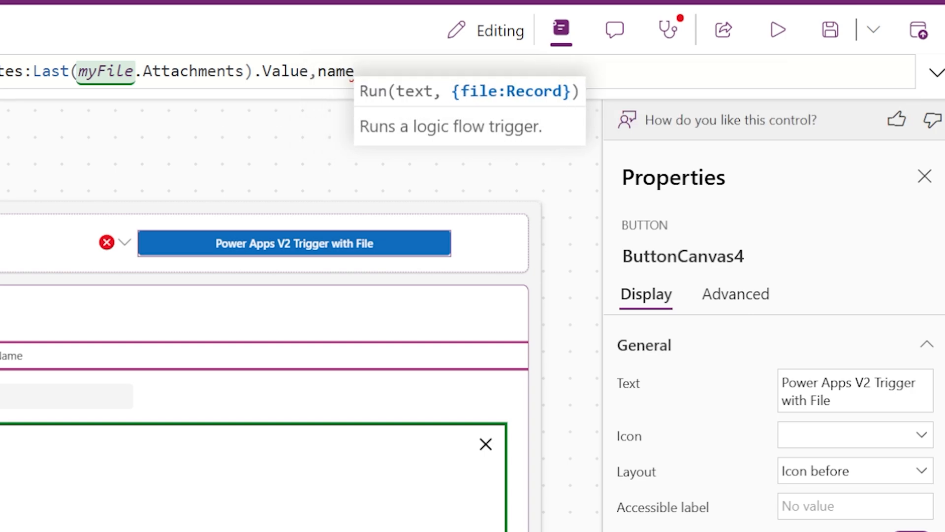
{"action": "type", "text": ":Last("}
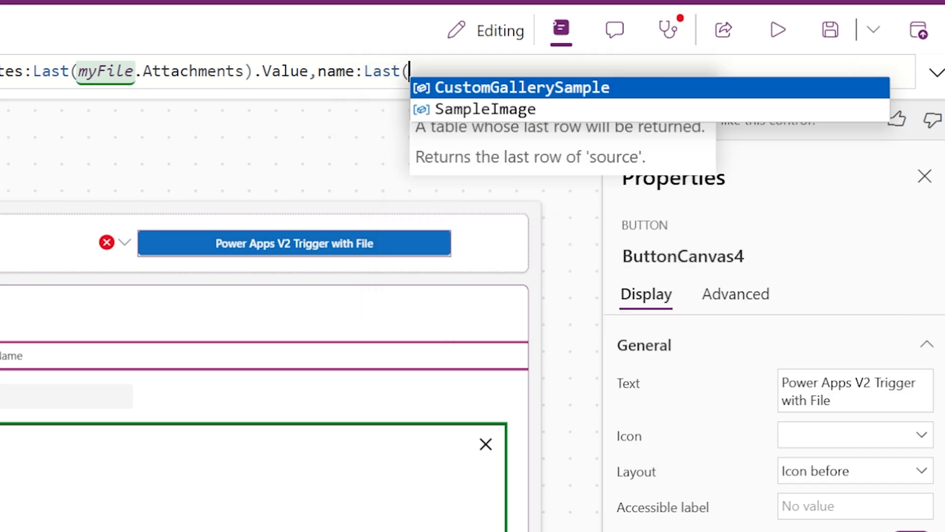
{"action": "type", "text": "myFile.Attachments"}
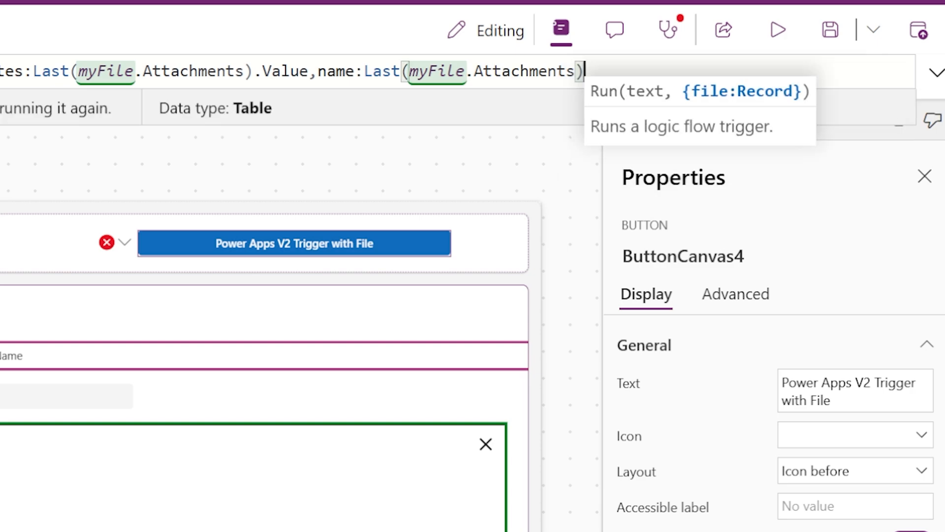
{"action": "type", "text": ".Name}"}
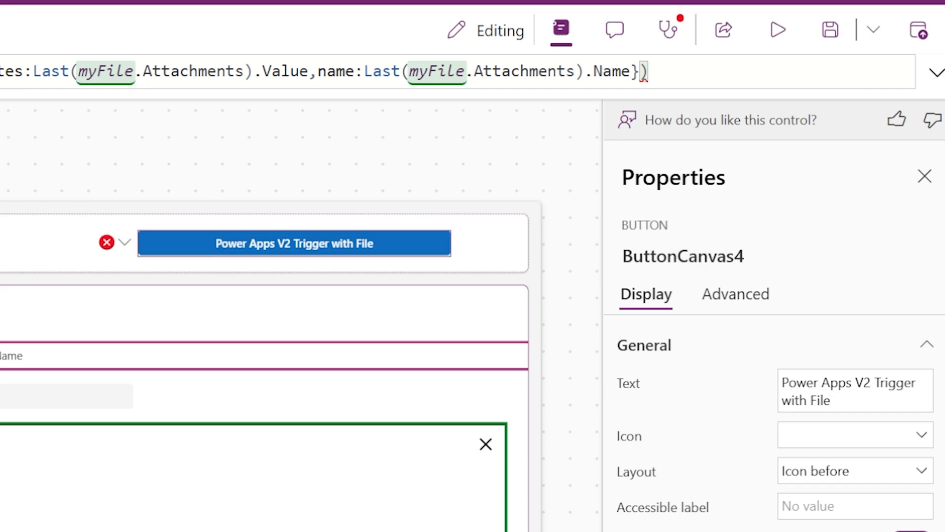
{"action": "type", "text": "}"}
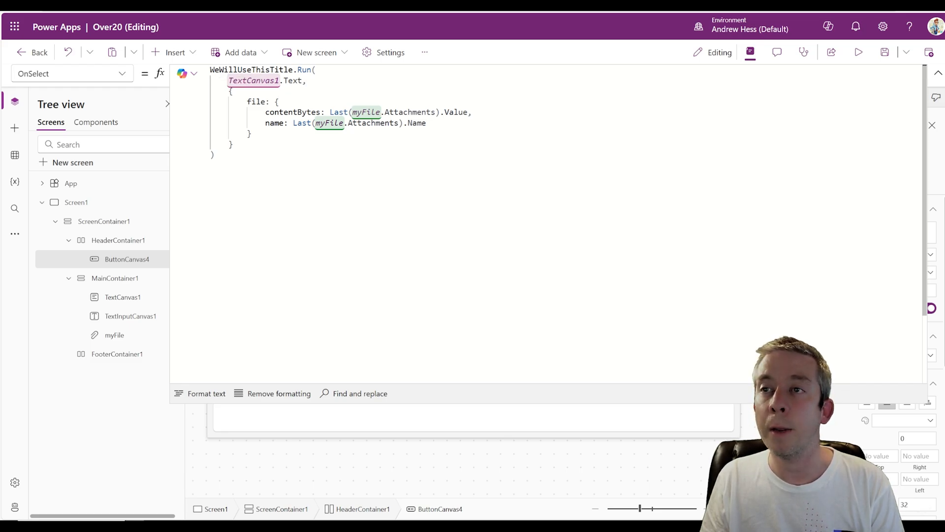
Change the TextCanvas1 label text from Name to Title
{"action": "double_click", "coordinate": [253, 80]}
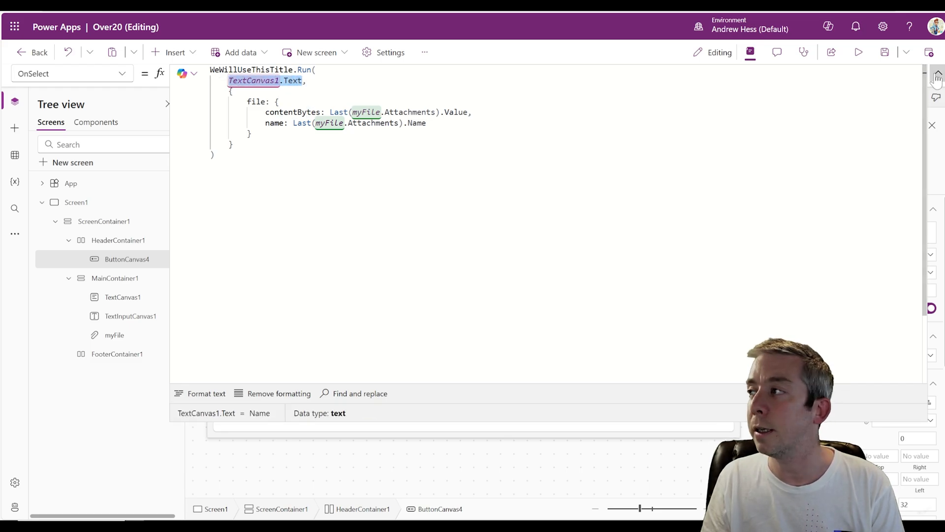
{"action": "left_click", "coordinate": [122, 296]}
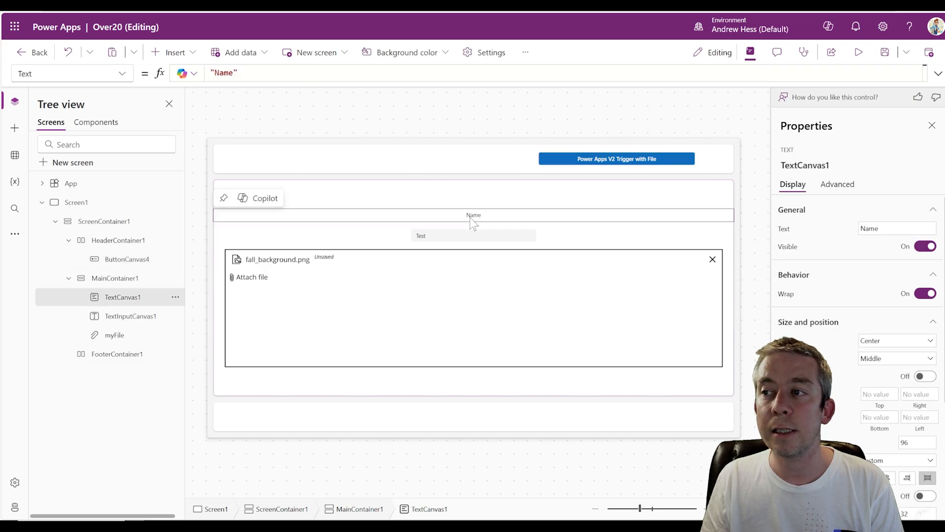
{"action": "left_click", "coordinate": [224, 72]}
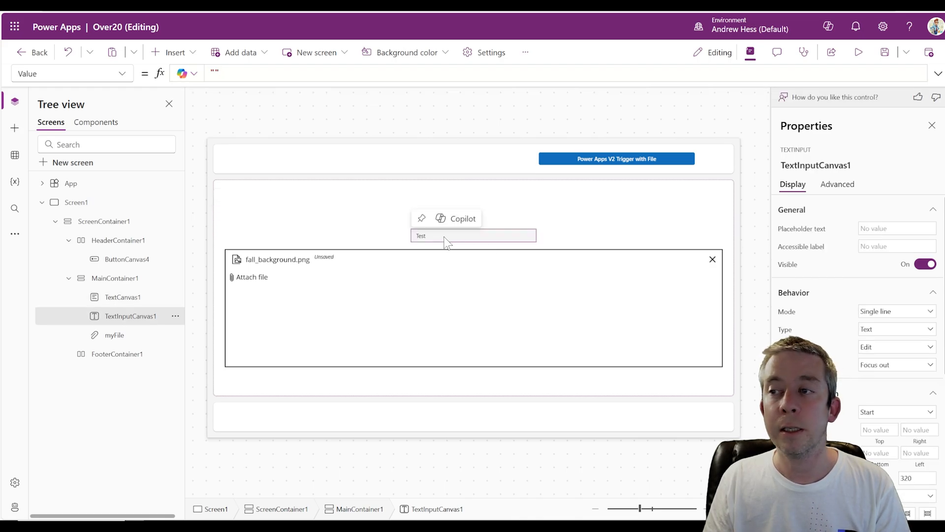
Review the trigger button's Run formula, highlighting the file record's contentBytes property
{"action": "left_click", "coordinate": [616, 158]}
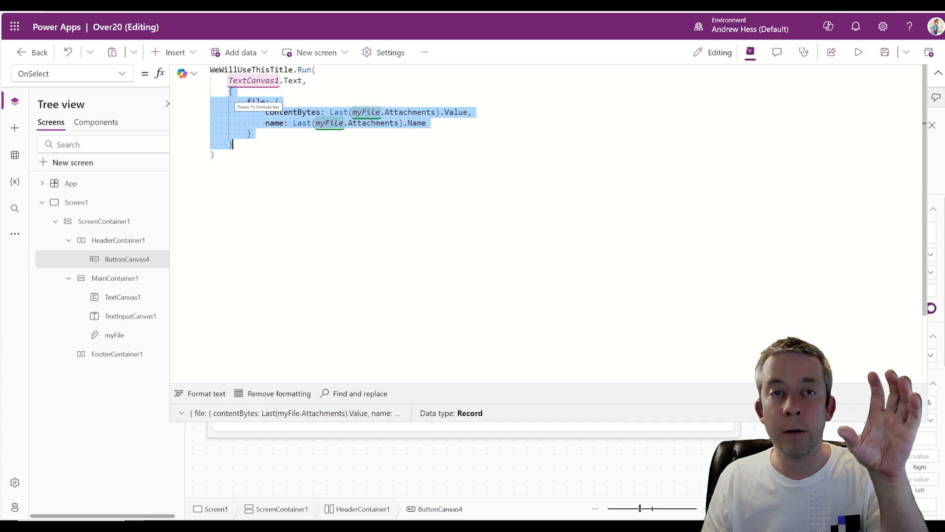
{"action": "left_click", "coordinate": [277, 112]}
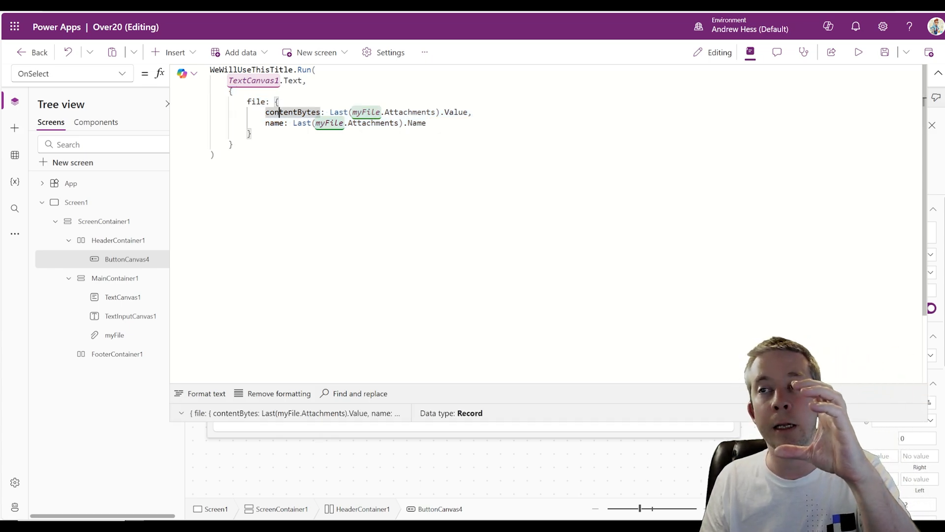
{"action": "double_click", "coordinate": [293, 112]}
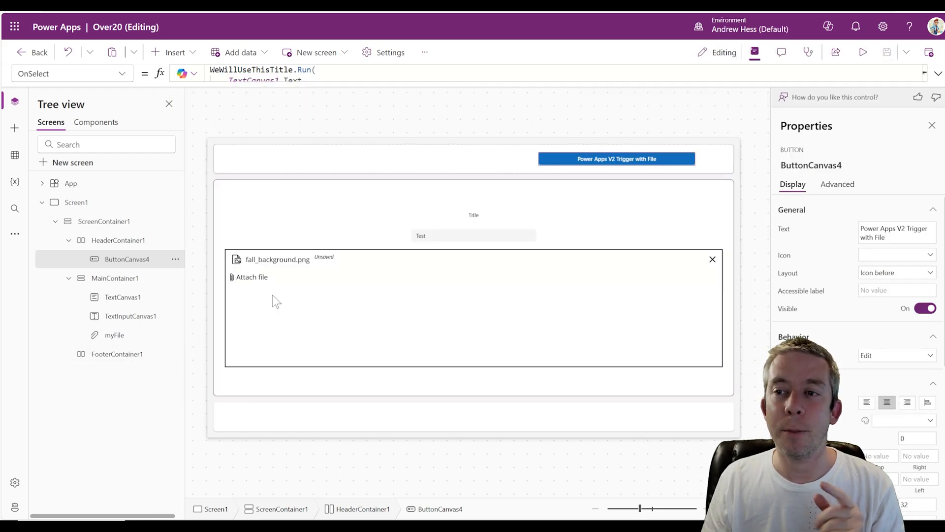
{"action": "mouse_move", "coordinate": [864, 53]}
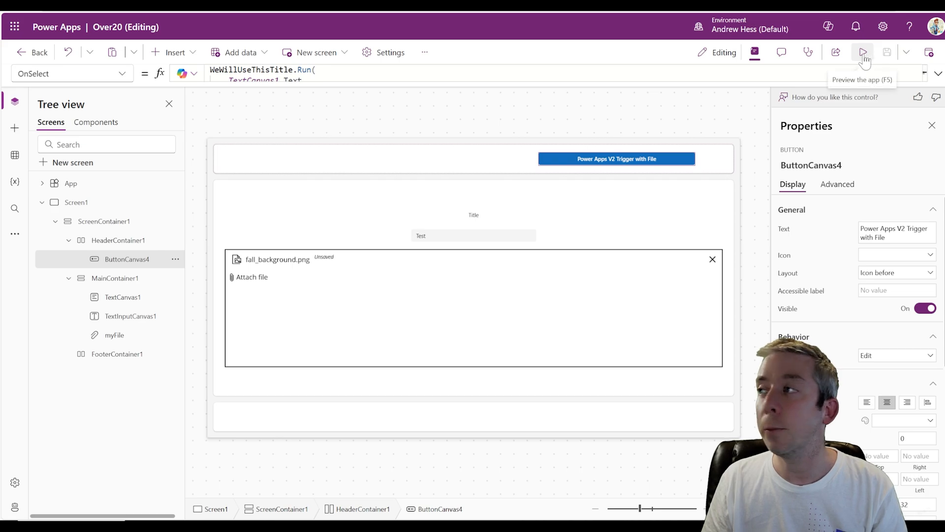
Run the flow from the app preview and inspect the trigger and Create file run details
{"action": "left_click", "coordinate": [863, 52]}
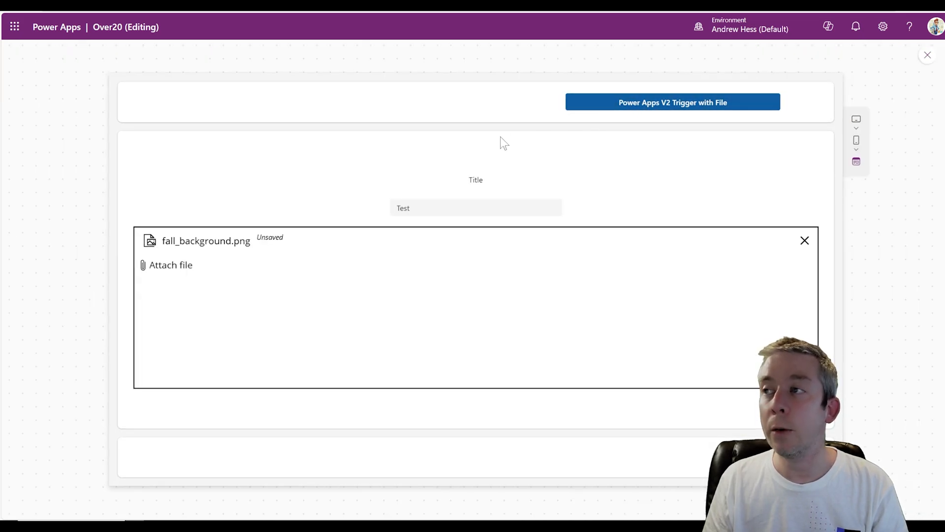
{"action": "mouse_move", "coordinate": [313, 41]}
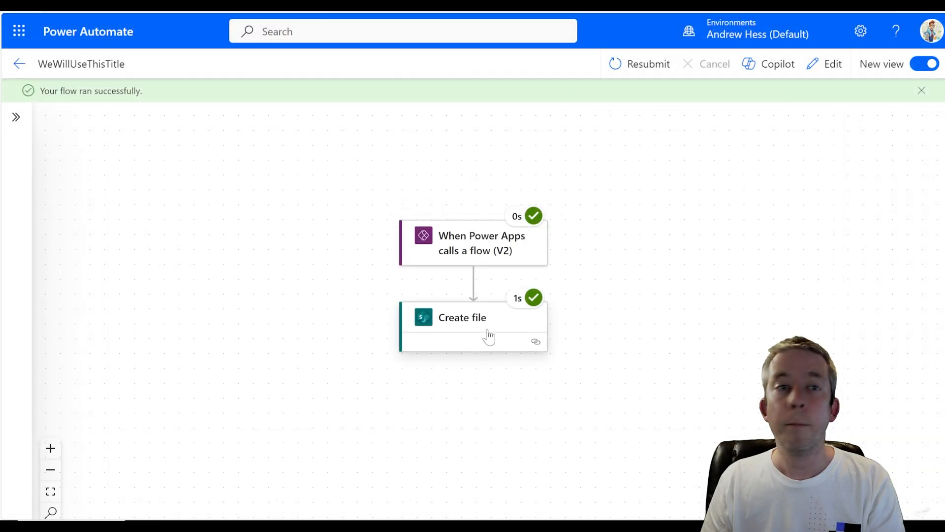
{"action": "left_click", "coordinate": [474, 243]}
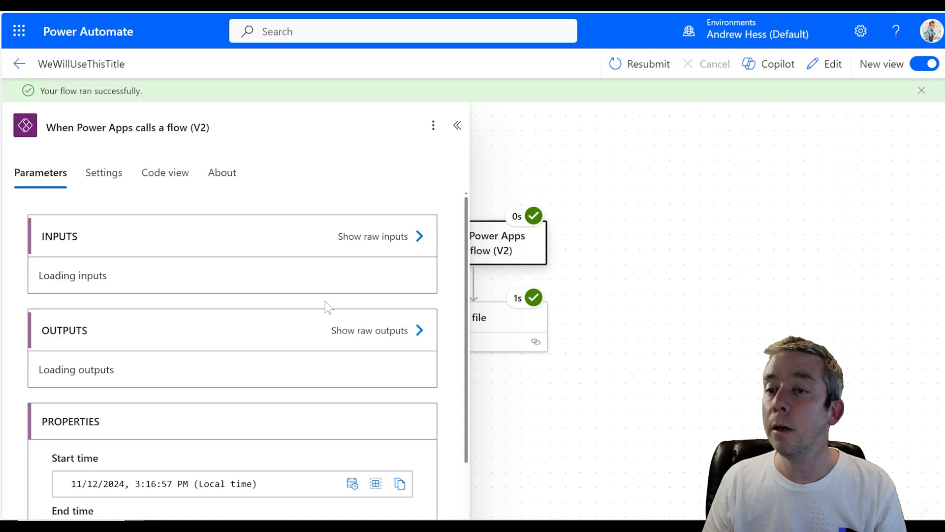
{"action": "left_click", "coordinate": [545, 251]}
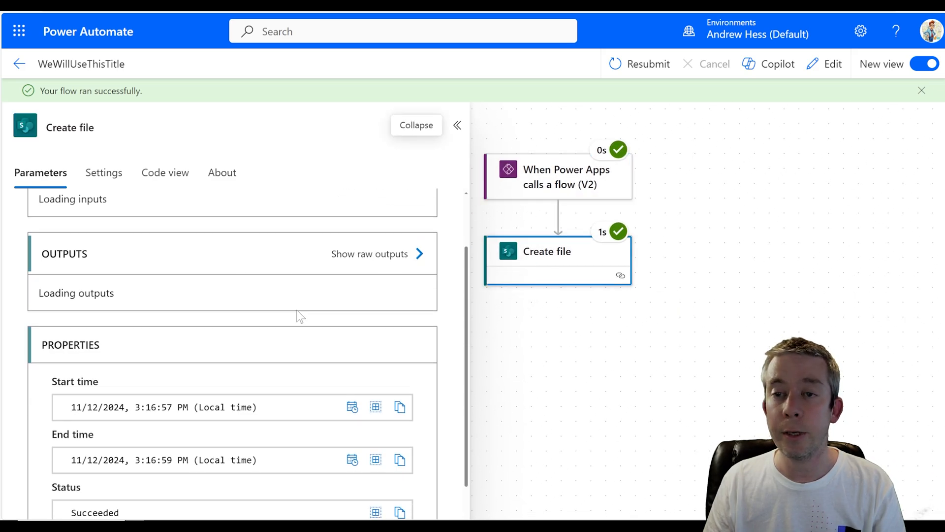
{"action": "scroll", "scroll_direction": "down", "scroll_amount": 3}
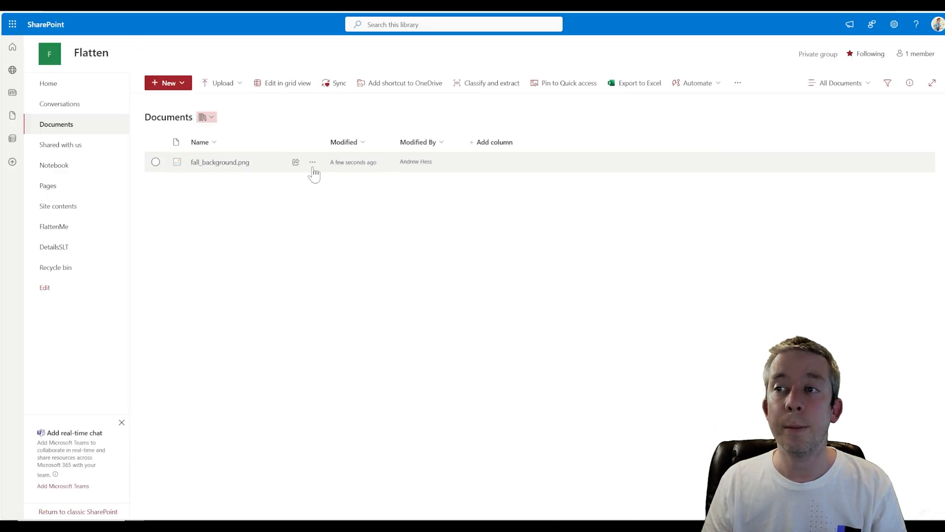
{"action": "mouse_move", "coordinate": [220, 163]}
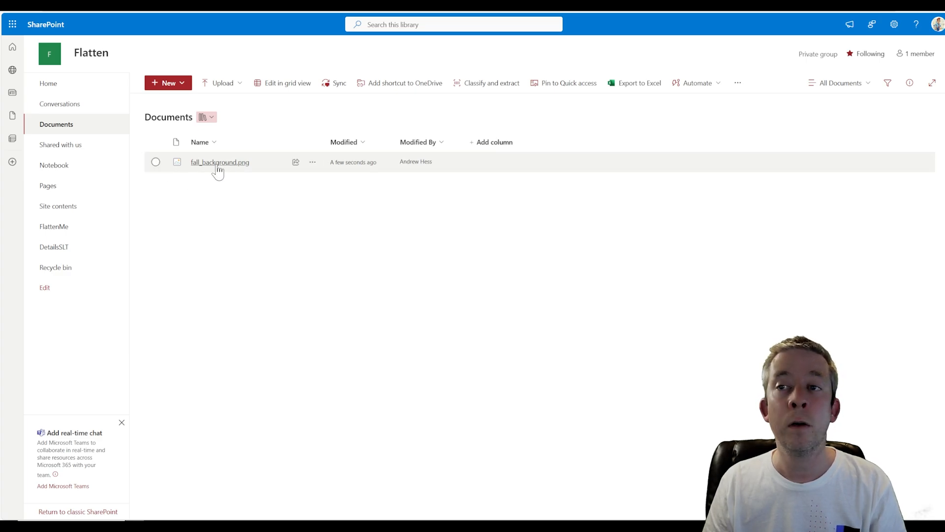
Open fall_background.png from the Documents library, then close the viewer
{"action": "left_click", "coordinate": [219, 162]}
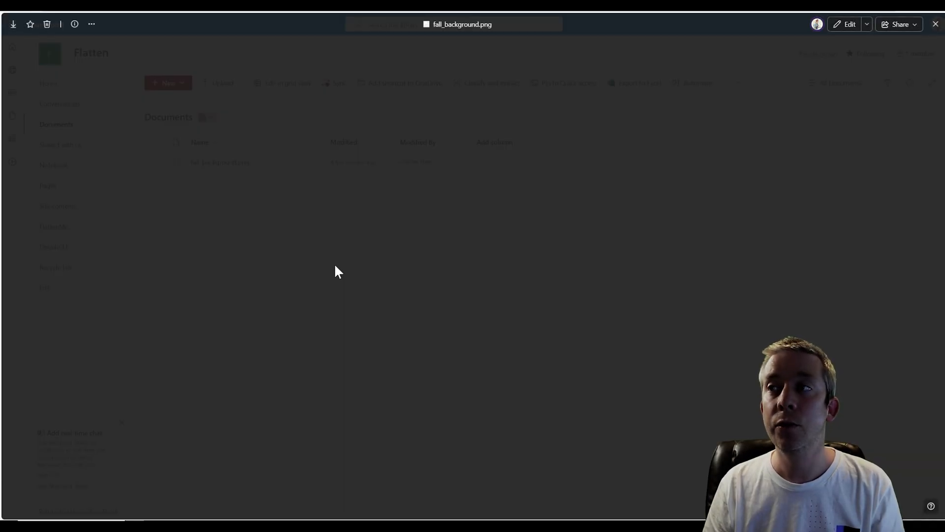
{"action": "left_click", "coordinate": [220, 162]}
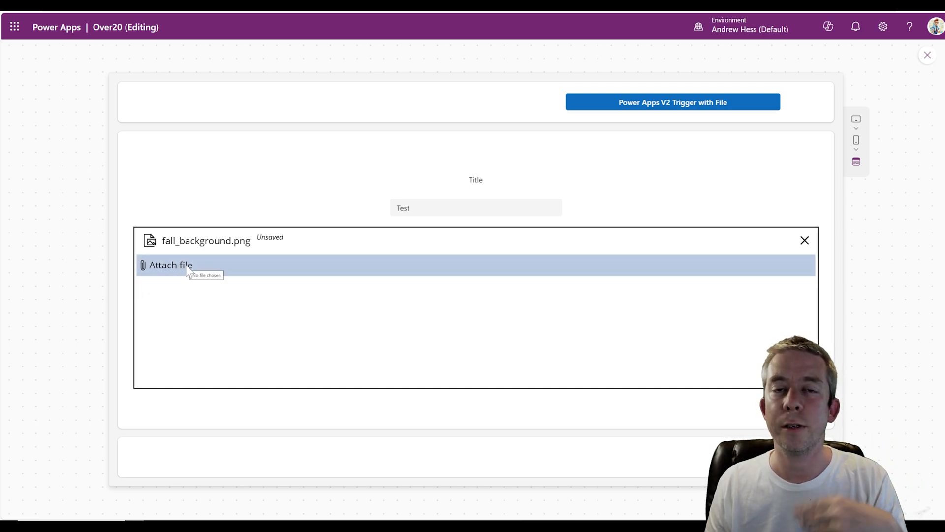
Attach the PowerBIReleases.docx file in the app preview and send it through the flow
{"action": "left_click", "coordinate": [170, 265]}
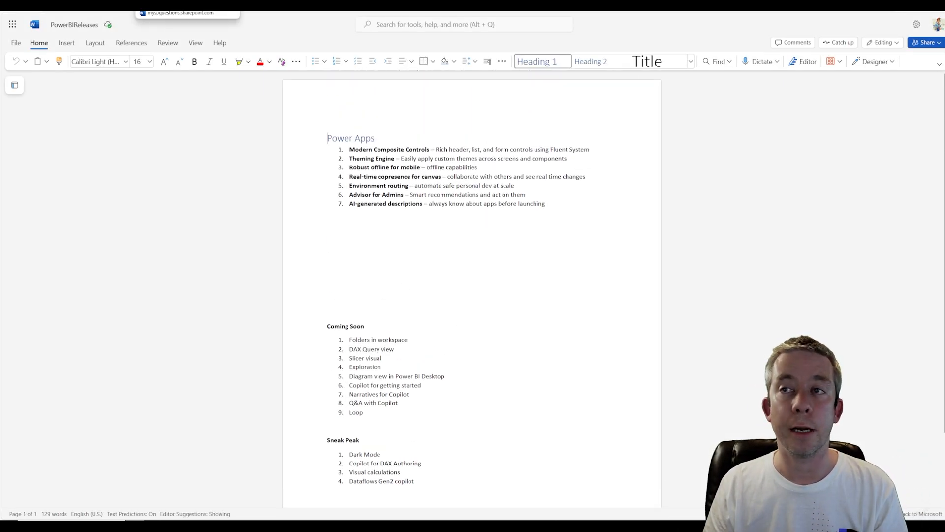
Return to the Documents library showing PowerBIReleases.docx beside fall_background.png
{"action": "left_click", "coordinate": [186, 13]}
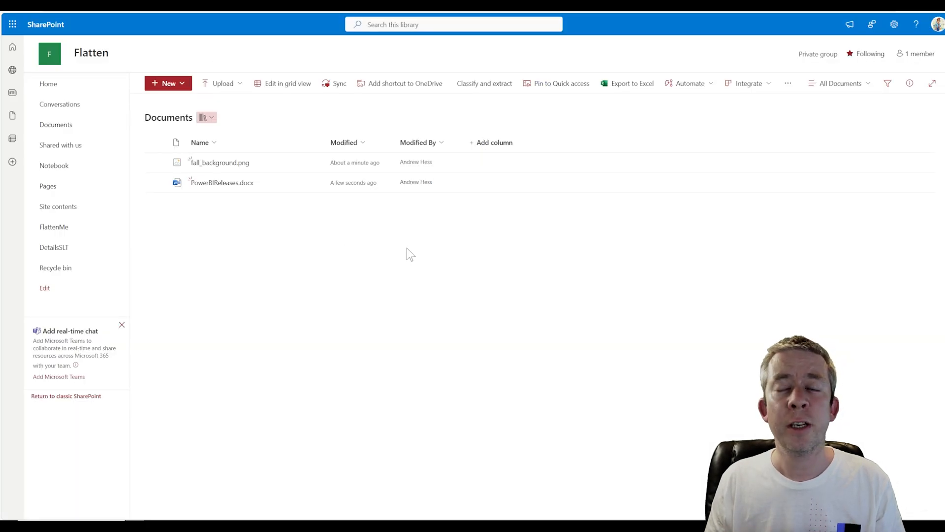
{"action": "mouse_move", "coordinate": [164, 23]}
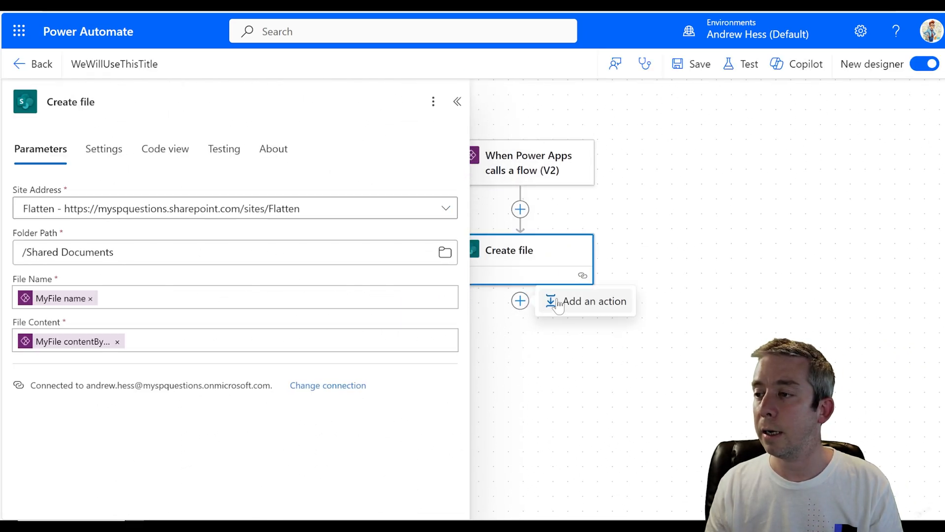
Add an Office 365 Outlook Send an email (V2) action after the Create file step
{"action": "left_click", "coordinate": [585, 301]}
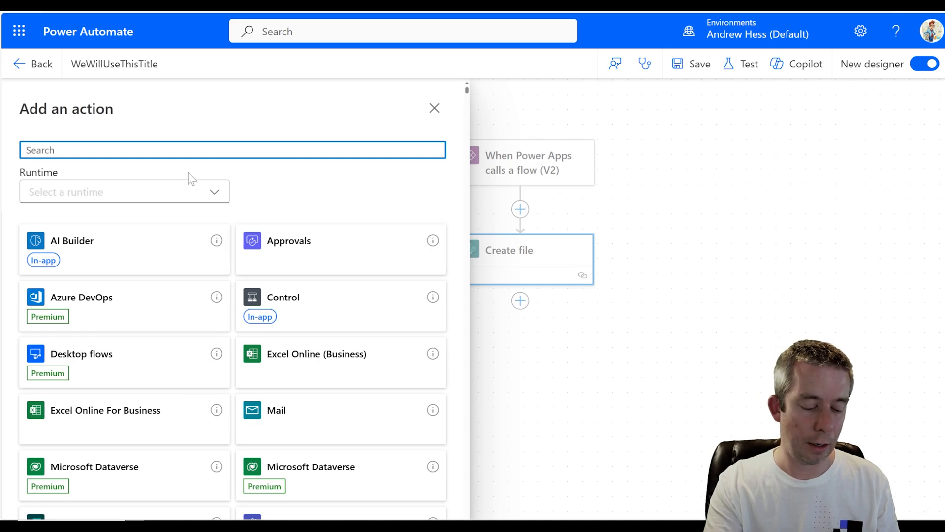
{"action": "type", "text": "outl"}
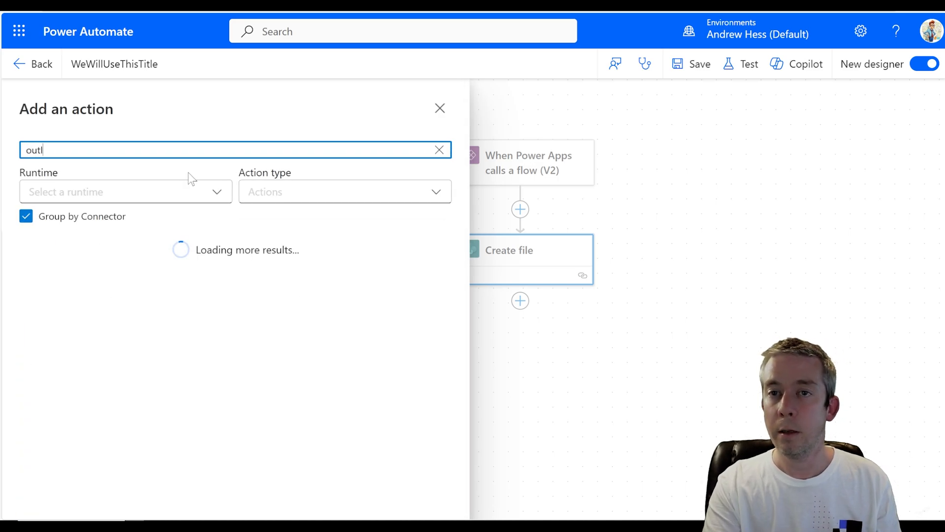
{"action": "type", "text": "ook"}
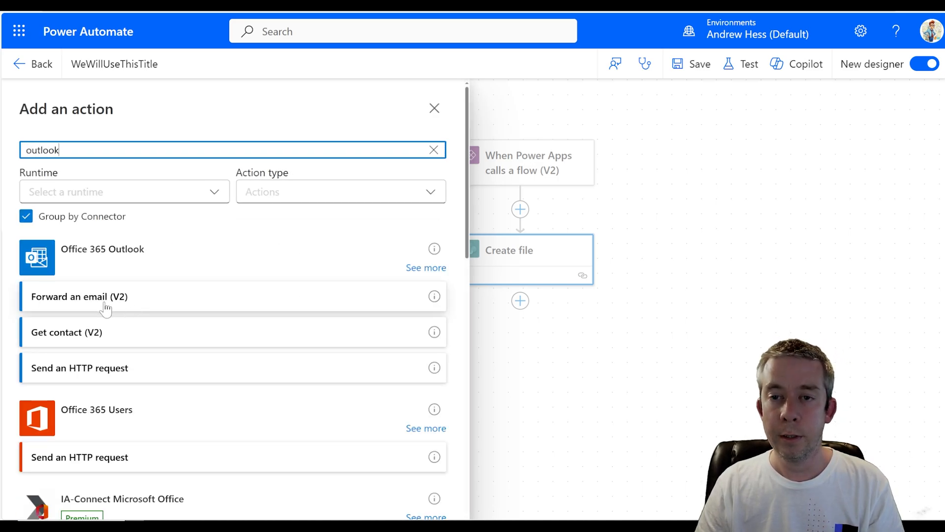
{"action": "left_click", "coordinate": [425, 266]}
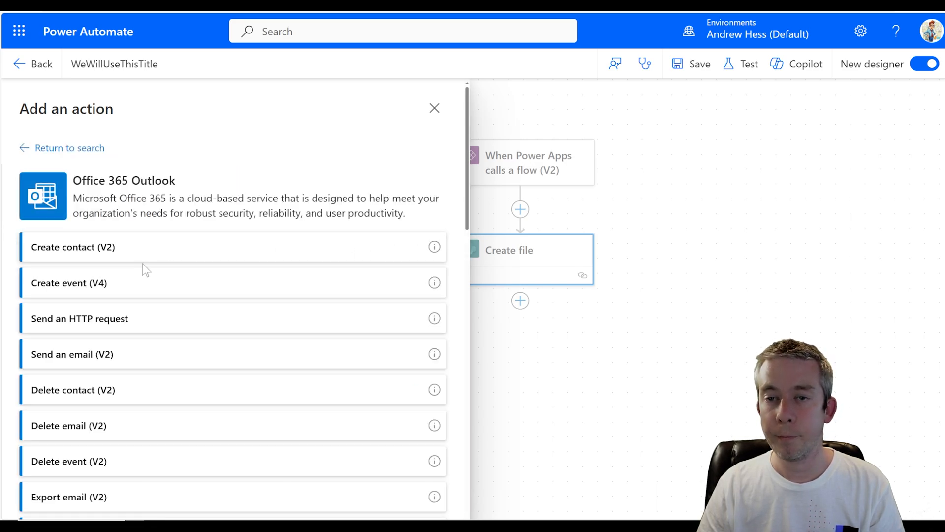
{"action": "scroll", "scroll_direction": "down", "scroll_amount": 3}
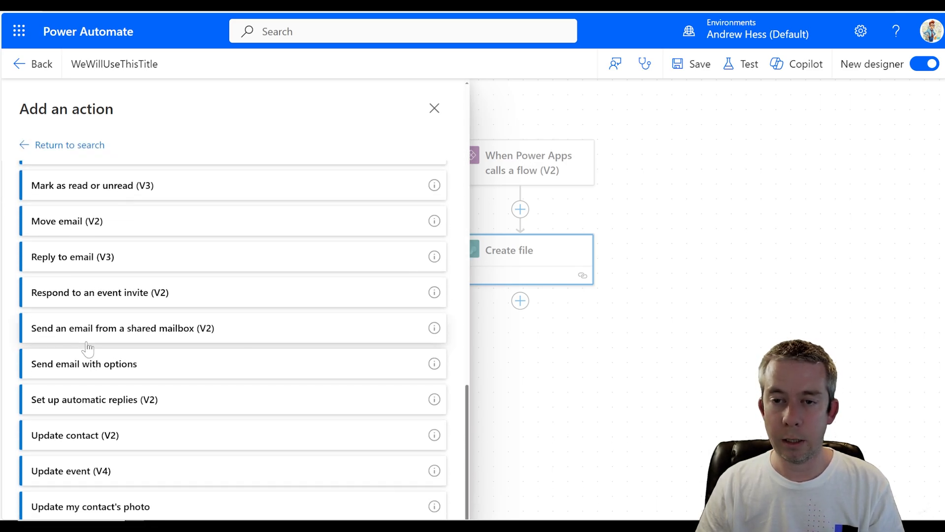
{"action": "scroll", "scroll_direction": "up", "scroll_amount": 3}
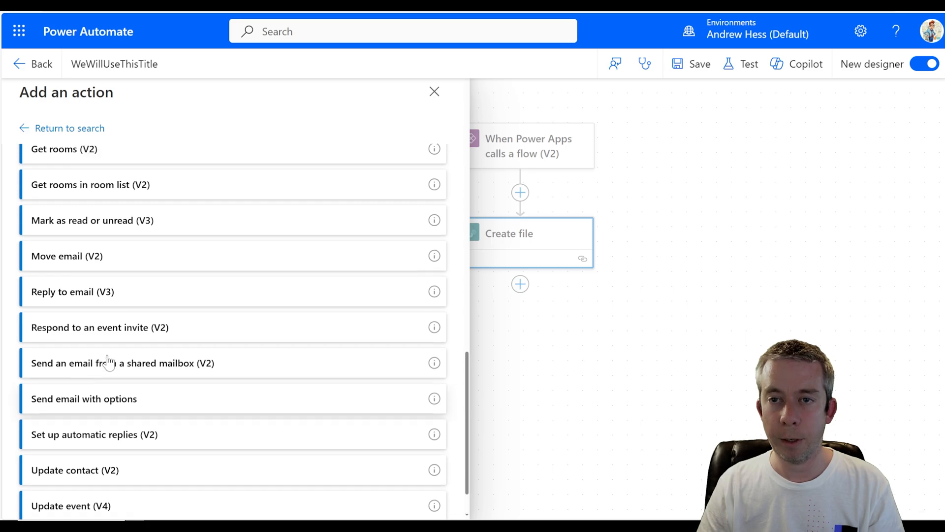
{"action": "scroll", "scroll_direction": "up", "scroll_amount": 3}
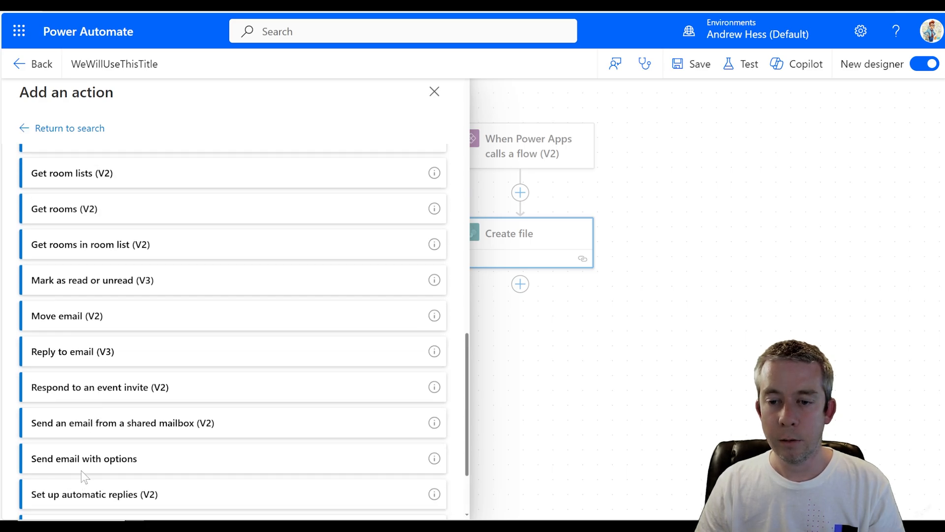
{"action": "scroll", "scroll_direction": "up", "scroll_amount": 3}
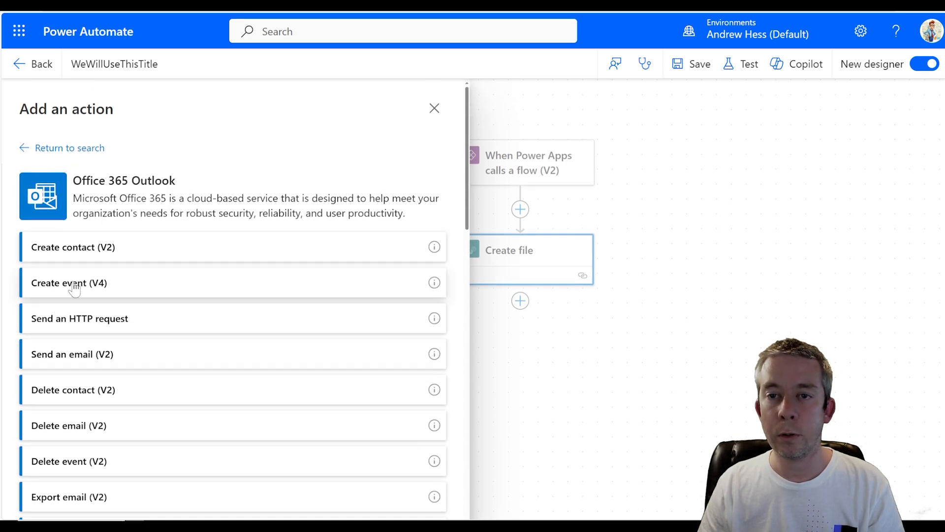
{"action": "left_click", "coordinate": [72, 353]}
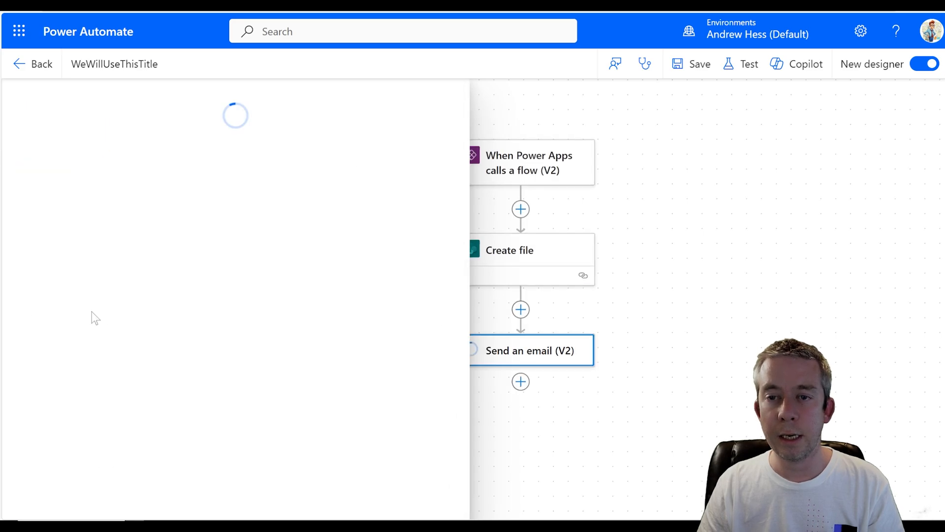
Add an email attachment using MyFile name and MyFile contentBytes from the Power Apps trigger
{"action": "left_click", "coordinate": [531, 350]}
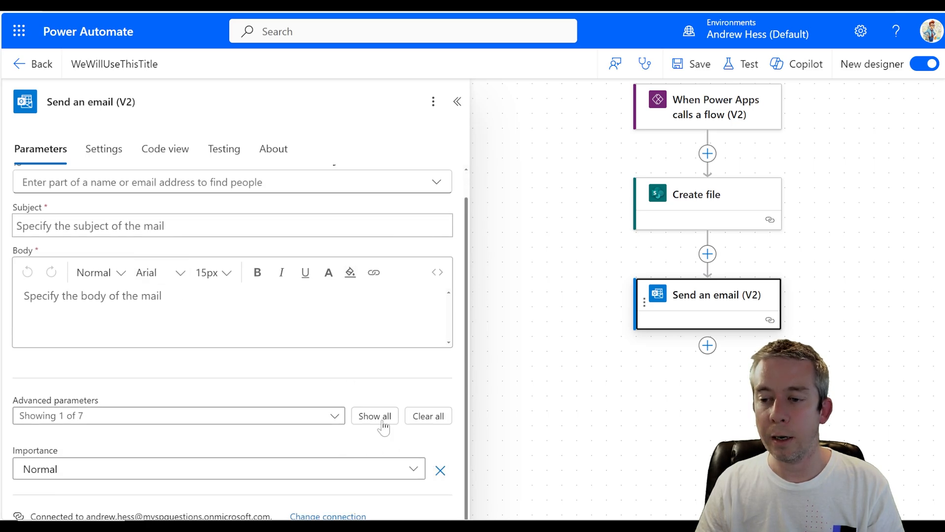
{"action": "left_click", "coordinate": [374, 415]}
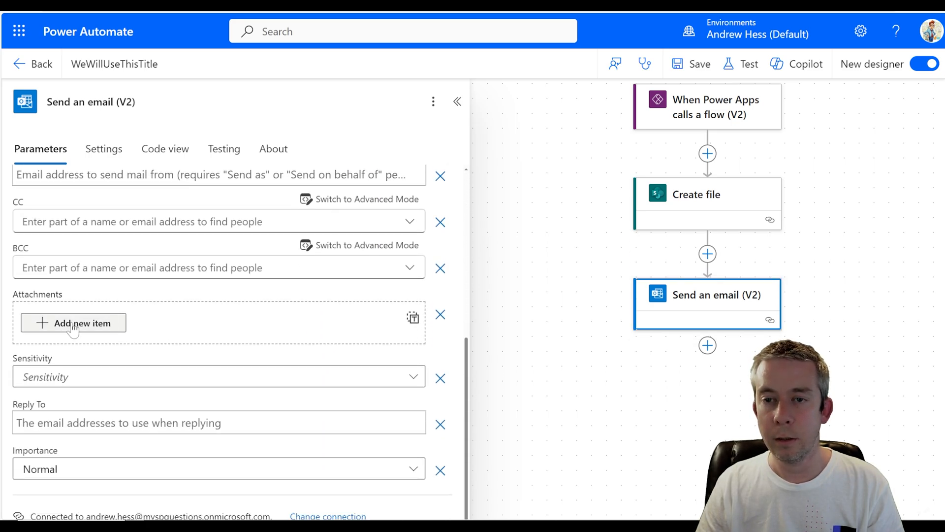
{"action": "left_click", "coordinate": [72, 323]}
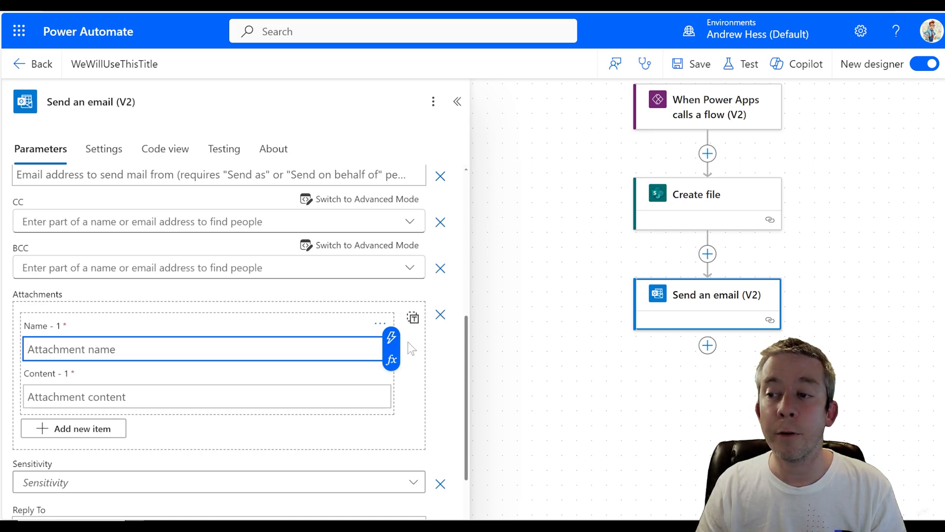
{"action": "left_click", "coordinate": [391, 336]}
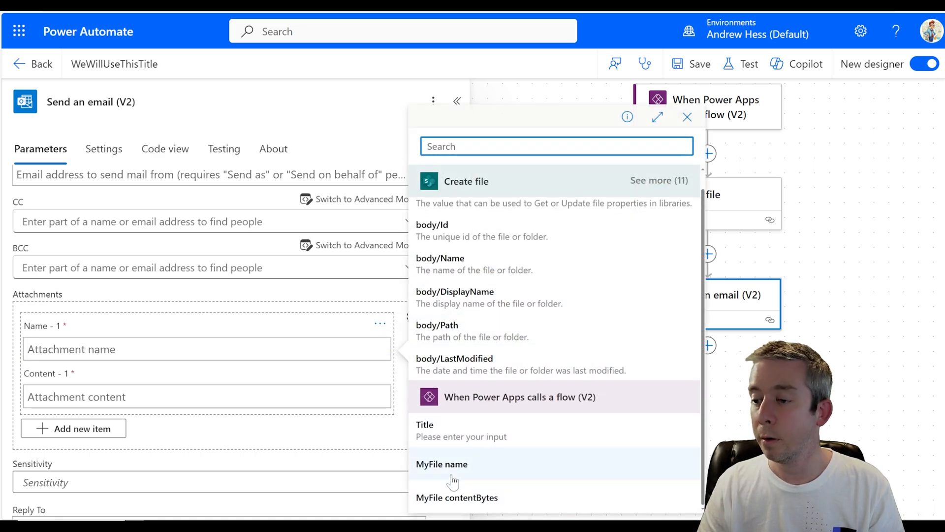
{"action": "left_click", "coordinate": [442, 464]}
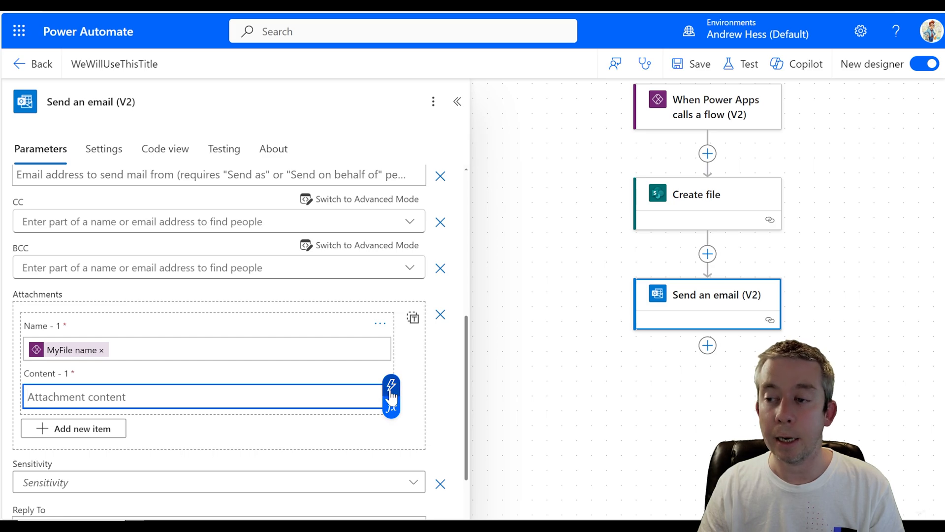
{"action": "left_click", "coordinate": [390, 386]}
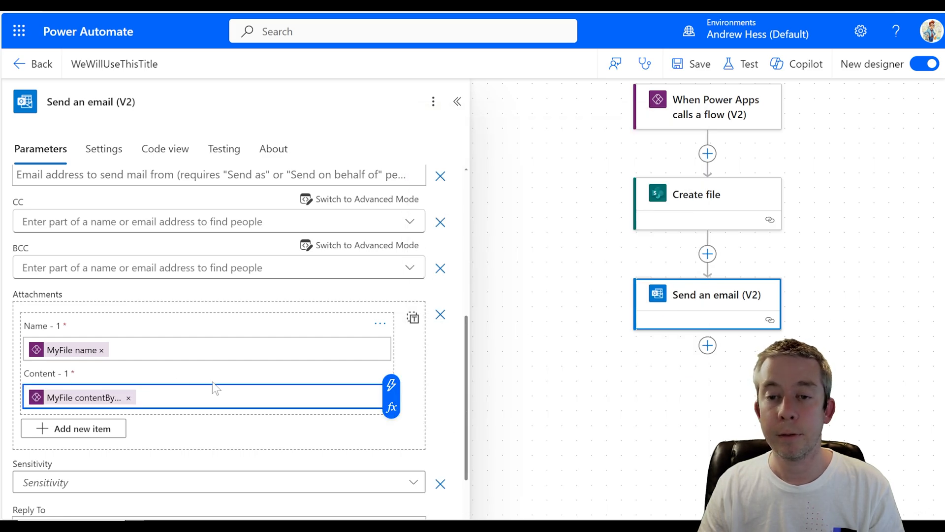
{"action": "scroll", "scroll_direction": "up", "scroll_amount": 3}
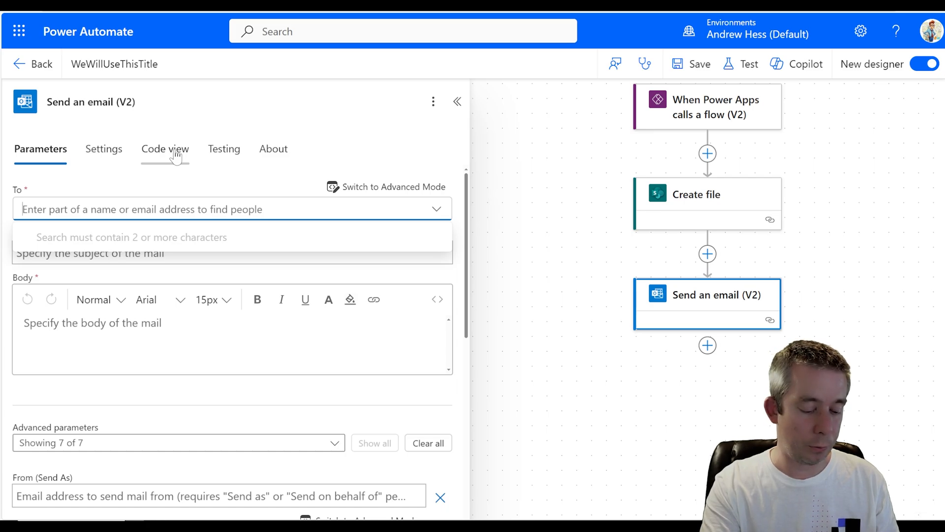
{"action": "type", "text": "andrew.hess"}
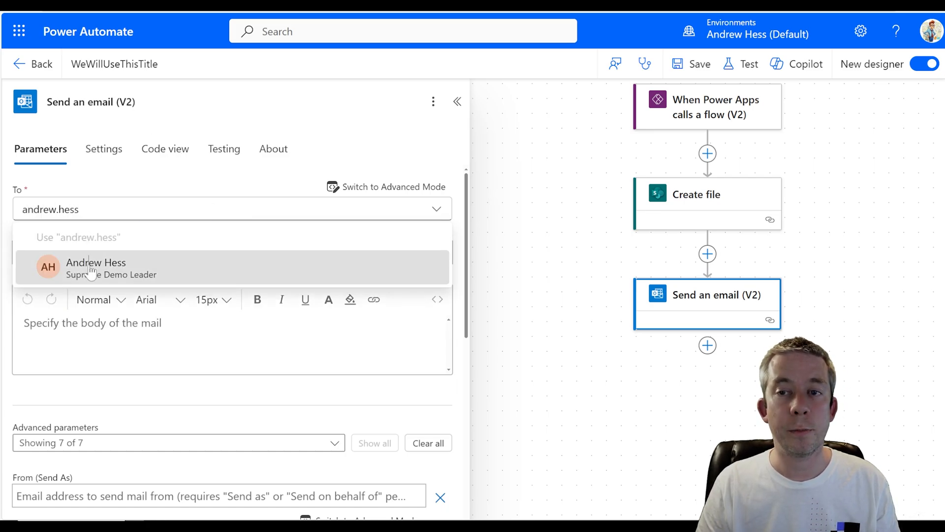
{"action": "left_click", "coordinate": [96, 267]}
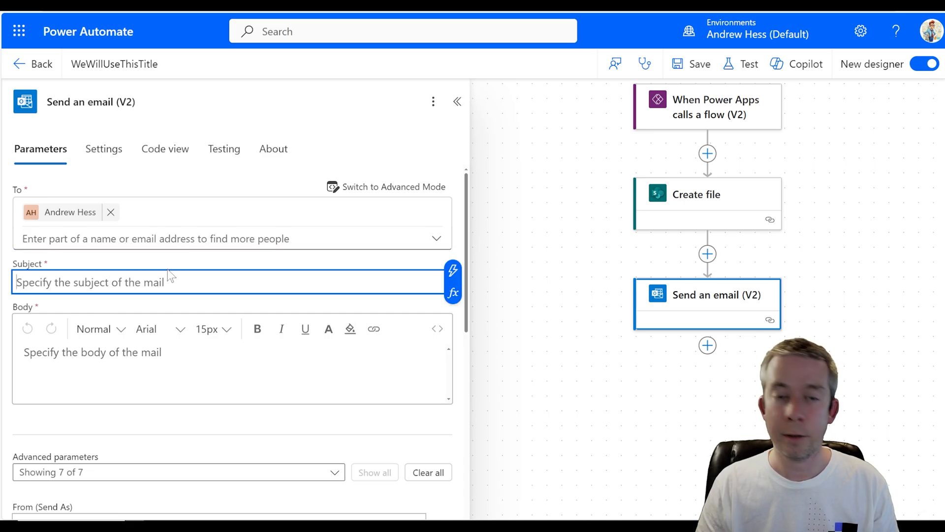
{"action": "type", "text": "This is an exam"}
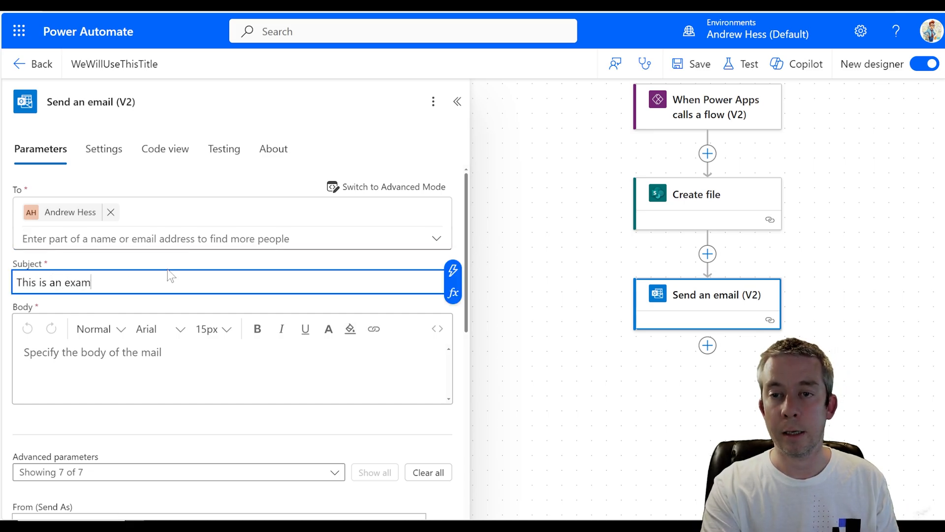
{"action": "type", "text": "ple"}
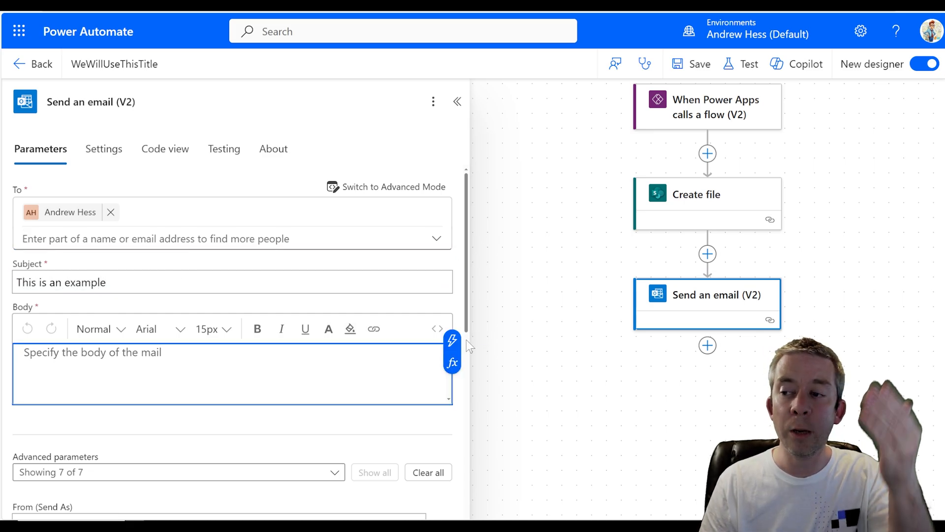
Insert the Title dynamic value into the email body and save the flow
{"action": "left_click", "coordinate": [452, 339]}
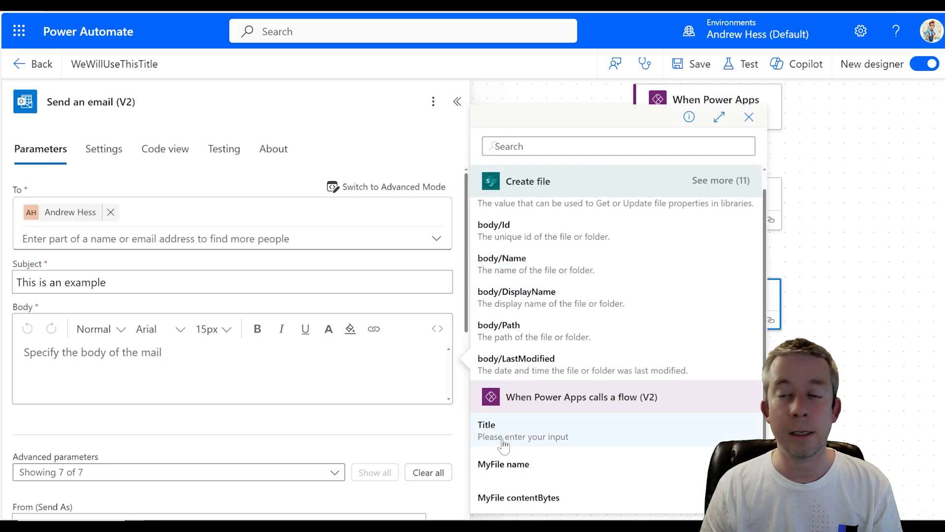
{"action": "left_click", "coordinate": [486, 424]}
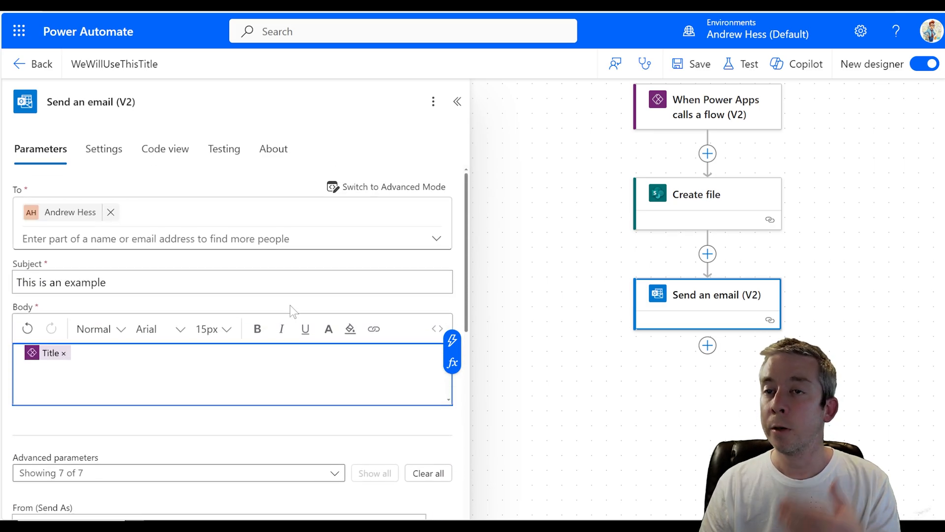
{"action": "left_click", "coordinate": [699, 63]}
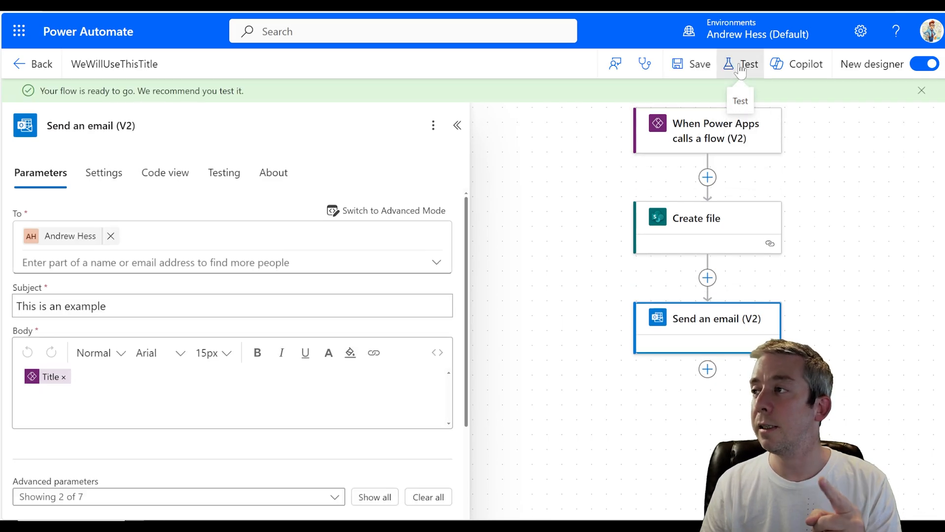
Test the flow with the latest recently used trigger run, hitting a shared_office365 connection error
{"action": "left_click", "coordinate": [748, 64]}
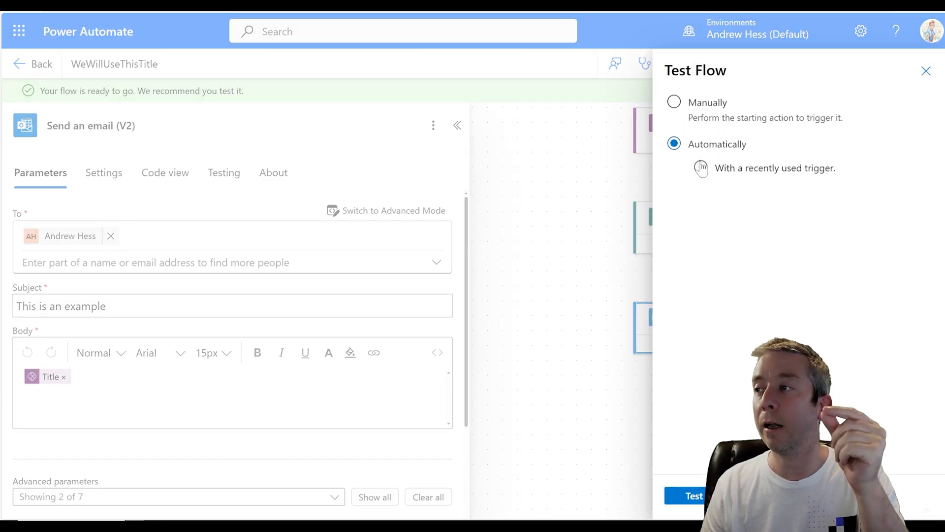
{"action": "left_click", "coordinate": [700, 168]}
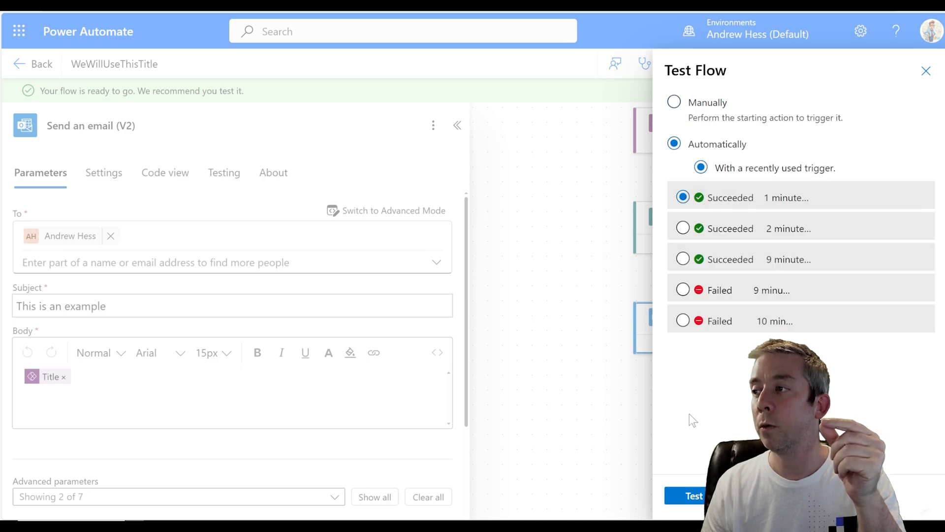
{"action": "left_click", "coordinate": [686, 495]}
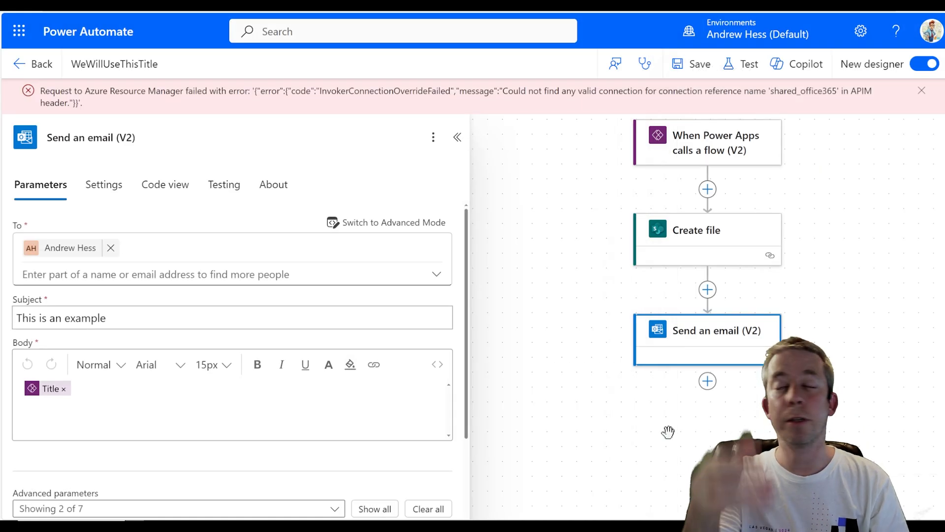
{"action": "mouse_move", "coordinate": [748, 64]}
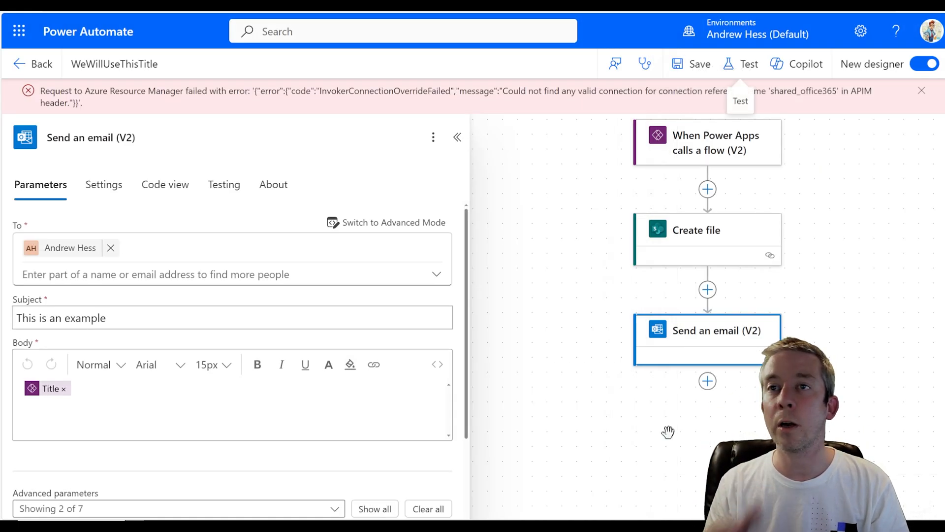
{"action": "mouse_move", "coordinate": [307, 83]}
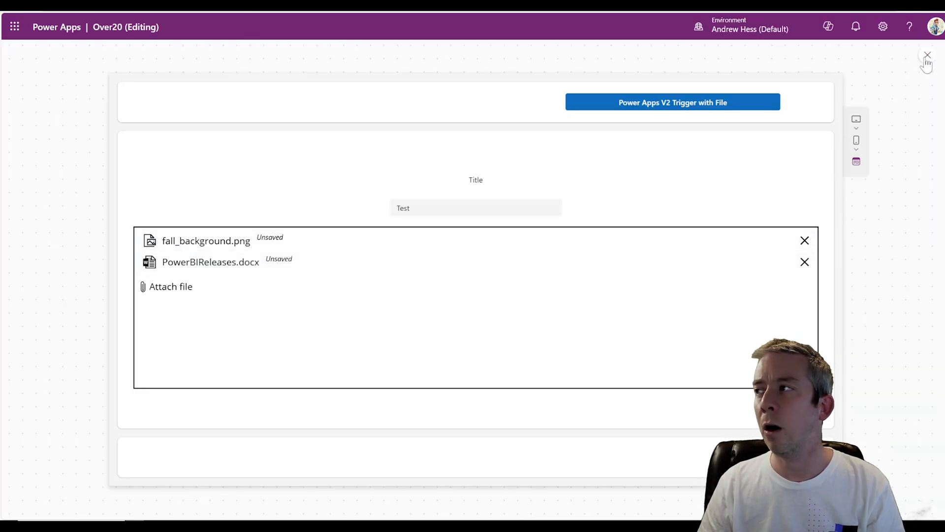
Refresh the WeWillUseThisTitle flow from the app's Power Automate pane and rerun it from preview
{"action": "left_click", "coordinate": [927, 55]}
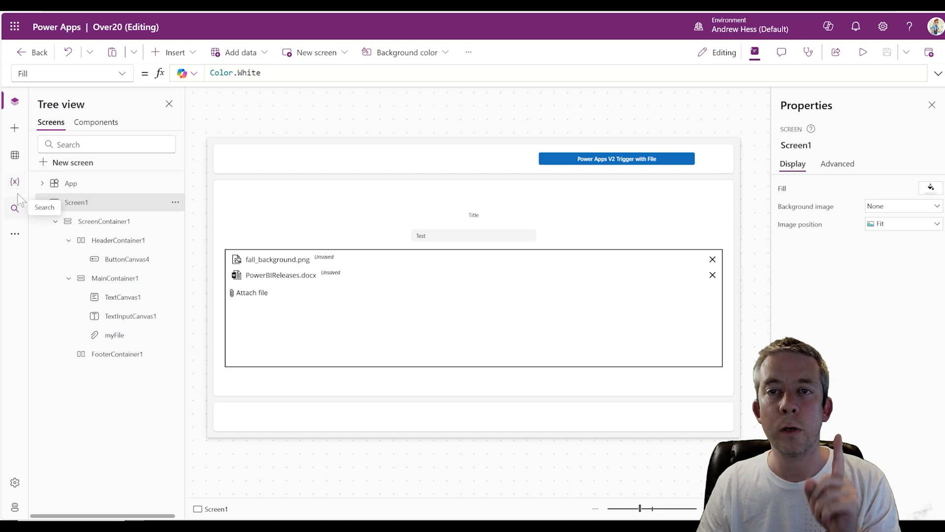
{"action": "mouse_move", "coordinate": [15, 155]}
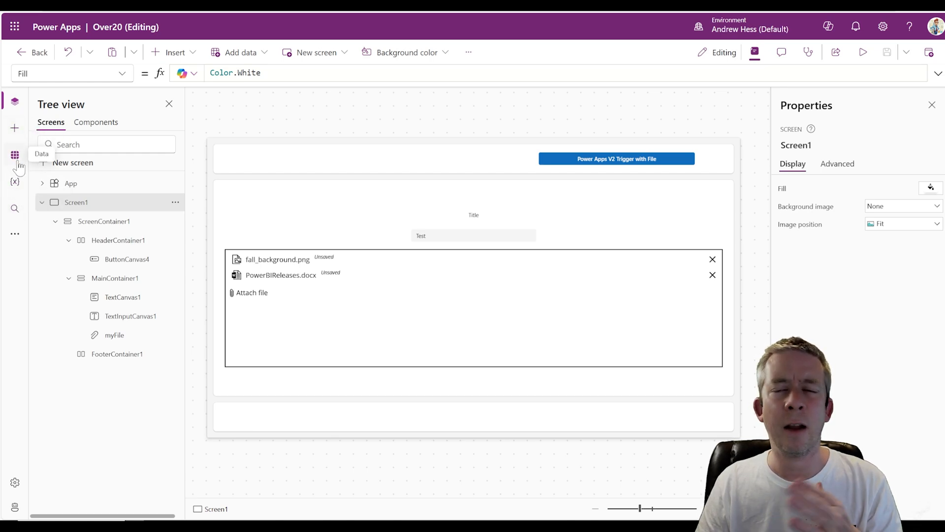
{"action": "left_click", "coordinate": [15, 155]}
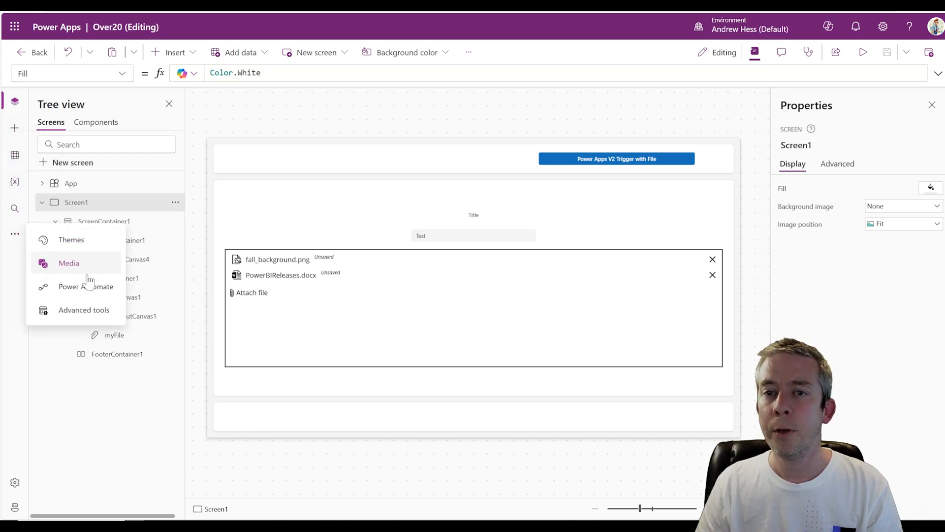
{"action": "left_click", "coordinate": [83, 285]}
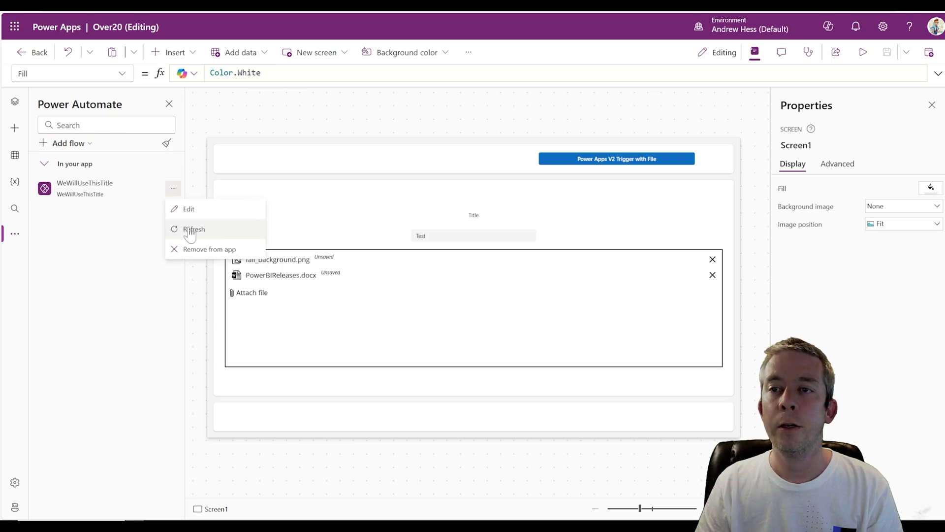
{"action": "left_click", "coordinate": [194, 229]}
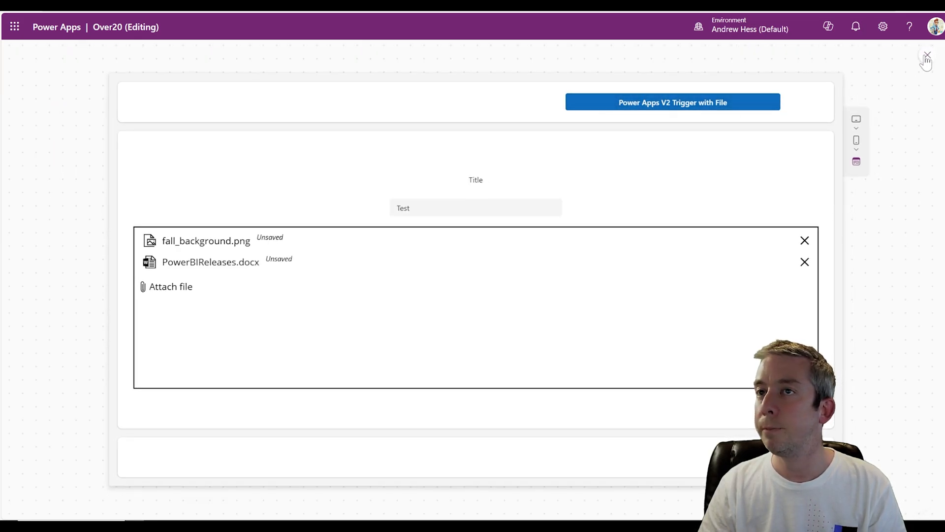
{"action": "left_click", "coordinate": [927, 56]}
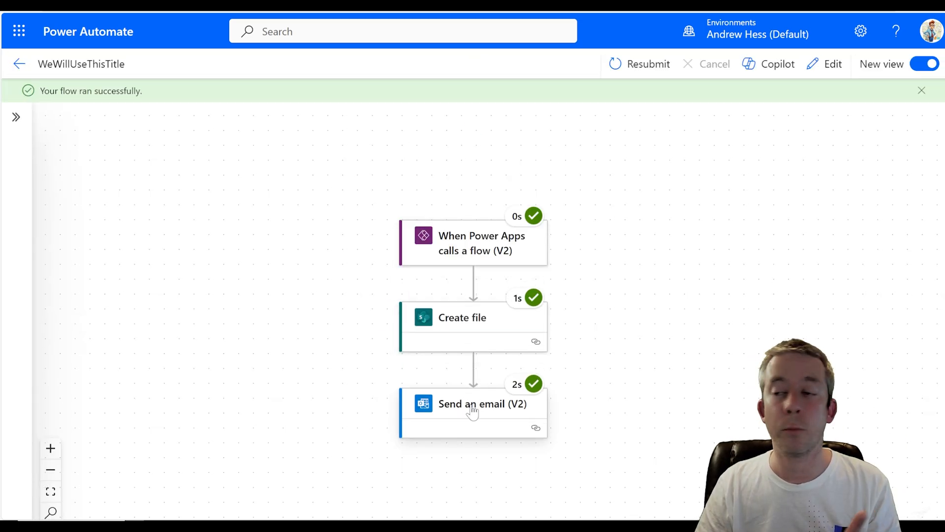
Review the successful Send an email step, then switch to the SharePoint Documents library showing PowerBIReleases.docx
{"action": "left_click", "coordinate": [473, 404]}
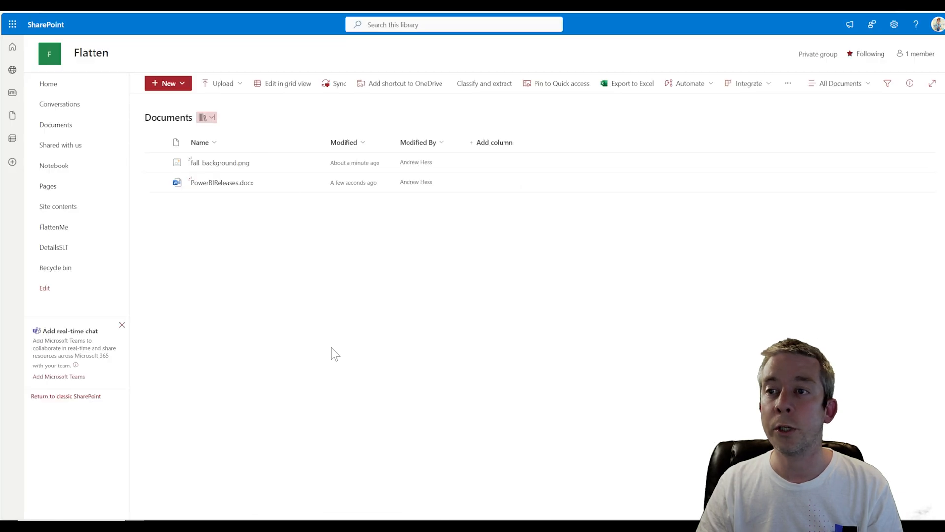
{"action": "mouse_move", "coordinate": [238, 187]}
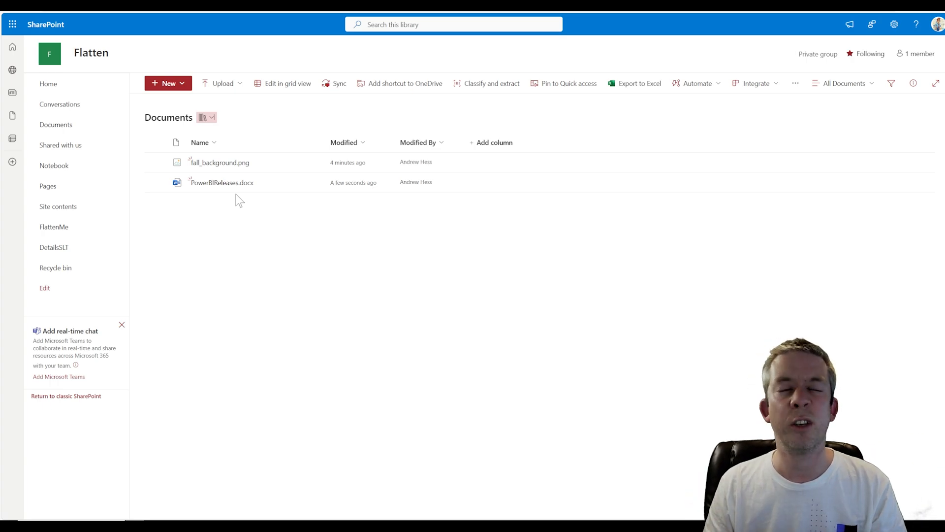
{"action": "left_click", "coordinate": [12, 24]}
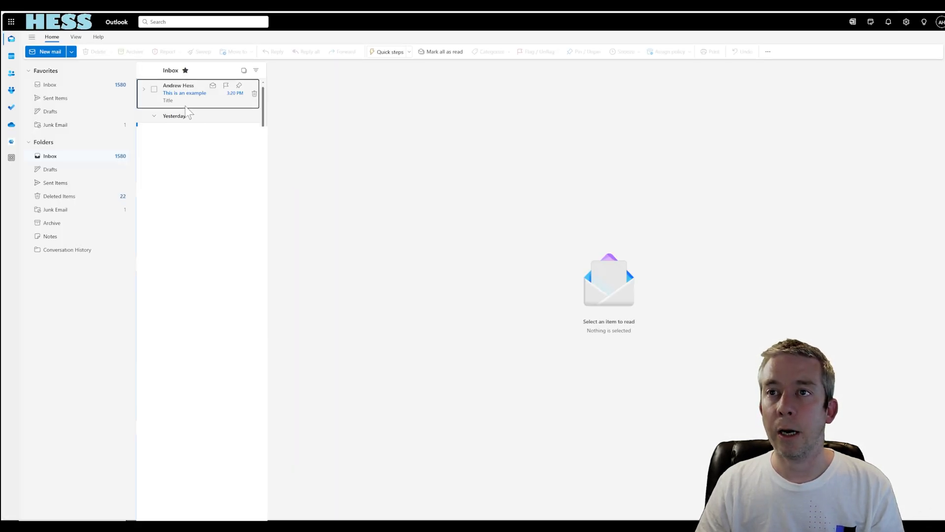
Open the 'This is an example' email and its PowerBIReleases.docx attachment in Word
{"action": "left_click", "coordinate": [187, 93]}
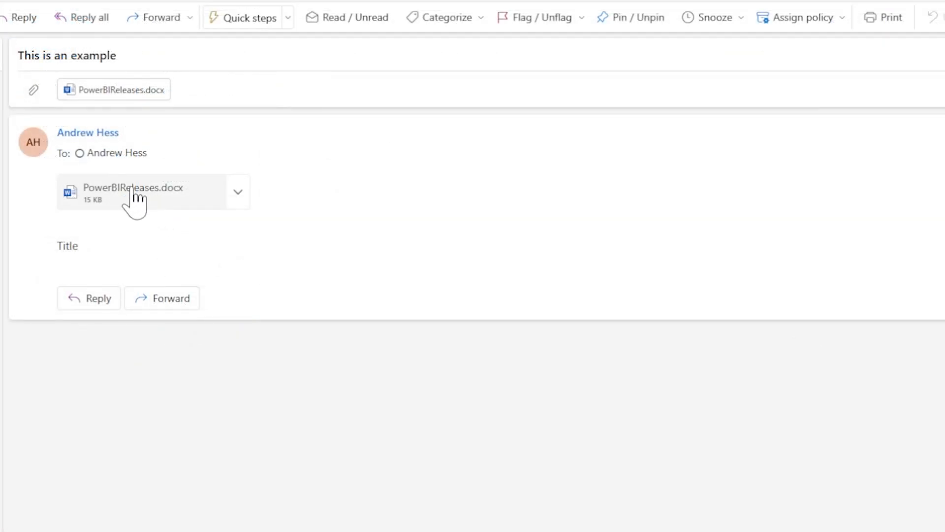
{"action": "left_click", "coordinate": [133, 192]}
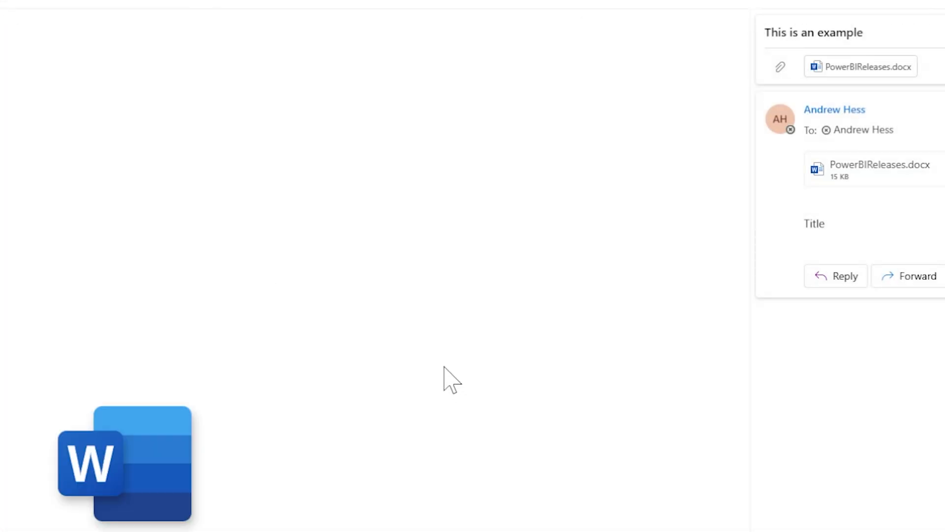